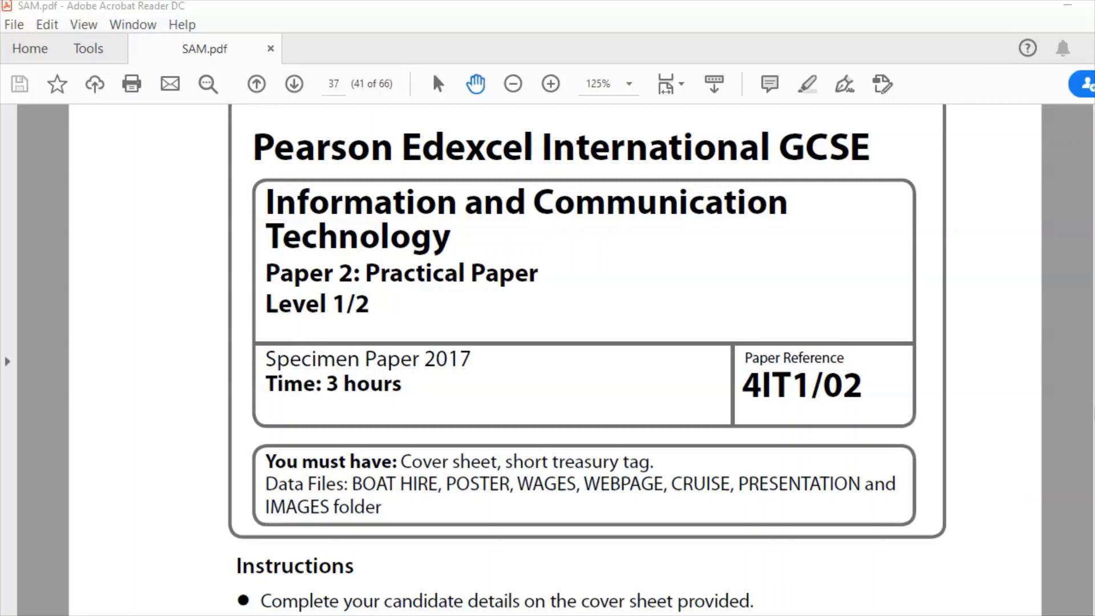
Step: Scroll the SAM.pdf exam paper from its cover down to the Scenario and House style section
{"action": "scroll", "scroll_direction": "down", "scroll_amount": 3}
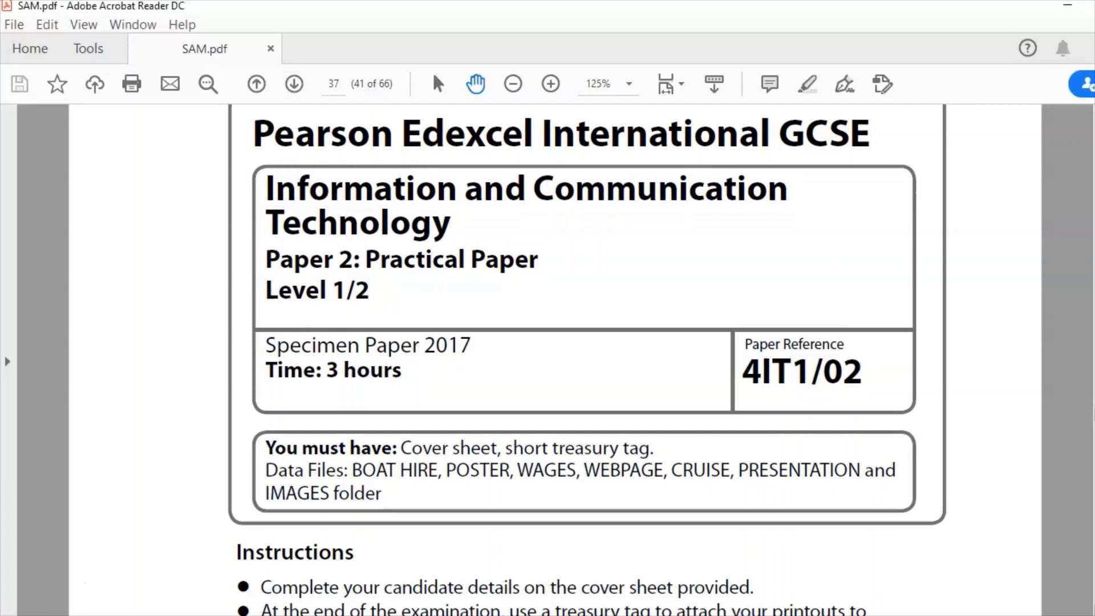
{"action": "scroll", "scroll_direction": "down", "scroll_amount": 3}
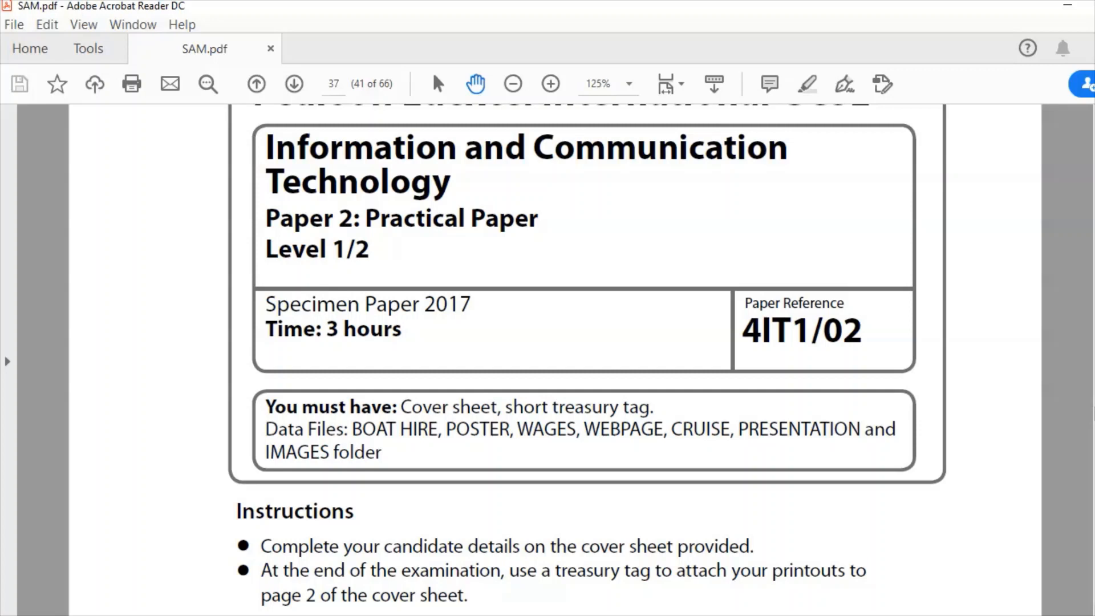
{"action": "scroll", "scroll_direction": "down", "scroll_amount": 3}
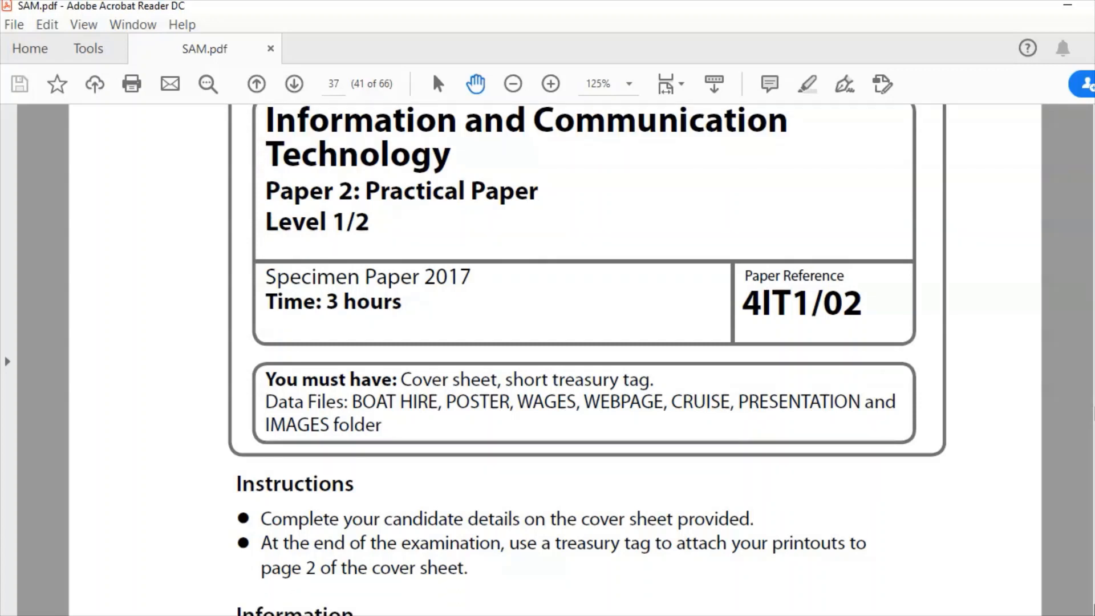
{"action": "scroll", "scroll_direction": "down", "scroll_amount": 3}
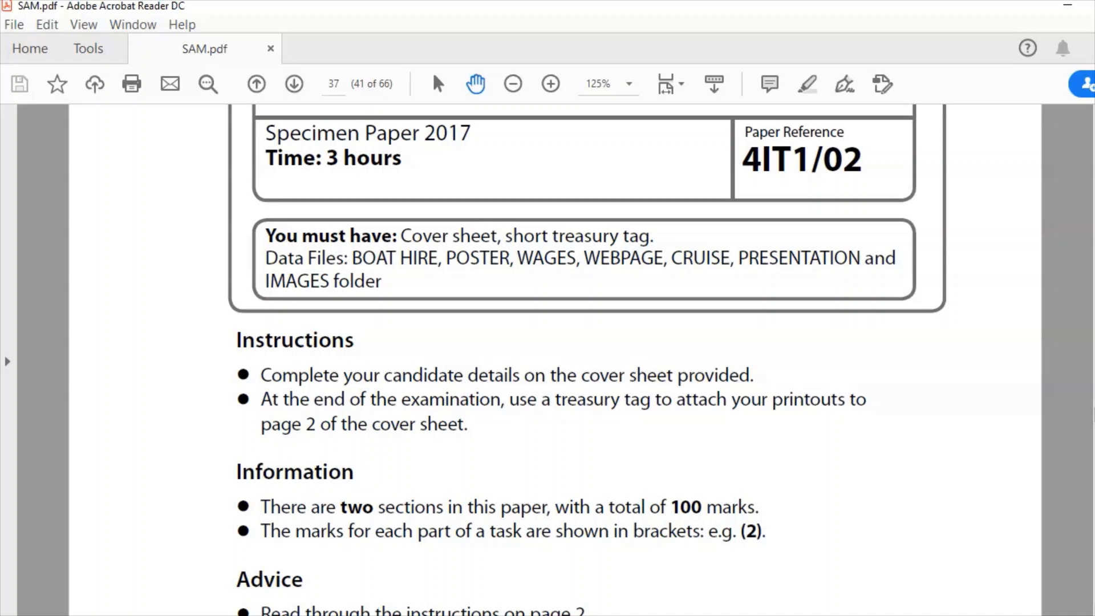
{"action": "scroll", "scroll_direction": "down", "scroll_amount": 3}
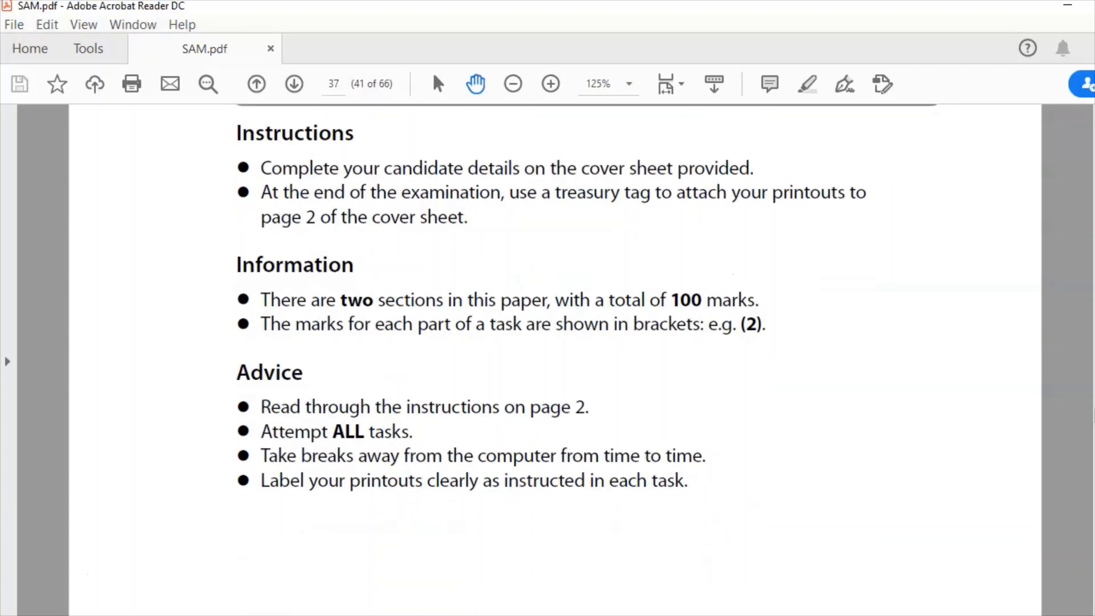
{"action": "scroll", "scroll_direction": "down", "scroll_amount": 3}
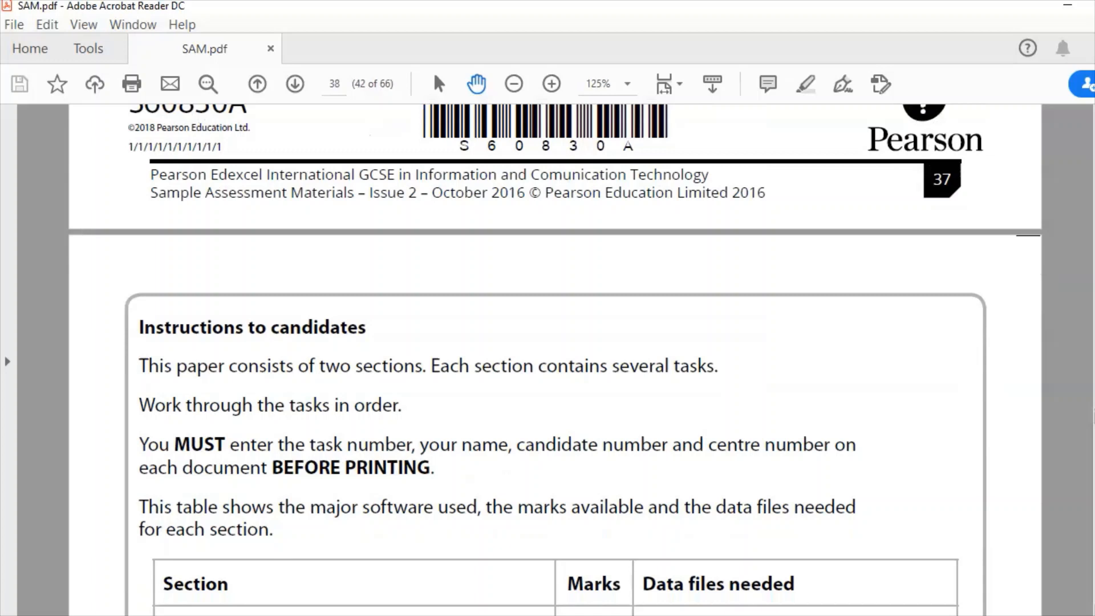
{"action": "scroll", "scroll_direction": "down", "scroll_amount": 3}
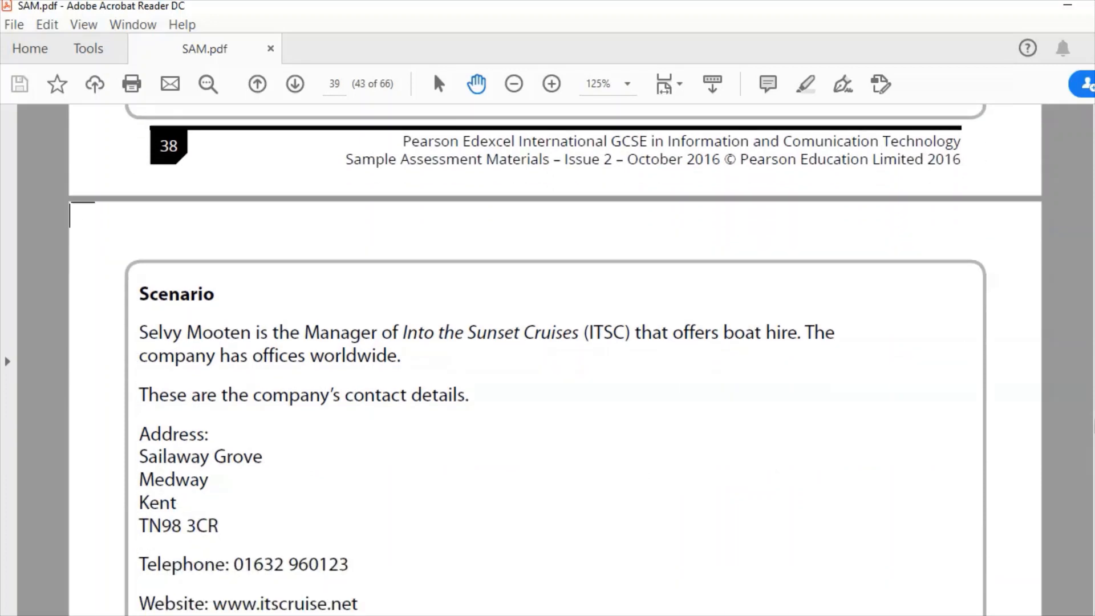
{"action": "scroll", "scroll_direction": "down", "scroll_amount": 3}
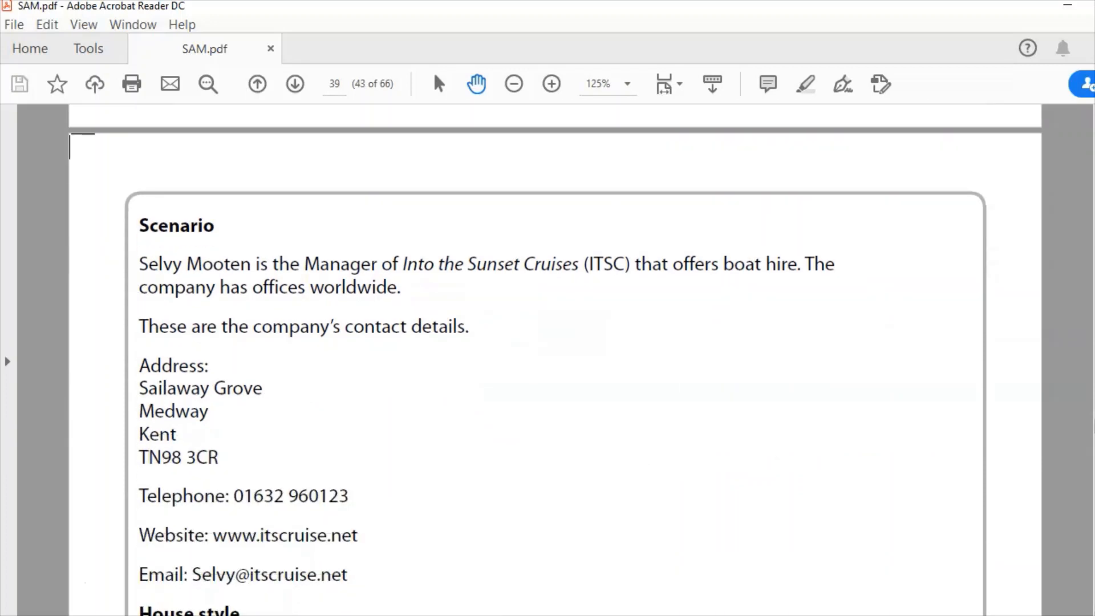
{"action": "scroll", "scroll_direction": "down", "scroll_amount": 3}
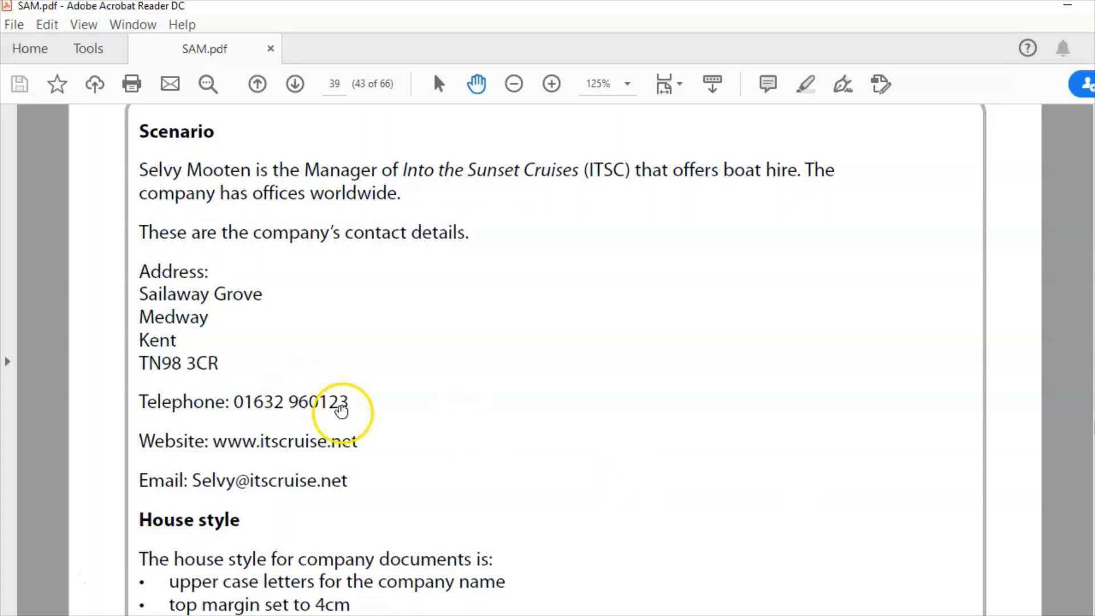
{"action": "scroll", "scroll_direction": "down", "scroll_amount": 3}
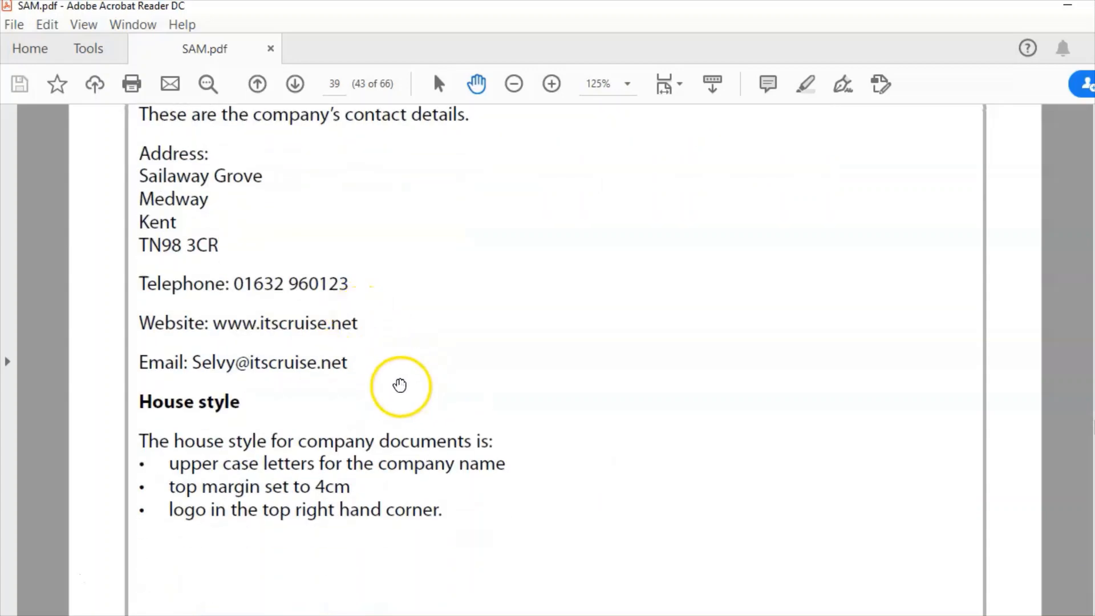
{"action": "scroll", "scroll_direction": "down", "scroll_amount": 3}
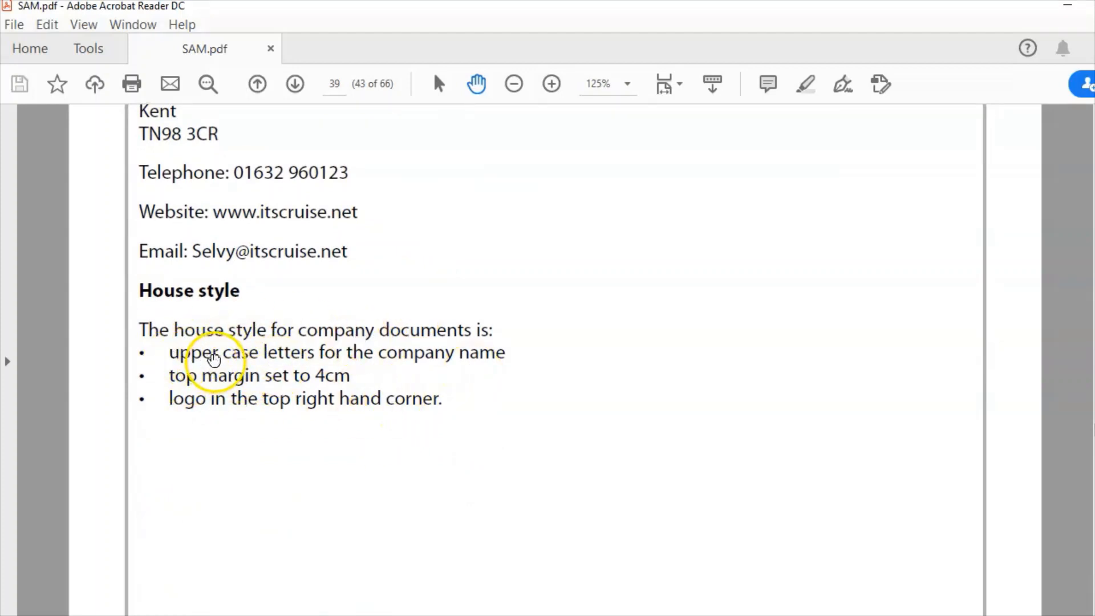
{"action": "mouse_move", "coordinate": [456, 363]}
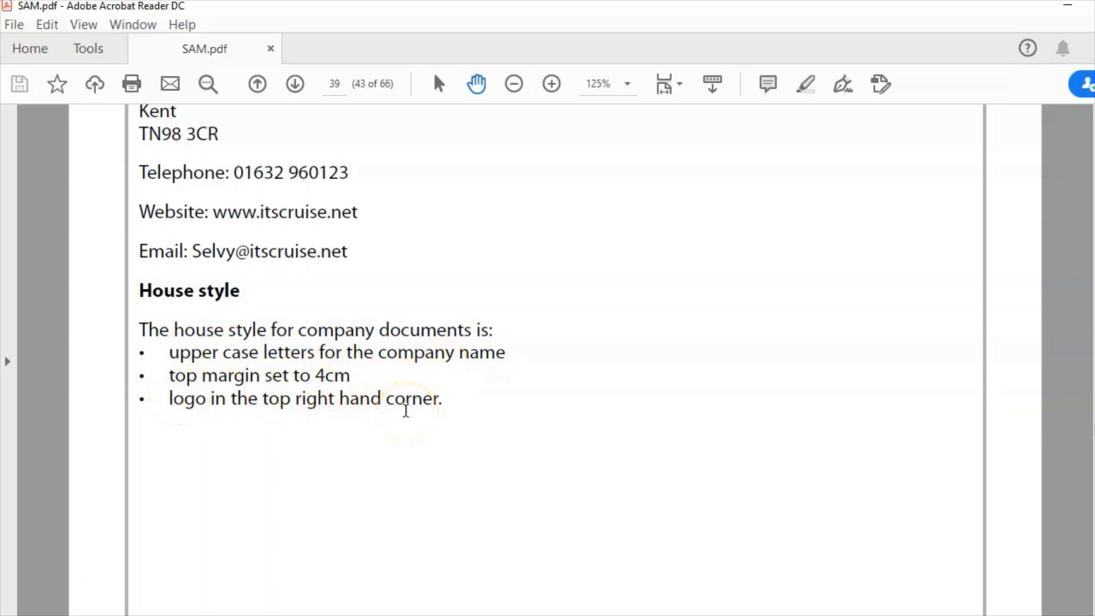
{"action": "mouse_move", "coordinate": [55, 578]}
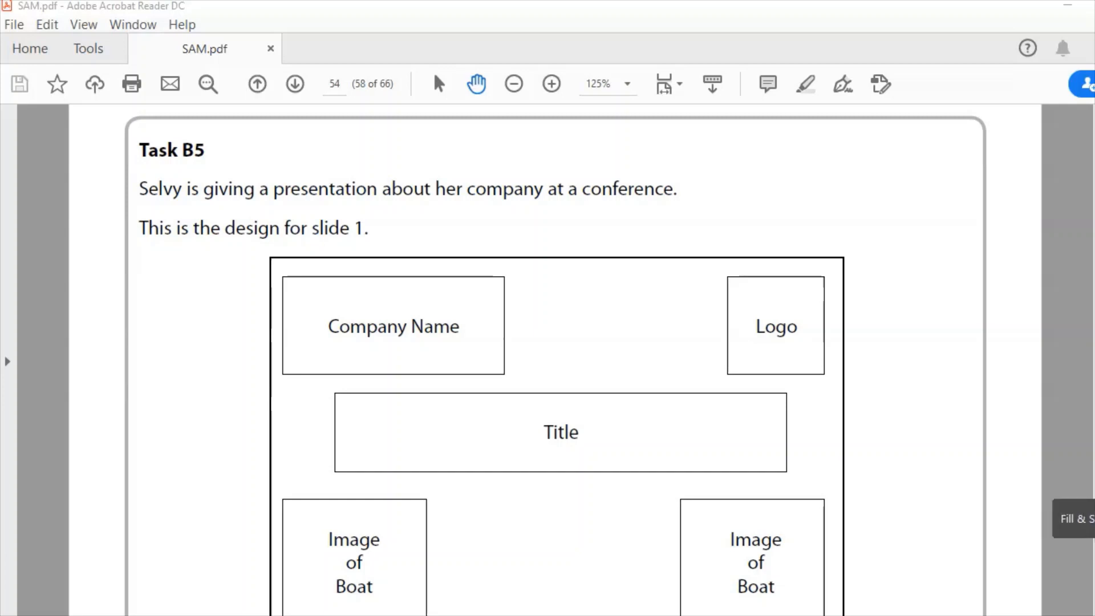
Step: Scroll on to Task B5's slide design and Task B5a's list of changes
{"action": "scroll", "scroll_direction": "down", "scroll_amount": 3}
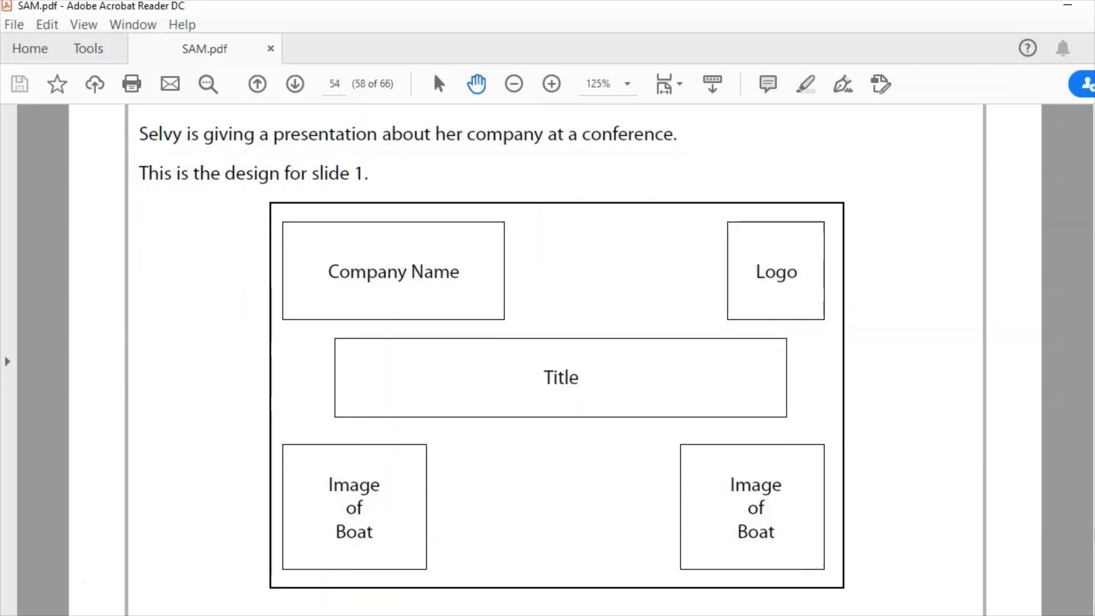
{"action": "scroll", "scroll_direction": "down", "scroll_amount": 3}
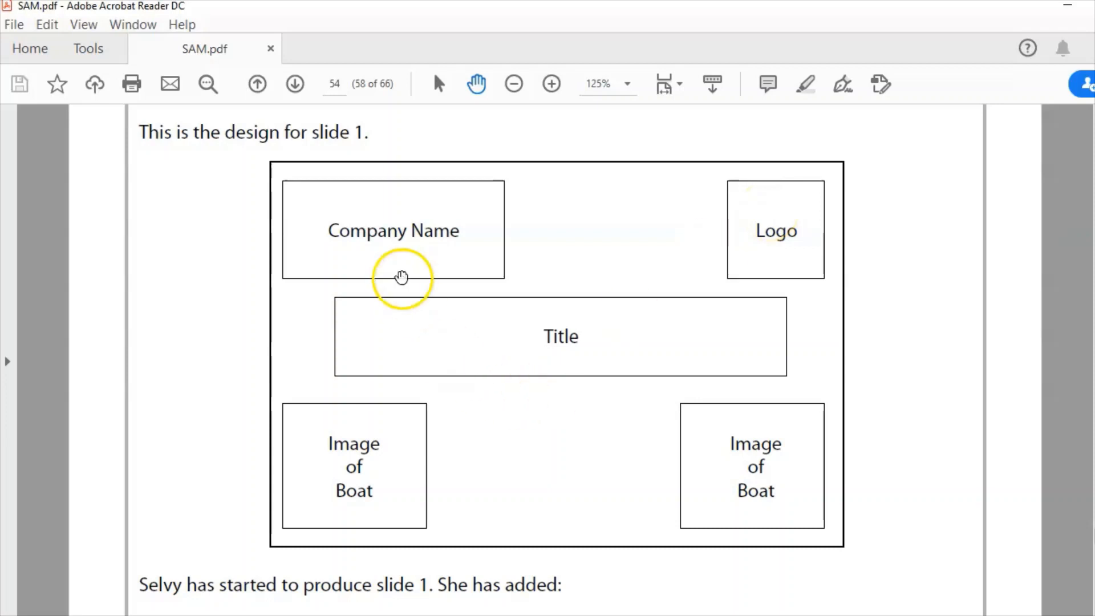
{"action": "mouse_move", "coordinate": [716, 515]}
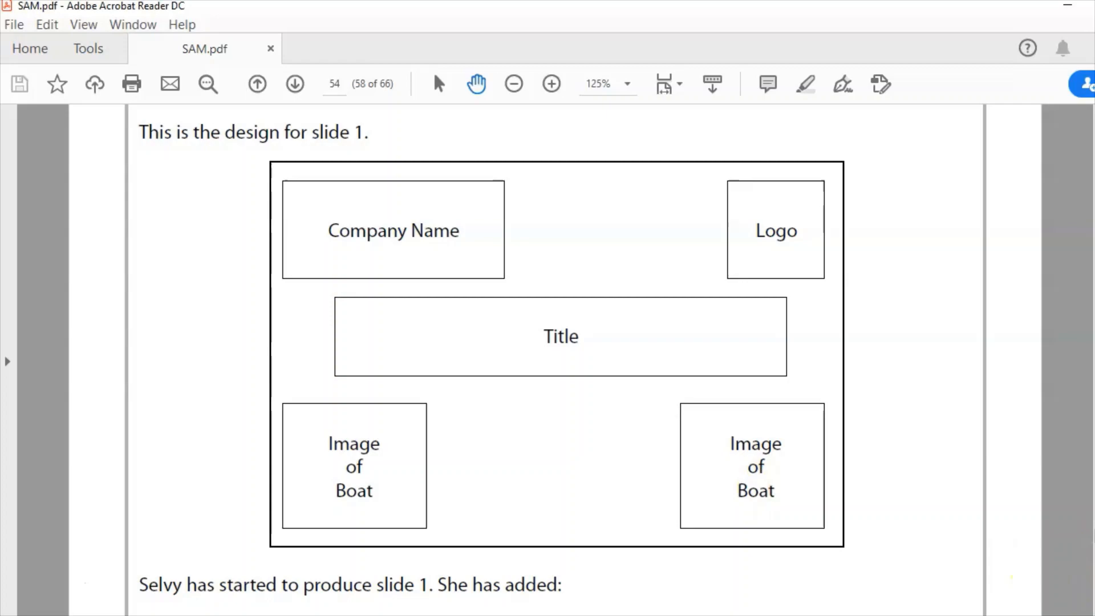
{"action": "scroll", "scroll_direction": "down", "scroll_amount": 3}
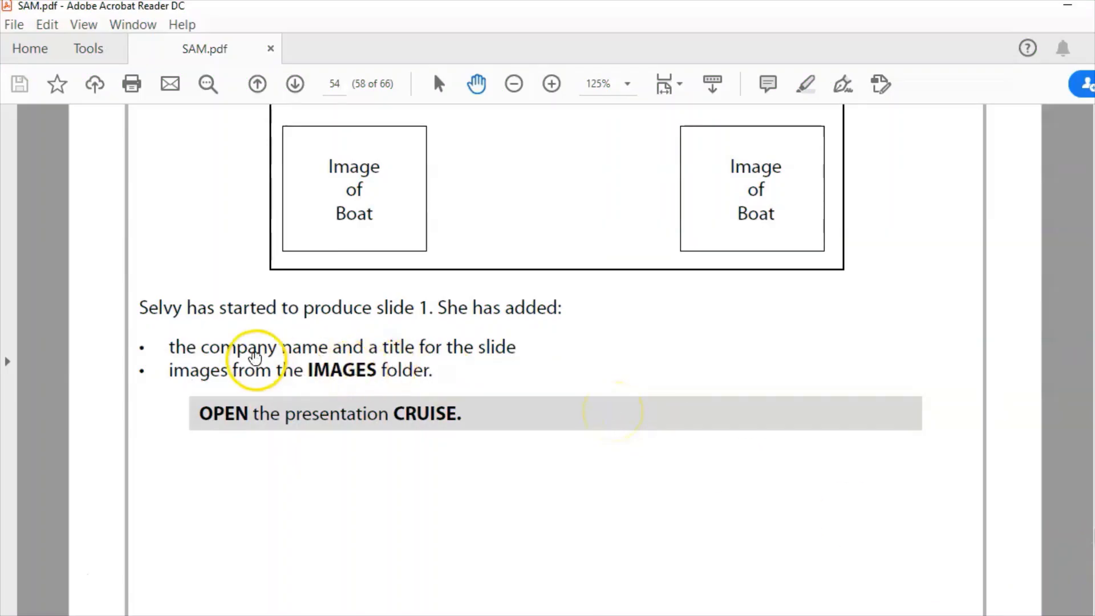
{"action": "mouse_move", "coordinate": [410, 404]}
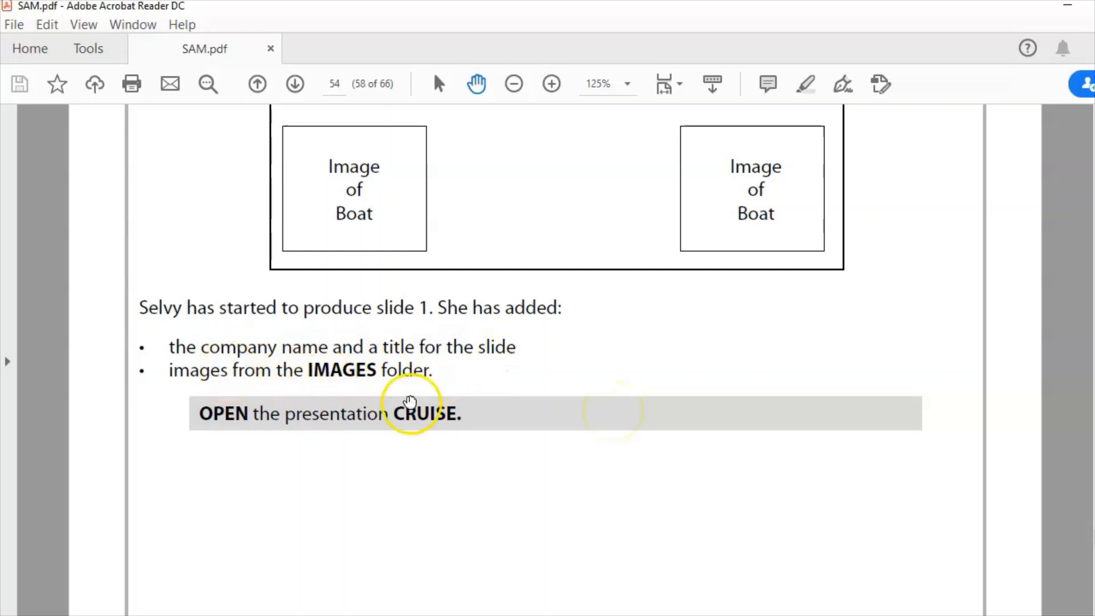
{"action": "mouse_move", "coordinate": [265, 414]}
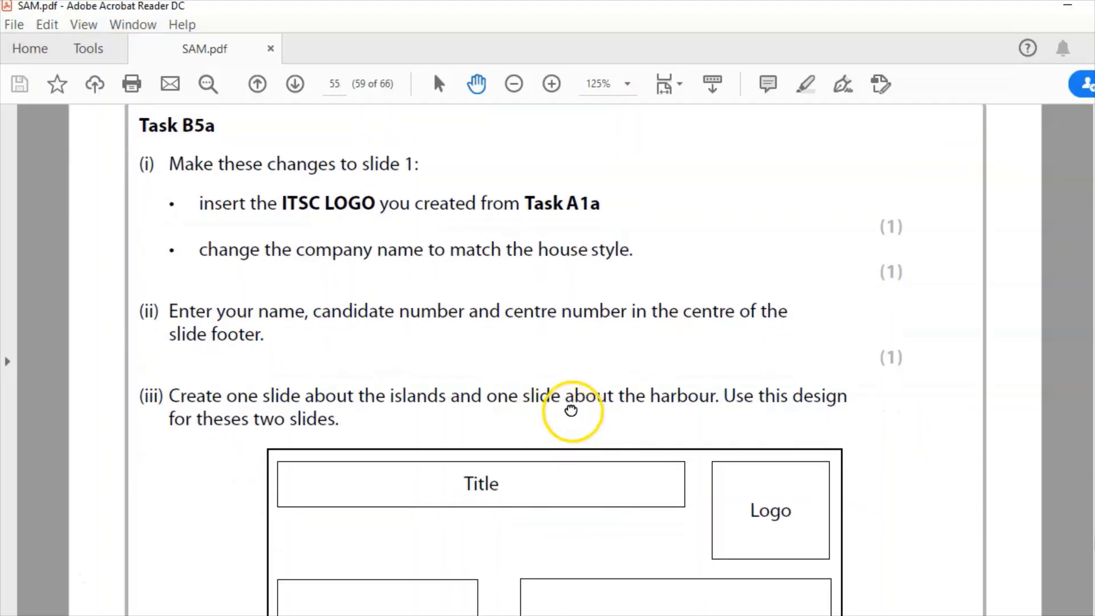
{"action": "mouse_move", "coordinate": [412, 176]}
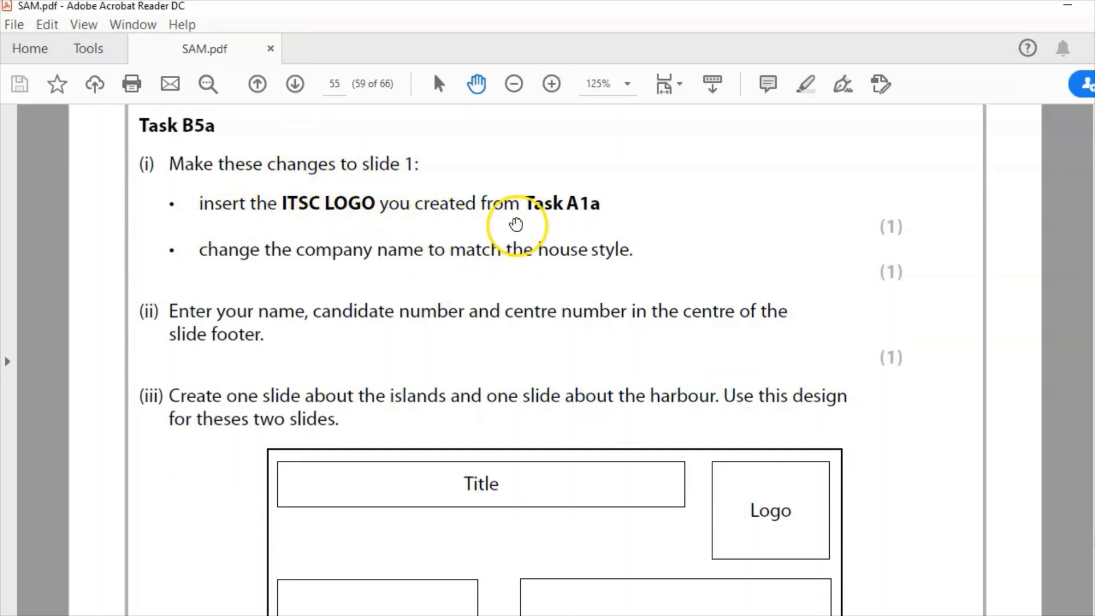
{"action": "mouse_move", "coordinate": [443, 234]}
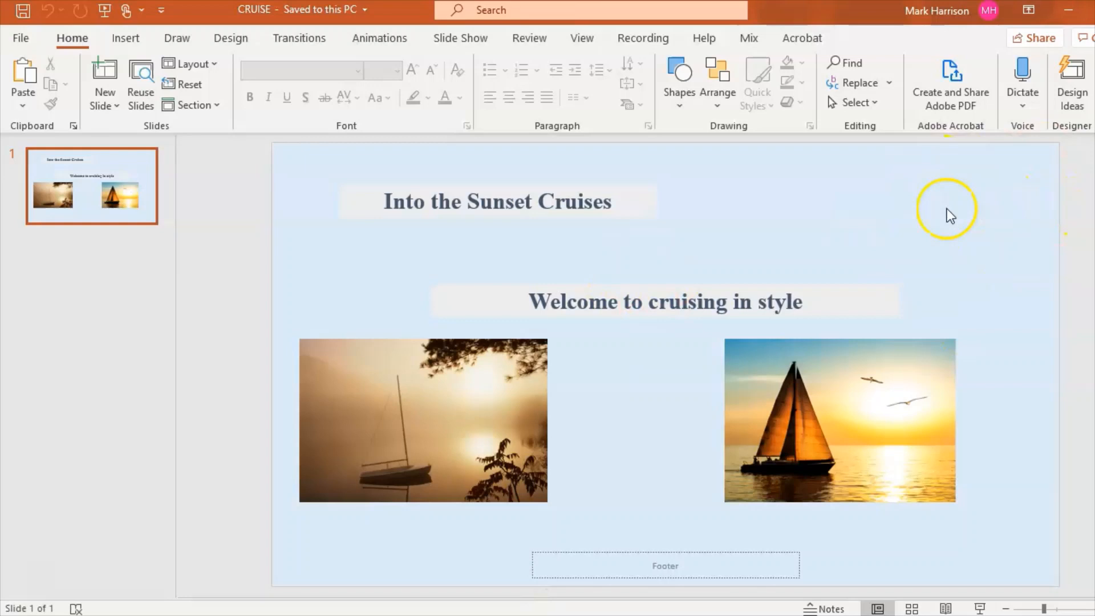
{"action": "mouse_move", "coordinate": [823, 324]}
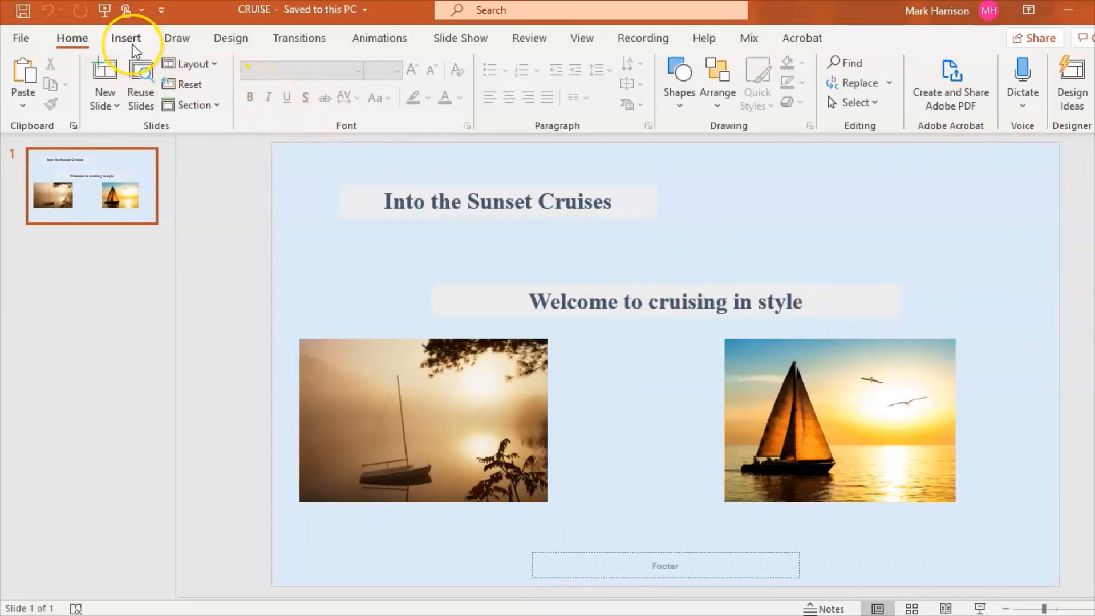
Step: Insert the ITSC logo picture and move it to the slide's top right corner
{"action": "left_click", "coordinate": [125, 39]}
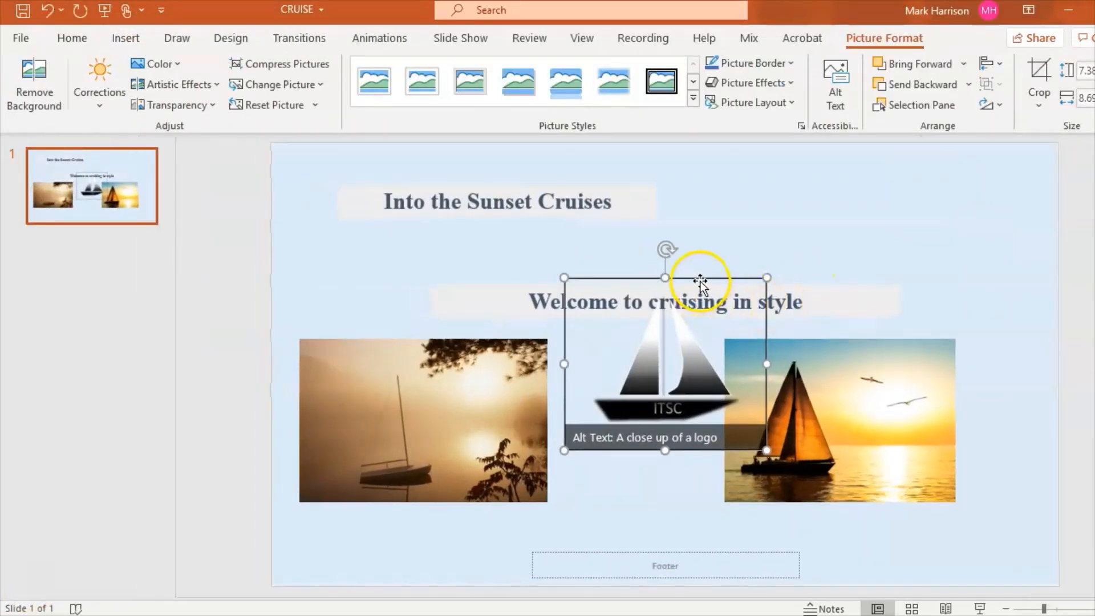
{"action": "left_click_drag", "start_coordinate": [663, 363], "coordinate": [941, 235]}
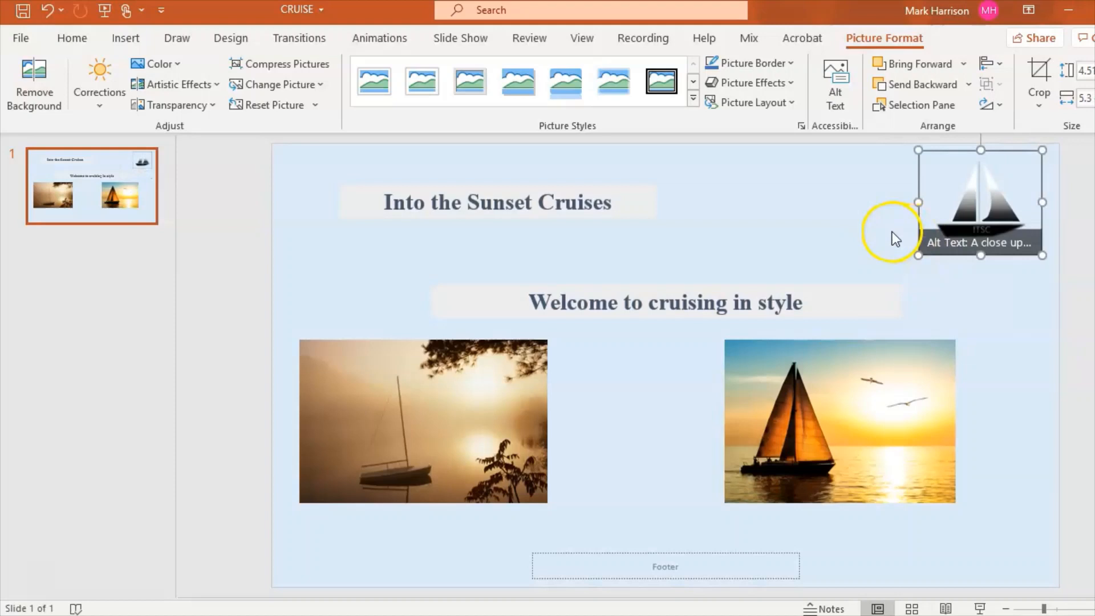
{"action": "mouse_move", "coordinate": [837, 237]}
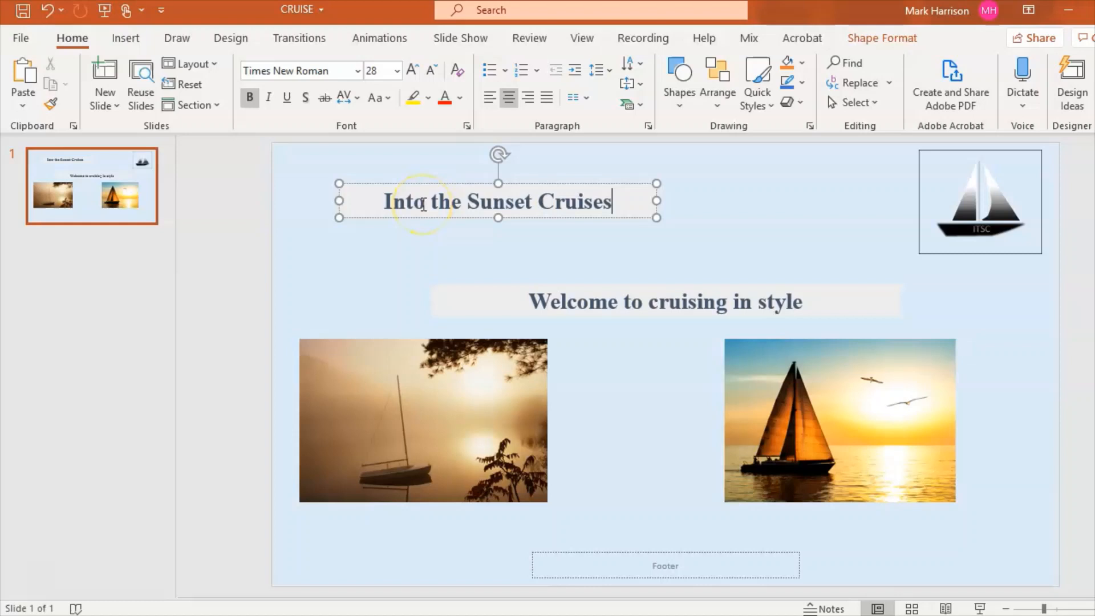
Step: Retype the title words in capitals towards INTO THE SUNSET CRUISES
{"action": "double_click", "coordinate": [402, 202]}
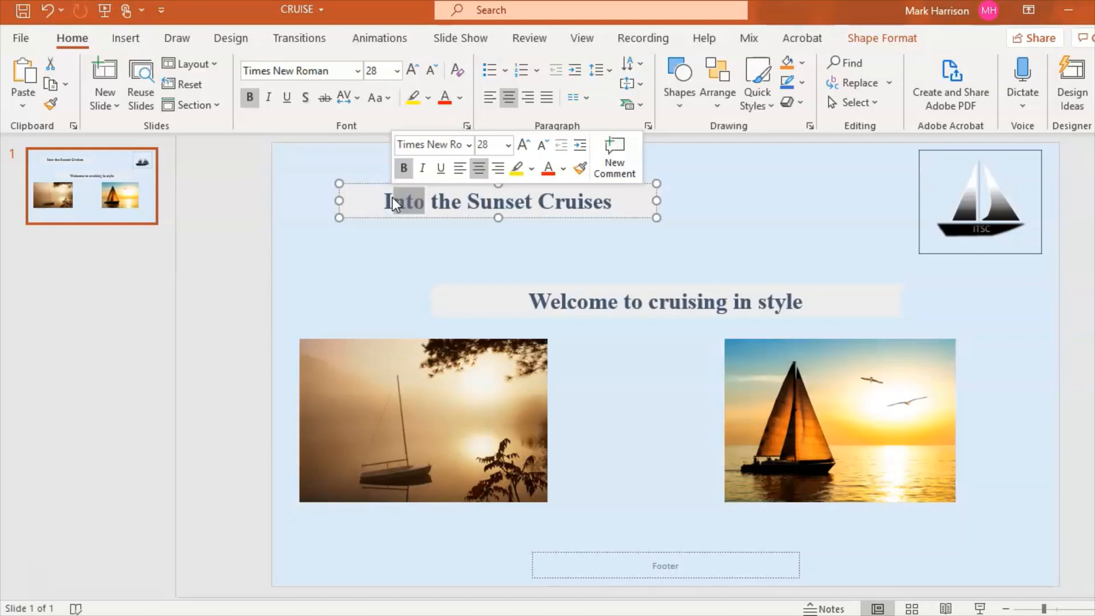
{"action": "left_click", "coordinate": [395, 203]}
{"action": "type", "text": "NTO"}
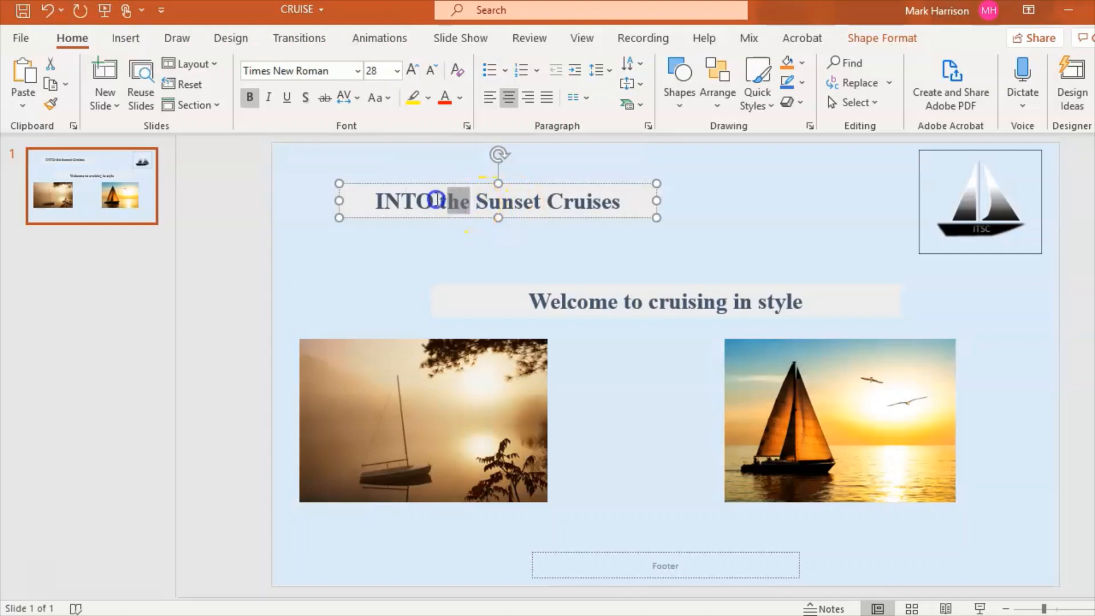
{"action": "type", "text": "THE"}
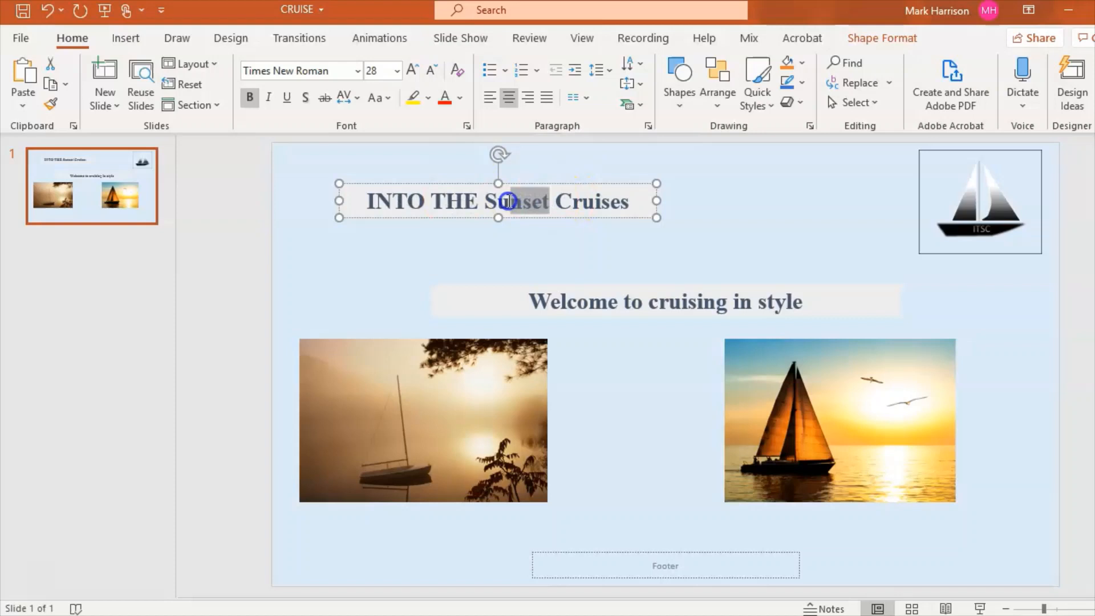
{"action": "type", "text": "SUNSET"}
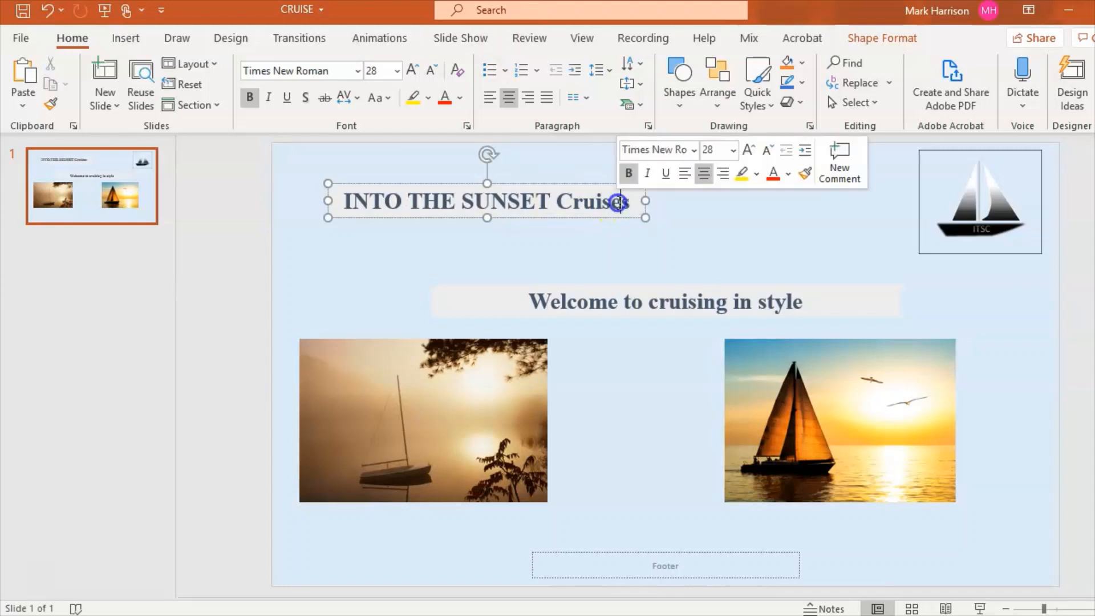
{"action": "double_click", "coordinate": [591, 200]}
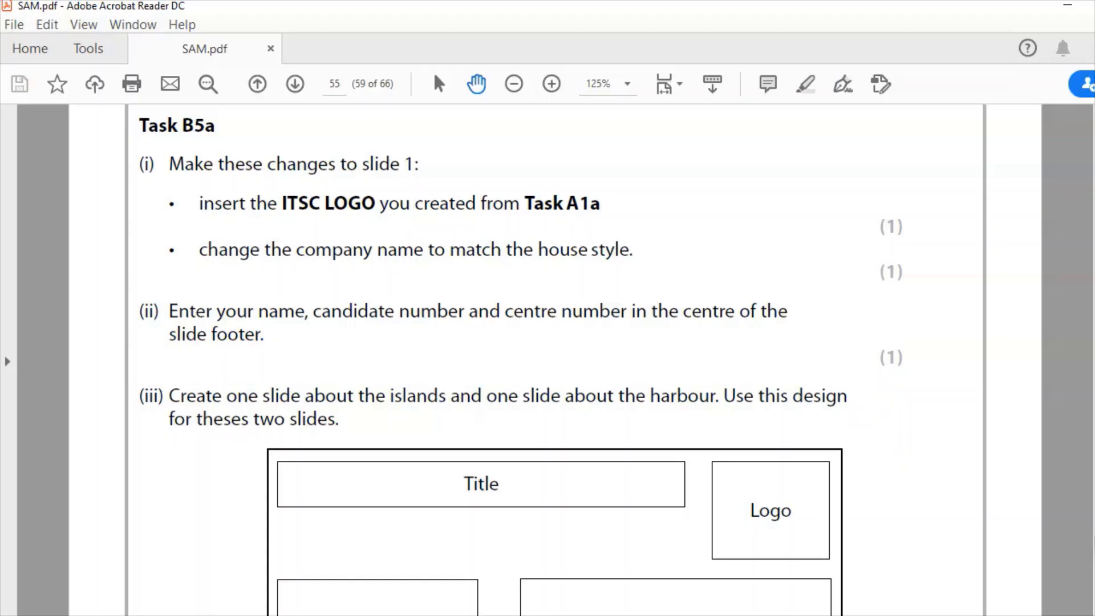
Step: Scroll Task B5a to part (ii), the slide footer instruction
{"action": "scroll", "scroll_direction": "down", "scroll_amount": 3}
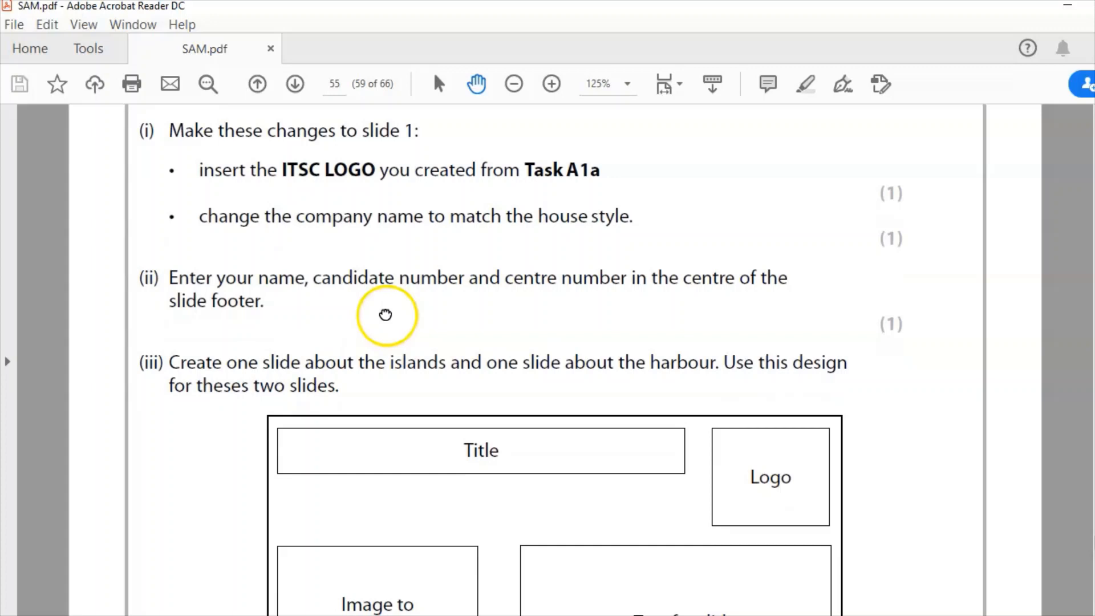
{"action": "mouse_move", "coordinate": [233, 278]}
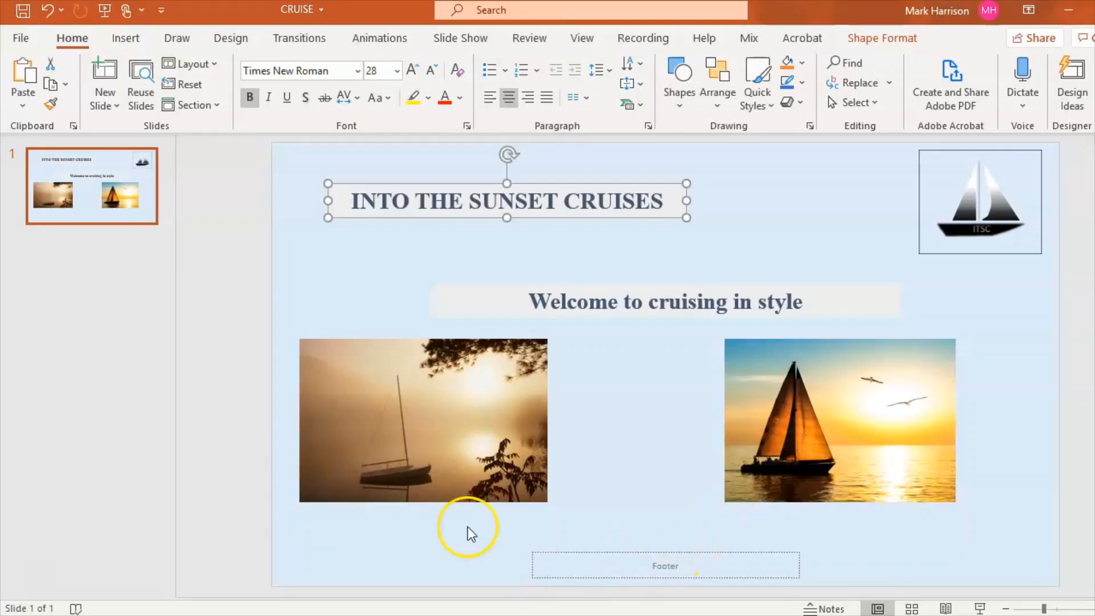
Step: Enter 'Name, Centre No. Cand No' in the slide's centred footer placeholder
{"action": "left_click", "coordinate": [666, 566]}
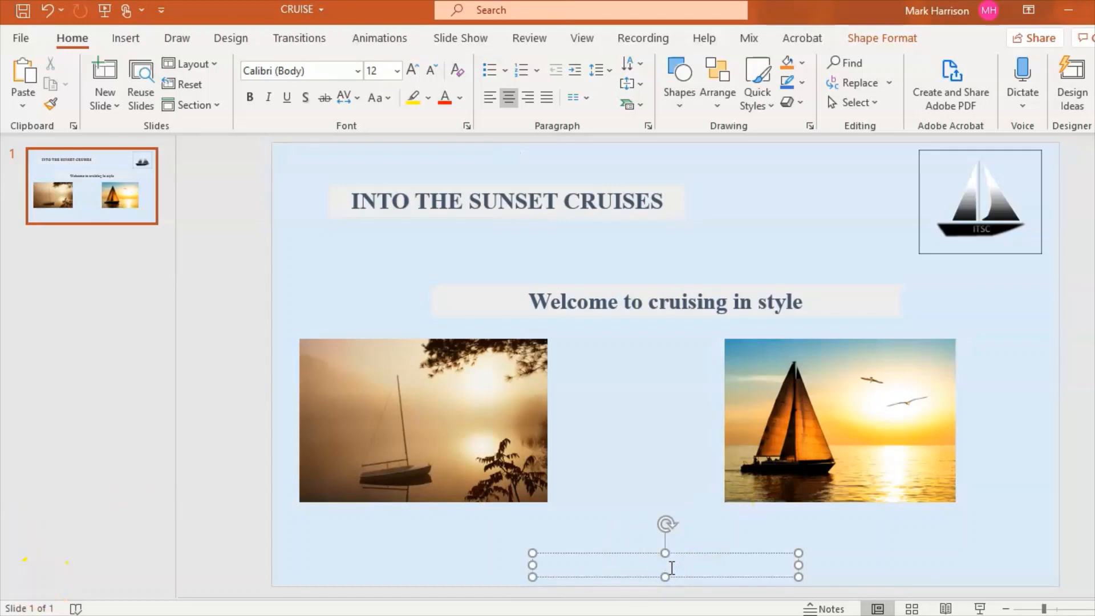
{"action": "type", "text": "Name,"}
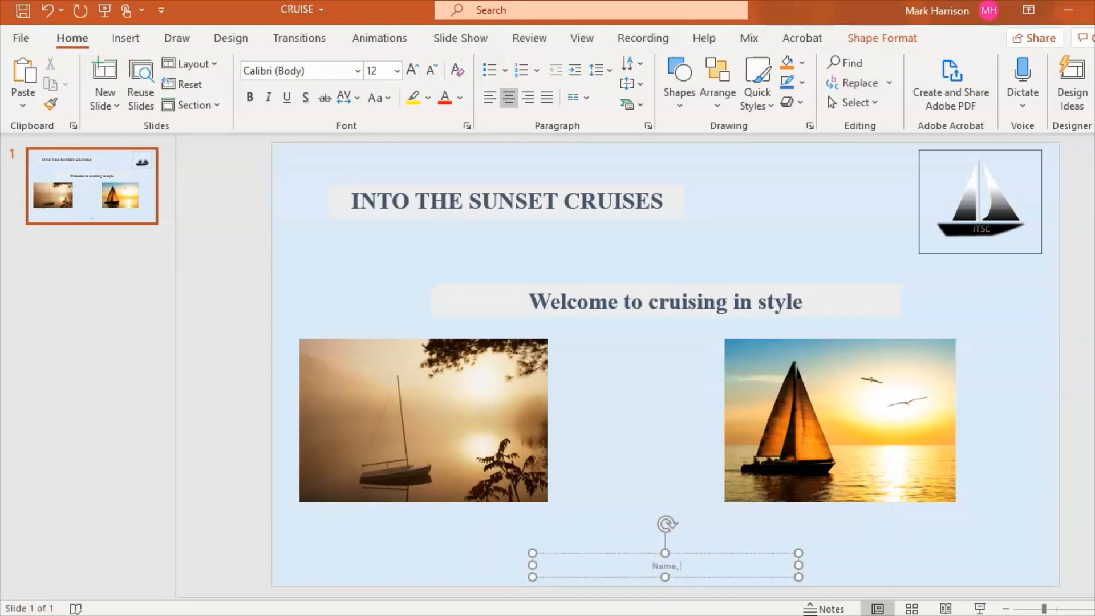
{"action": "type", "text": "Centre"}
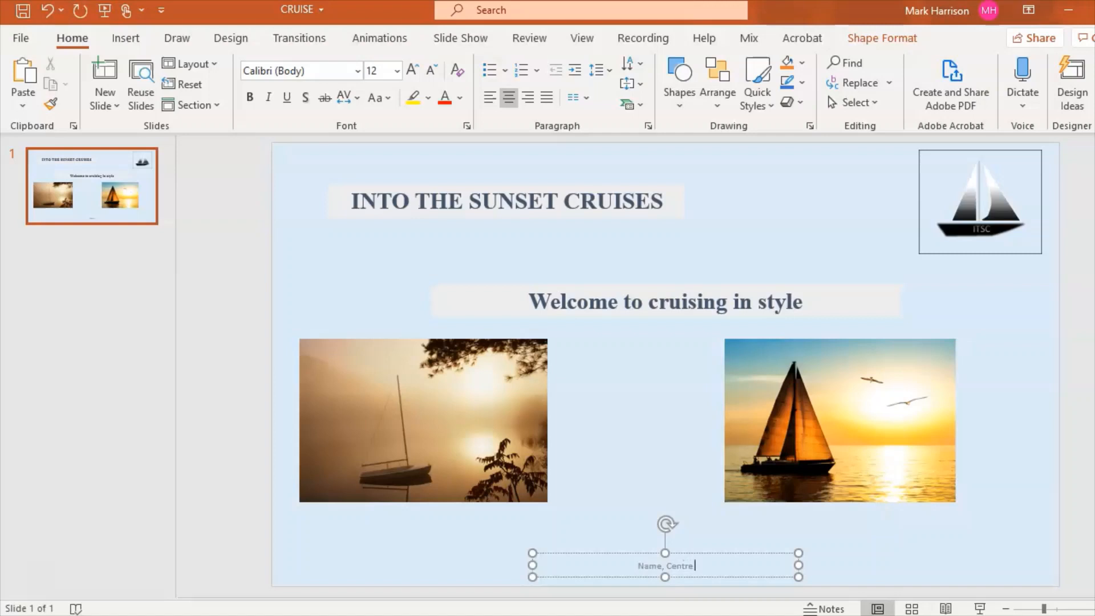
{"action": "type", "text": "No. Cand"}
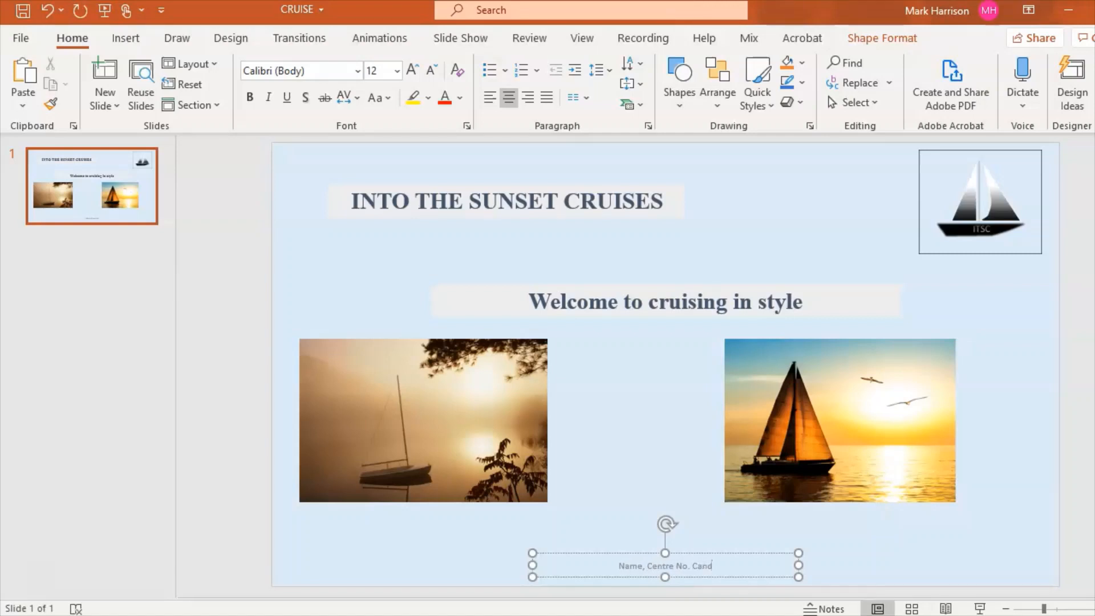
{"action": "type", "text": "No"}
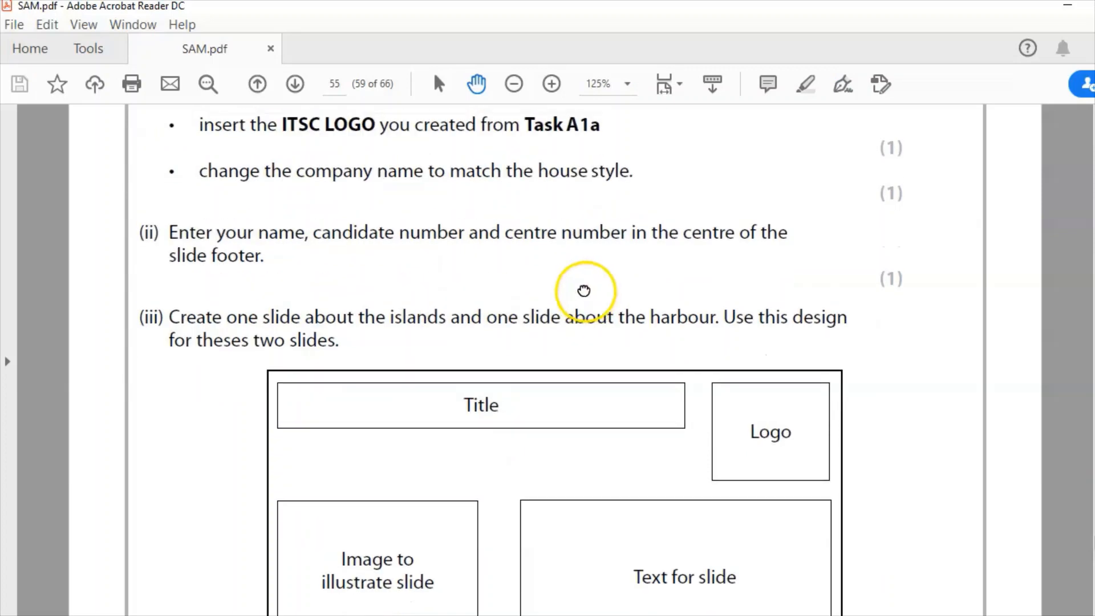
Step: Scroll to part (iii)'s island and harbour slide layout and the resave instruction
{"action": "scroll", "scroll_direction": "down", "scroll_amount": 3}
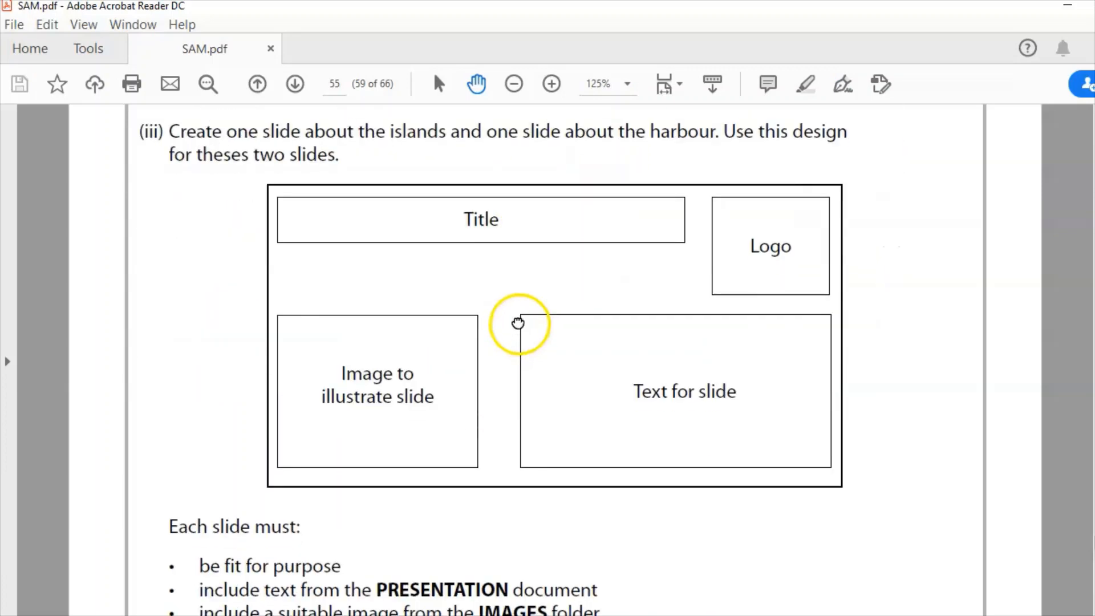
{"action": "mouse_move", "coordinate": [401, 165]}
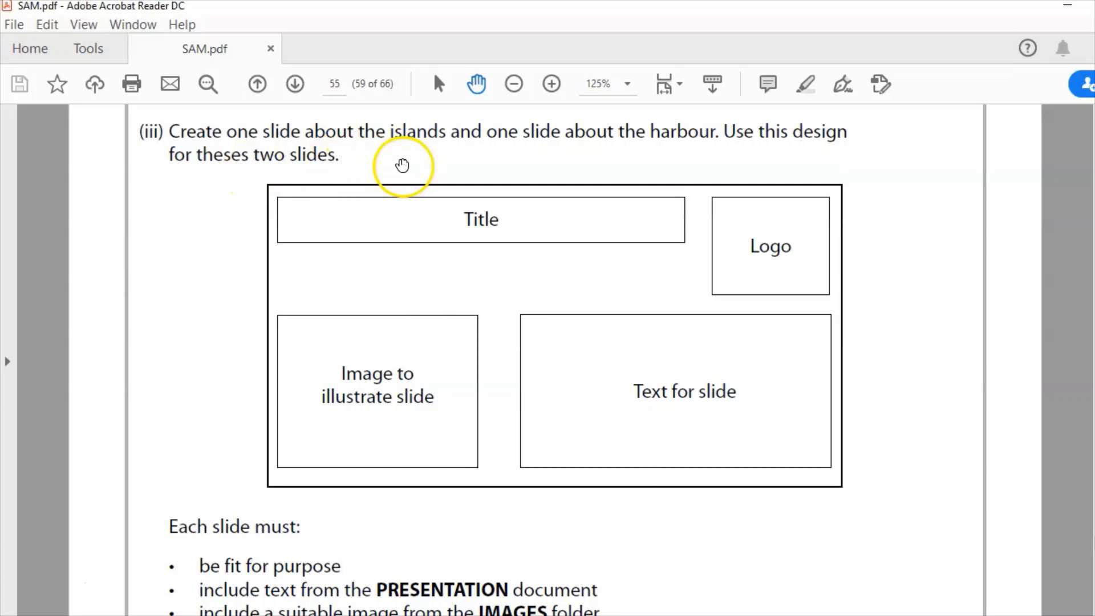
{"action": "mouse_move", "coordinate": [495, 237]}
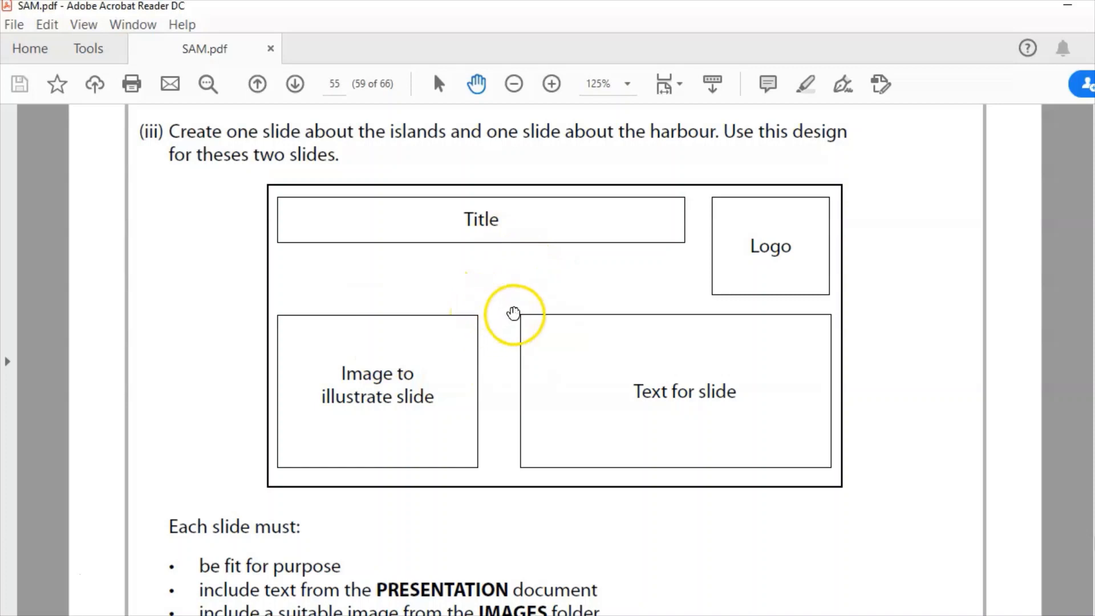
{"action": "mouse_move", "coordinate": [477, 400]}
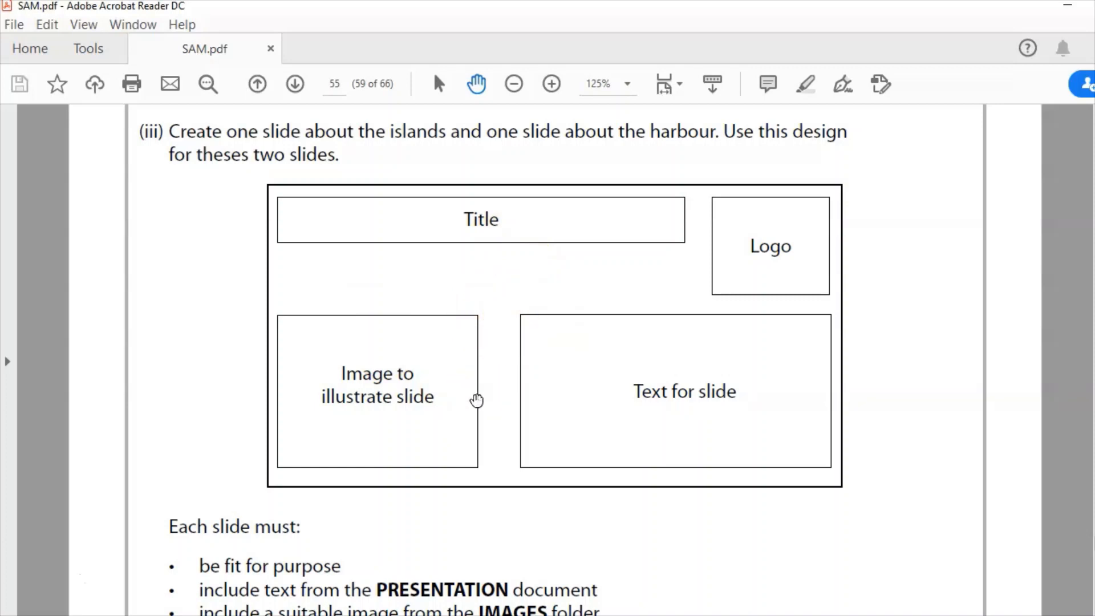
{"action": "scroll", "scroll_direction": "down", "scroll_amount": 3}
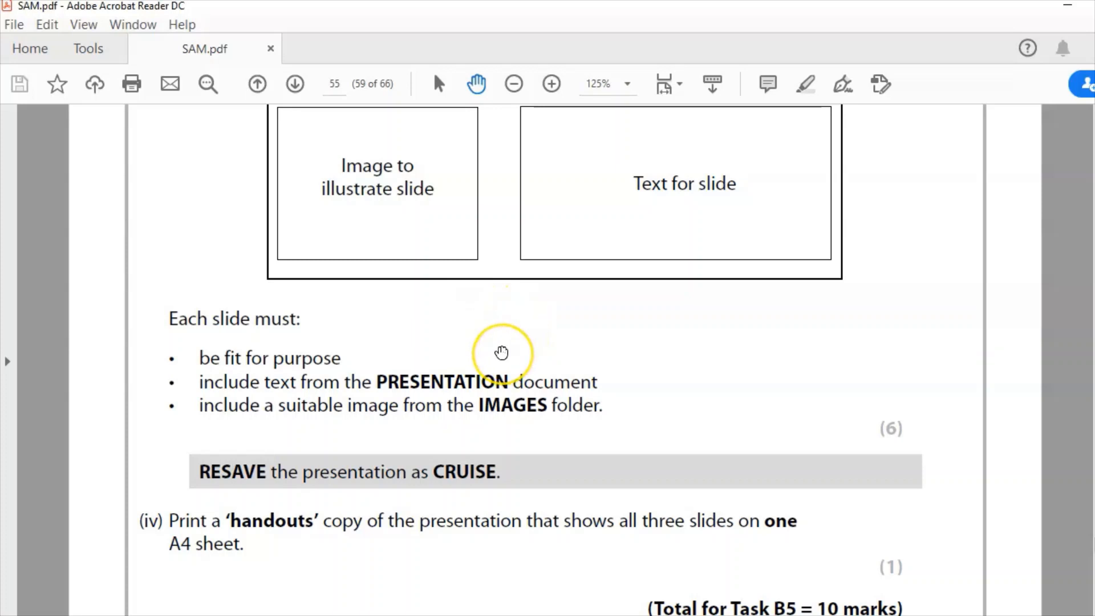
{"action": "mouse_move", "coordinate": [518, 285]}
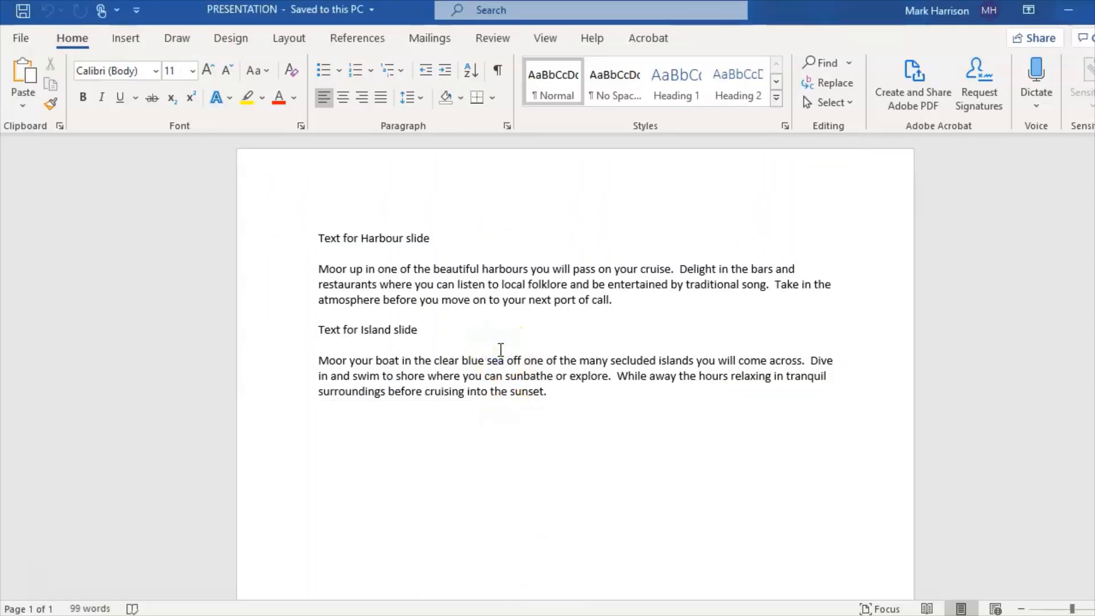
Step: Focus the PRESENTATION document in Word to read the slide texts
{"action": "left_click", "coordinate": [320, 346]}
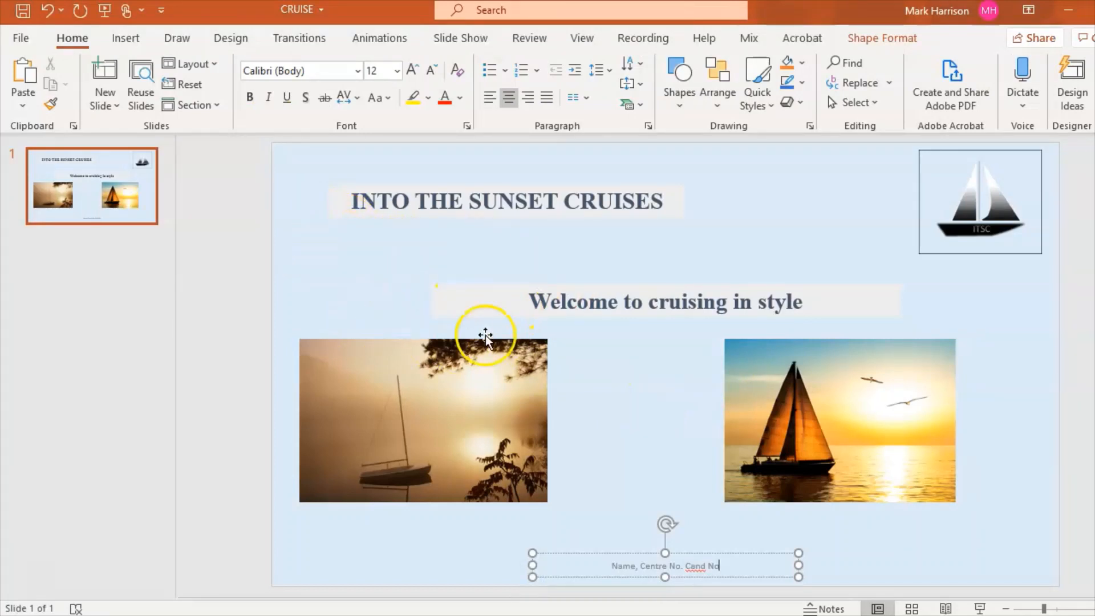
{"action": "mouse_move", "coordinate": [458, 294]}
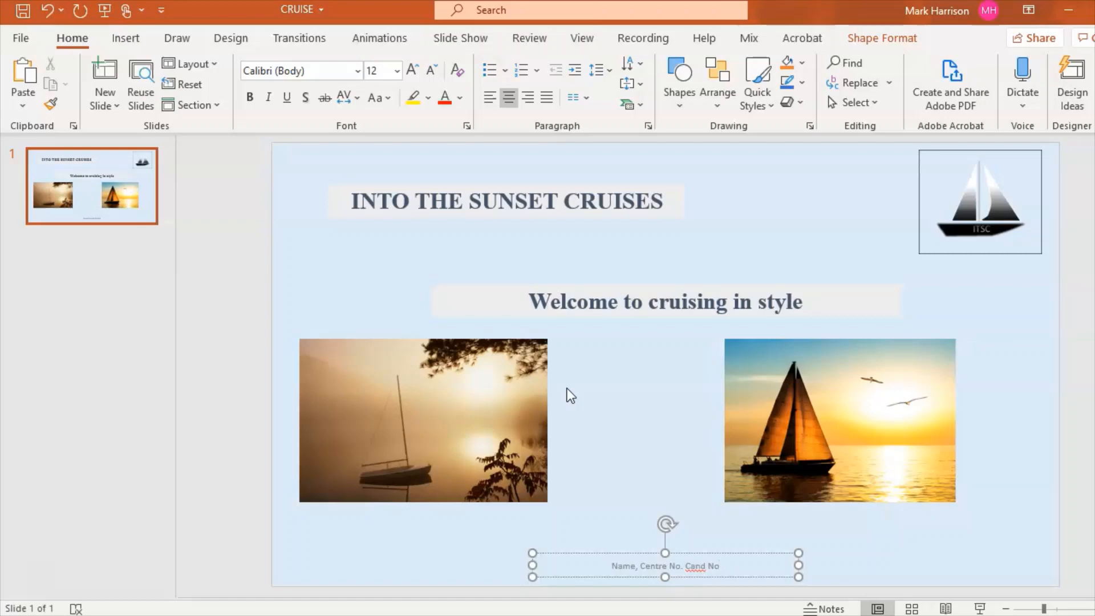
{"action": "left_click", "coordinate": [581, 39]}
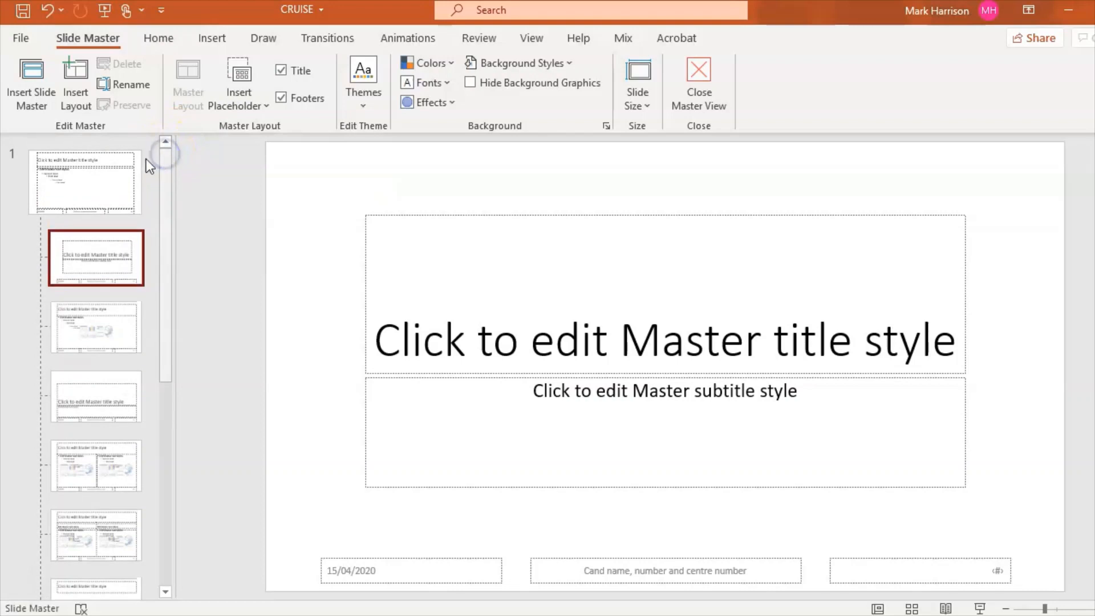
{"action": "left_click", "coordinate": [86, 183]}
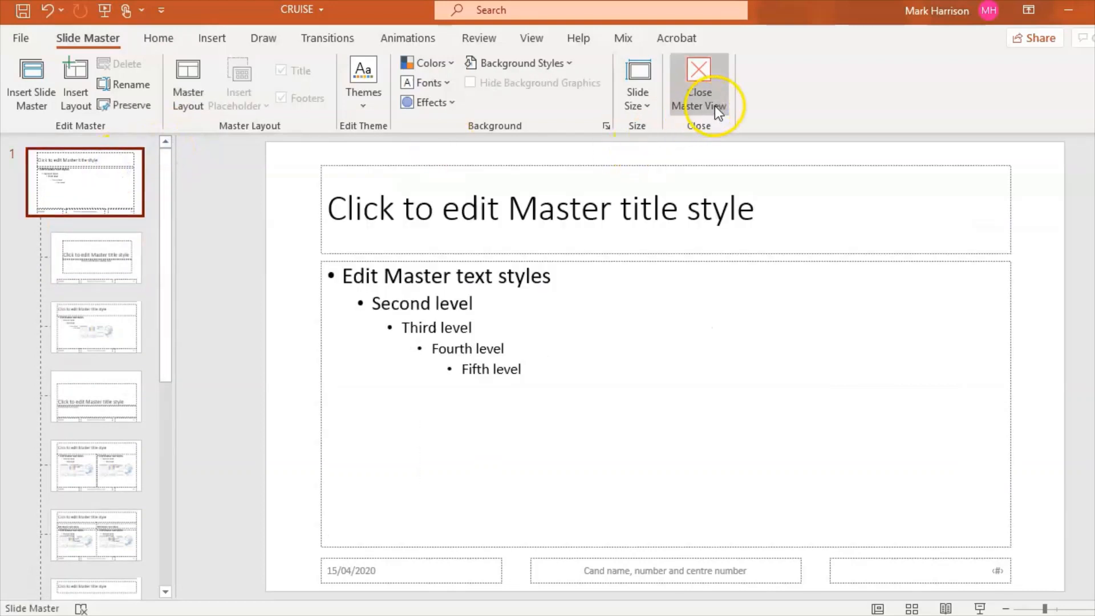
{"action": "left_click", "coordinate": [699, 80]}
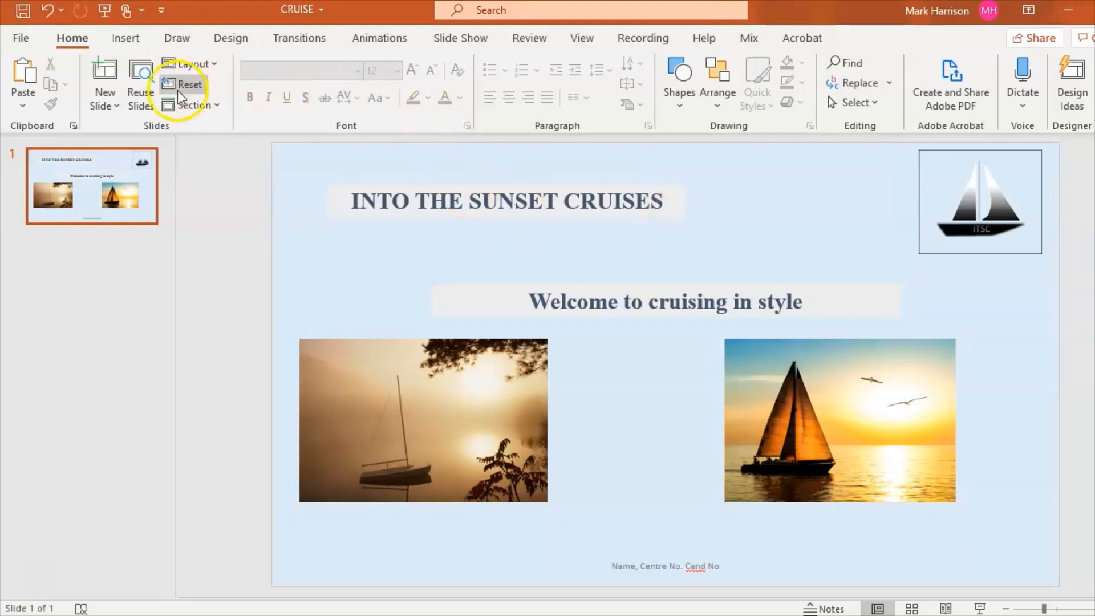
Step: Duplicate slide 1 as a second slide and select its title for editing
{"action": "left_click", "coordinate": [104, 83]}
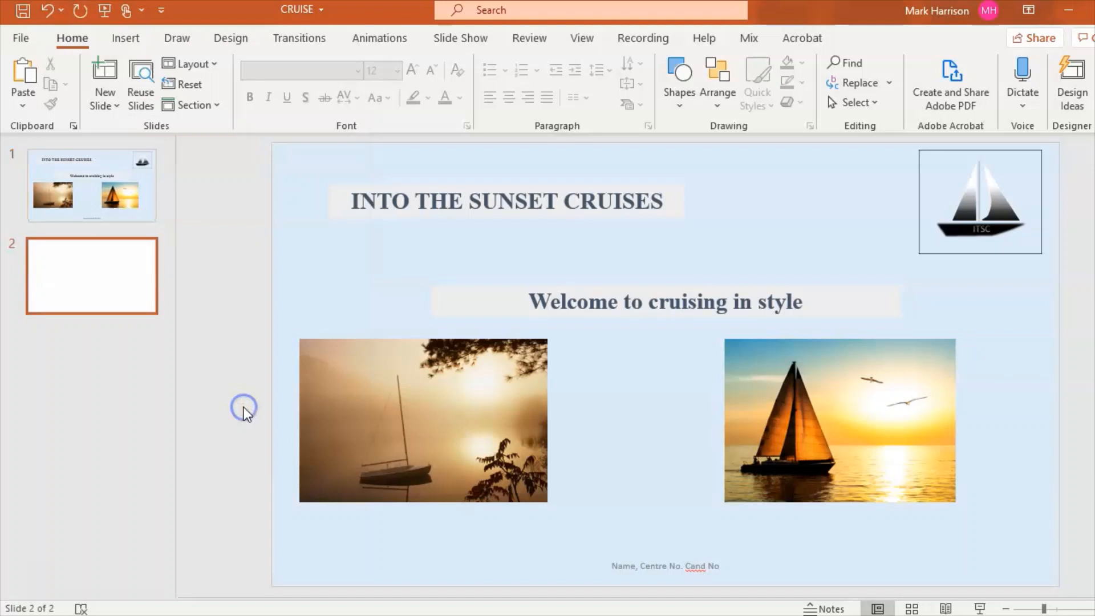
{"action": "left_click", "coordinate": [91, 252]}
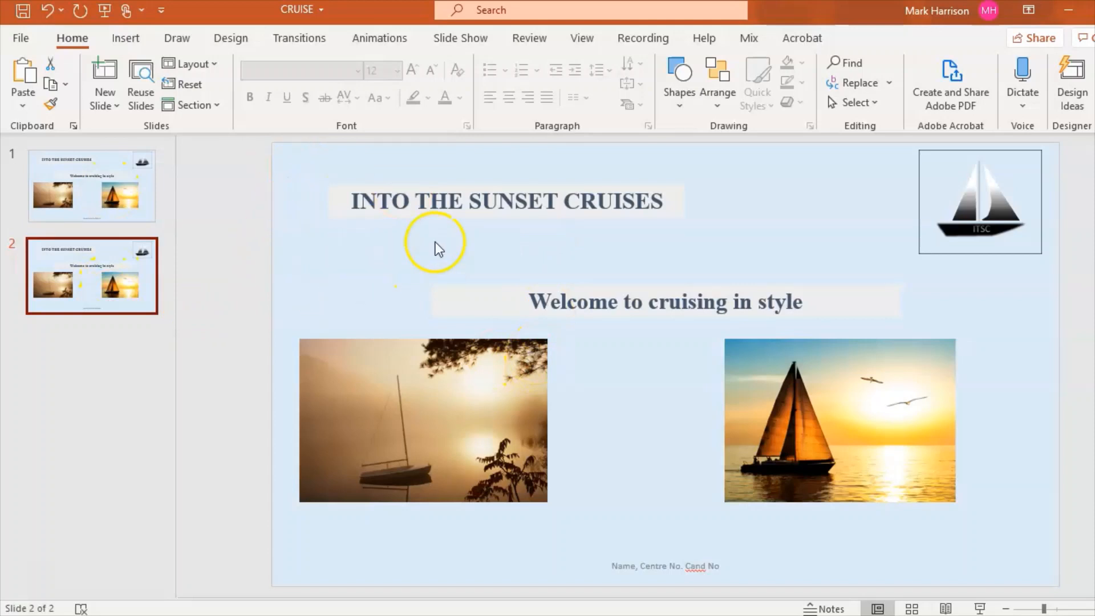
{"action": "left_click", "coordinate": [506, 201]}
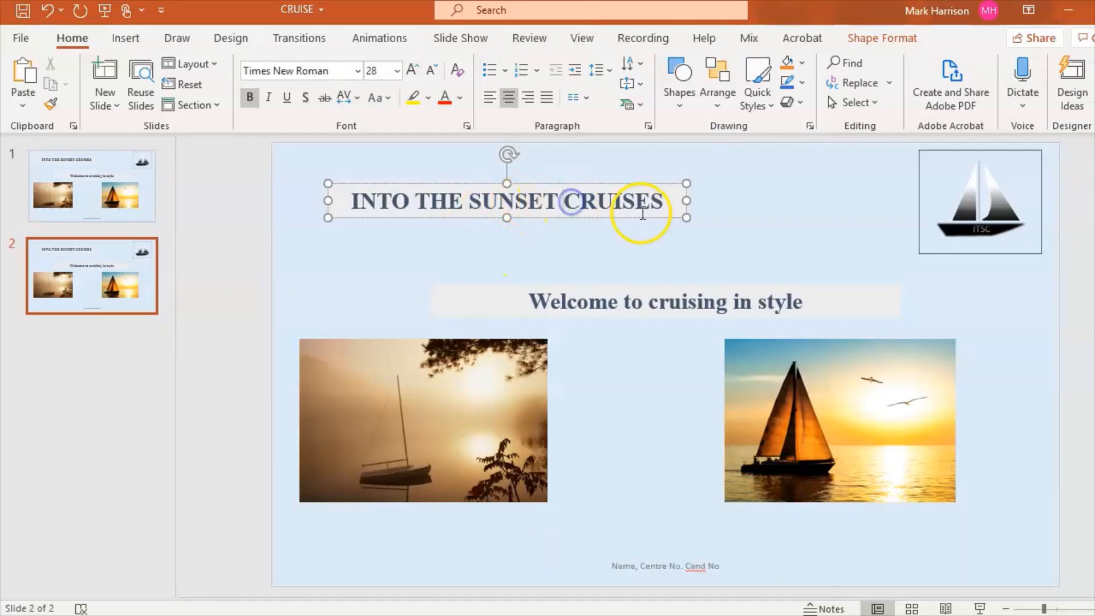
Step: Retitle slide 2 'Islands' in larger font and select the misty lake photo for removal
{"action": "triple_click", "coordinate": [507, 199]}
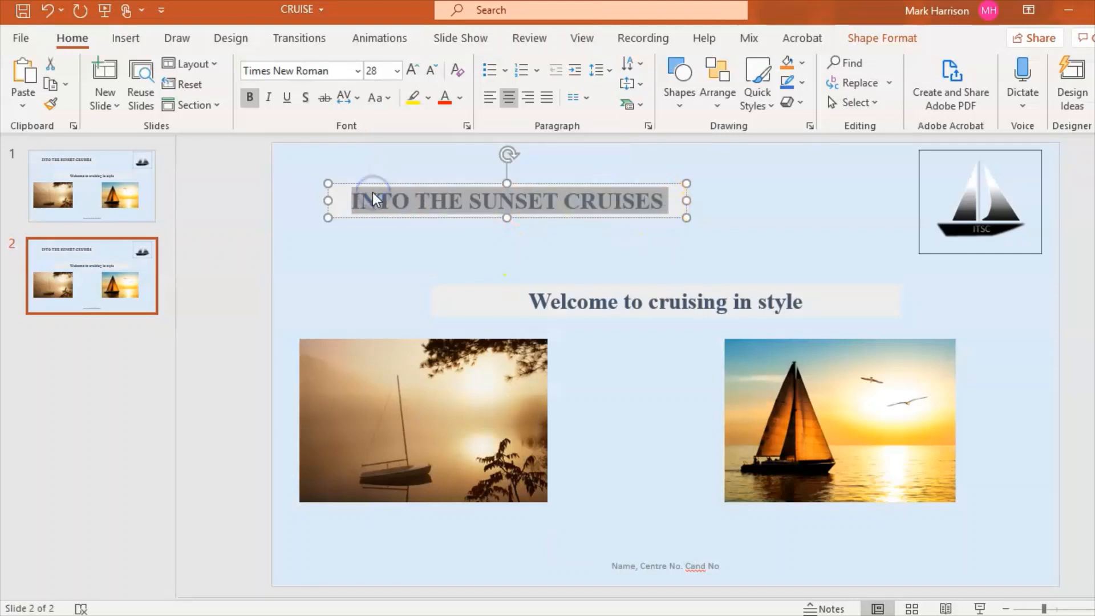
{"action": "type", "text": "Is"}
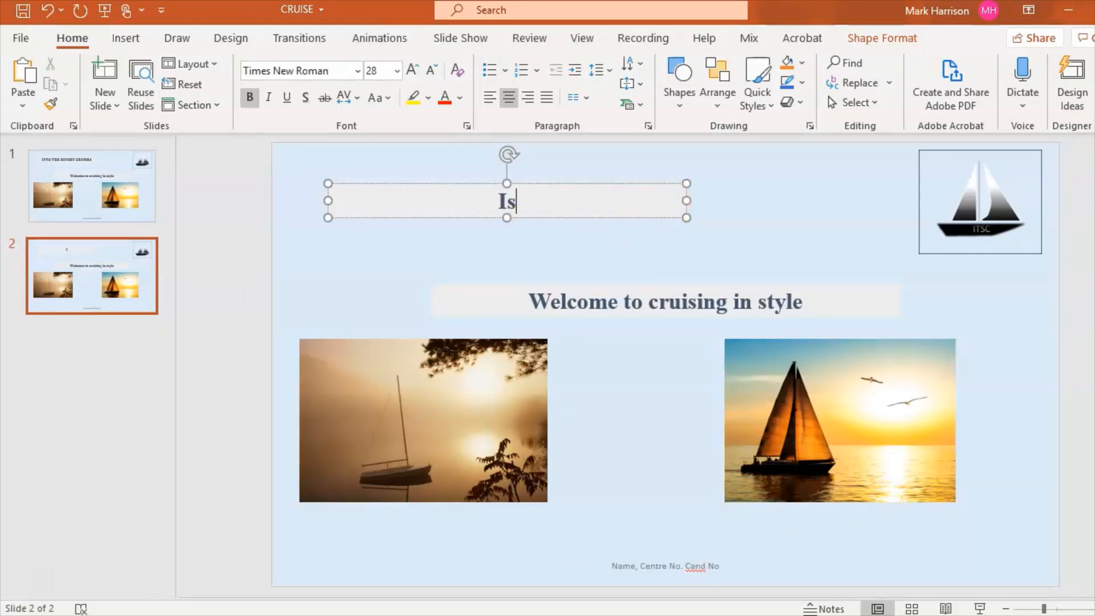
{"action": "type", "text": "la"}
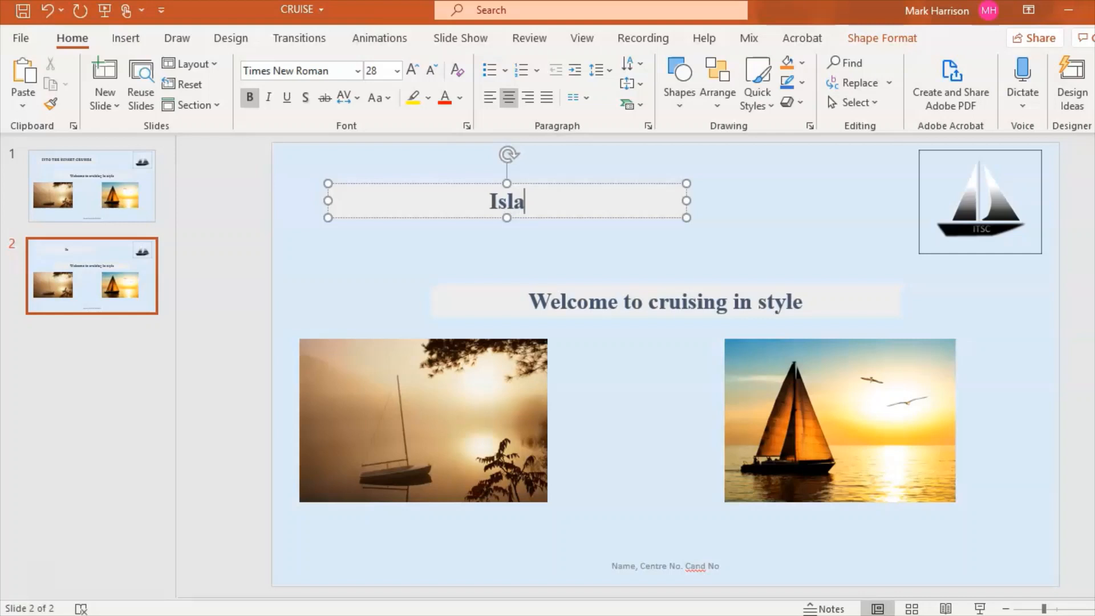
{"action": "type", "text": "nds"}
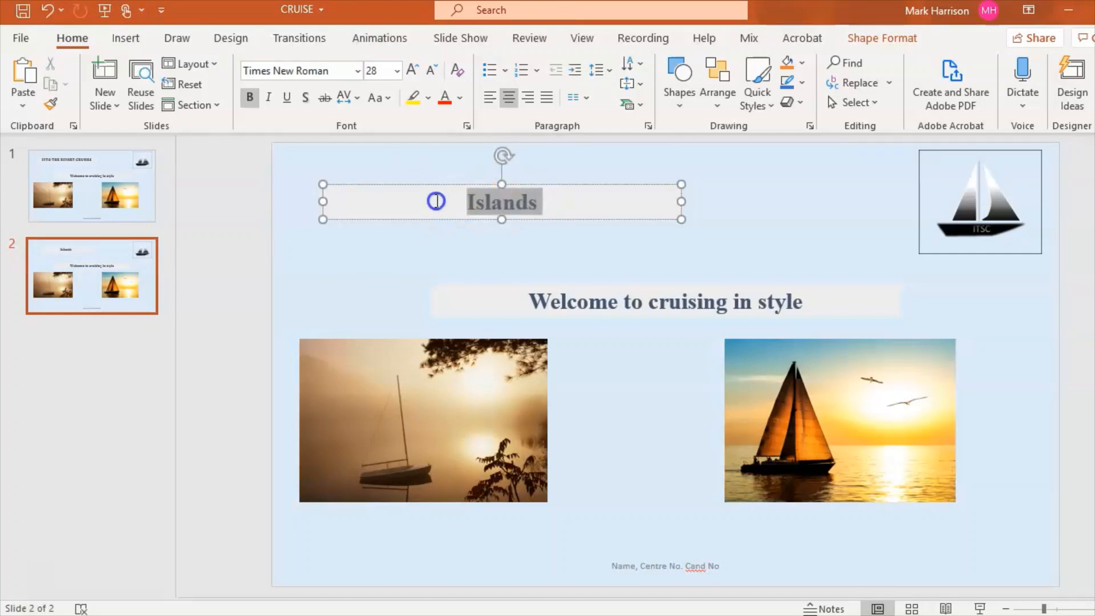
{"action": "left_click", "coordinate": [412, 70]}
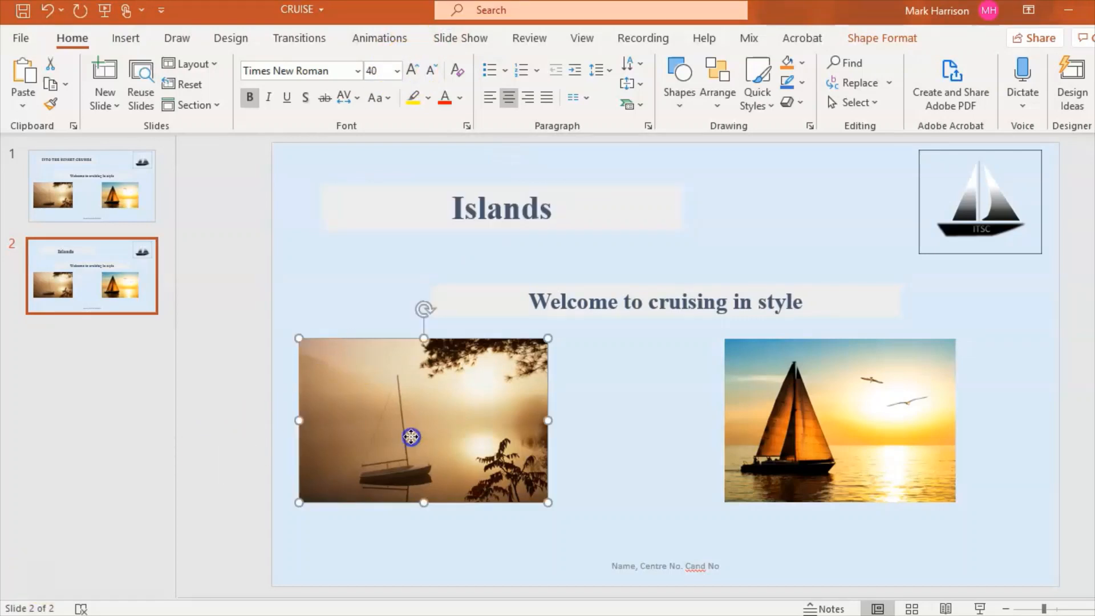
{"action": "left_click", "coordinate": [864, 382]}
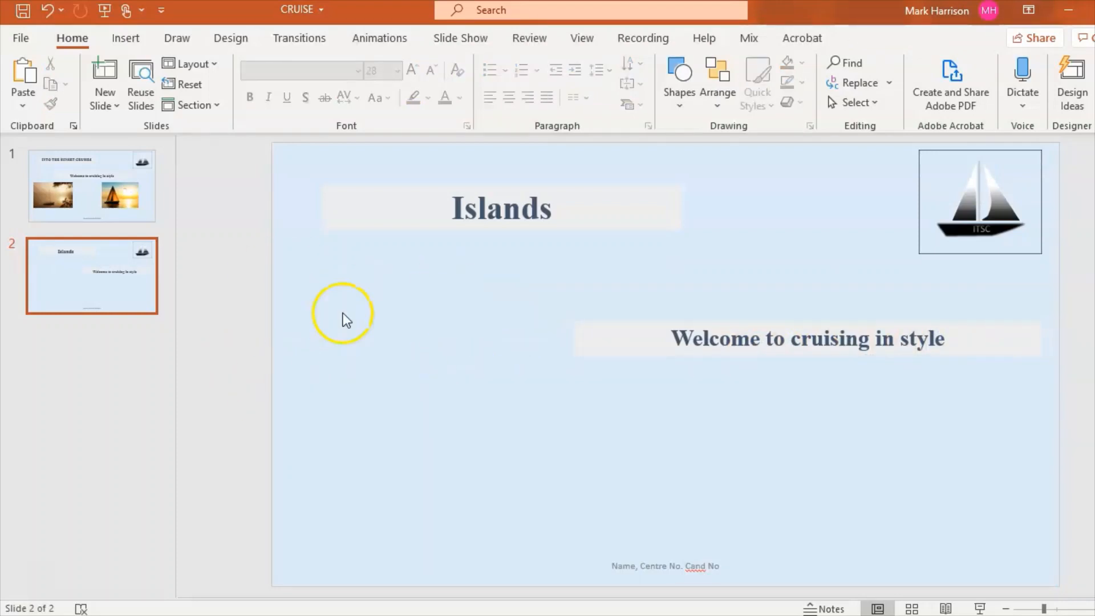
{"action": "mouse_move", "coordinate": [521, 378]}
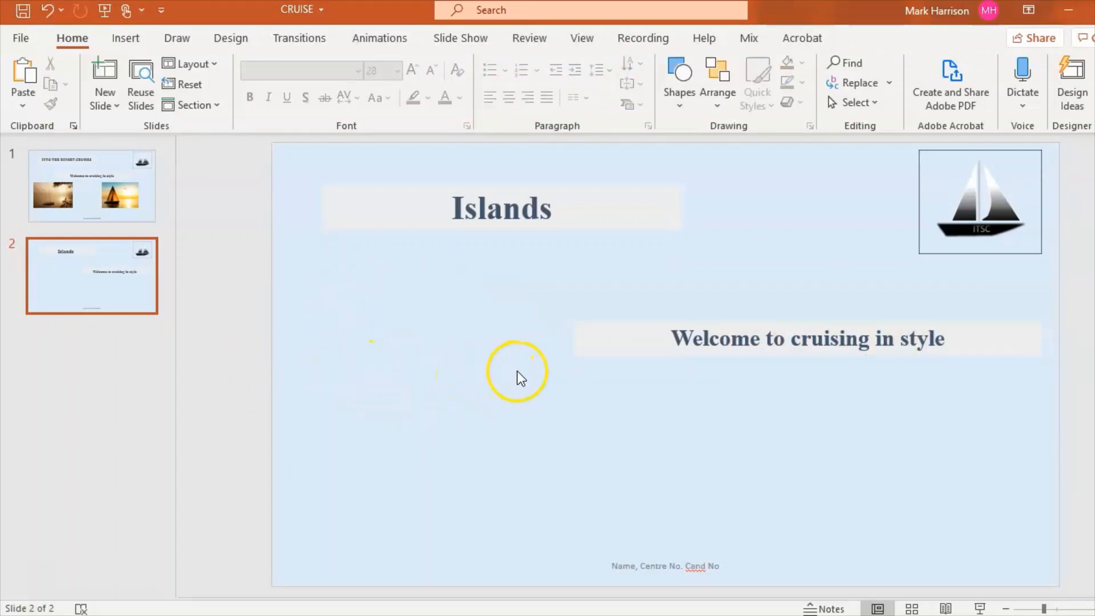
{"action": "mouse_move", "coordinate": [433, 239]}
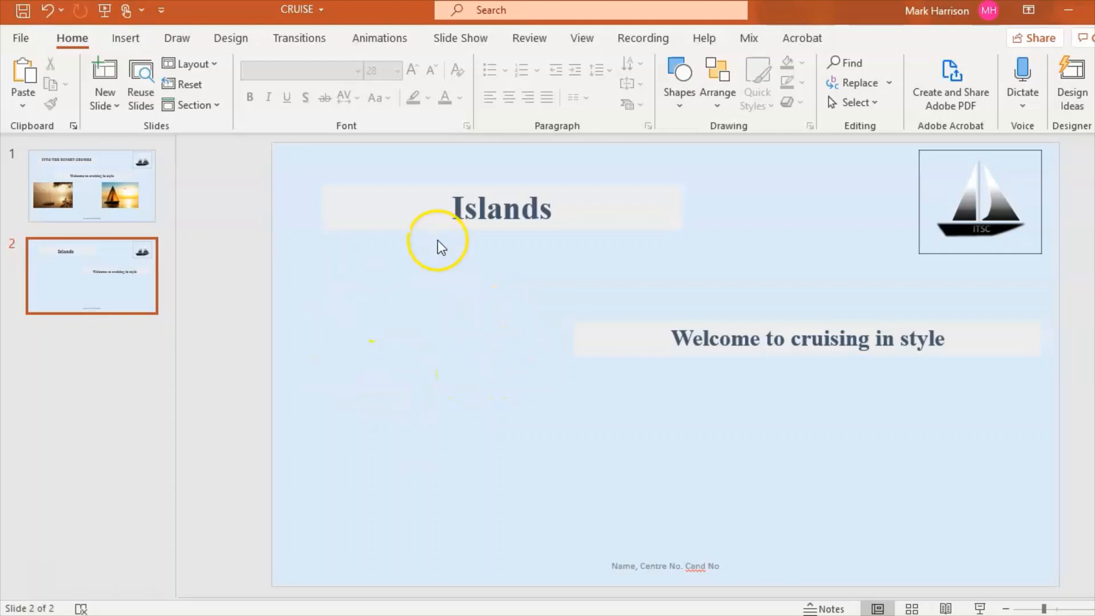
Step: Start inserting a picture from file and browse into the IMAGES folder
{"action": "left_click", "coordinate": [126, 39]}
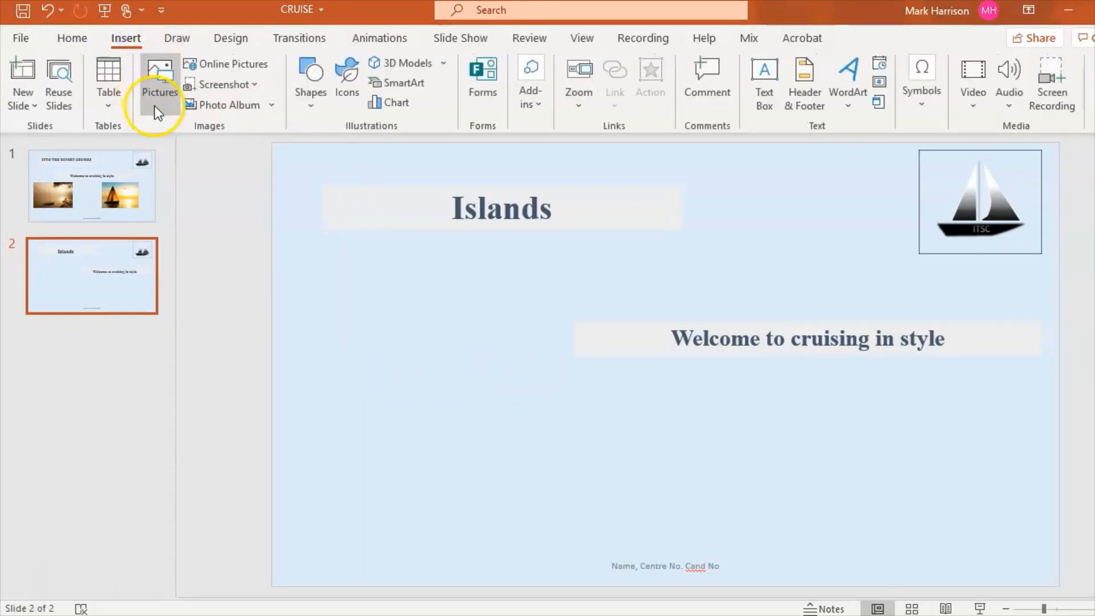
{"action": "mouse_move", "coordinate": [32, 557]}
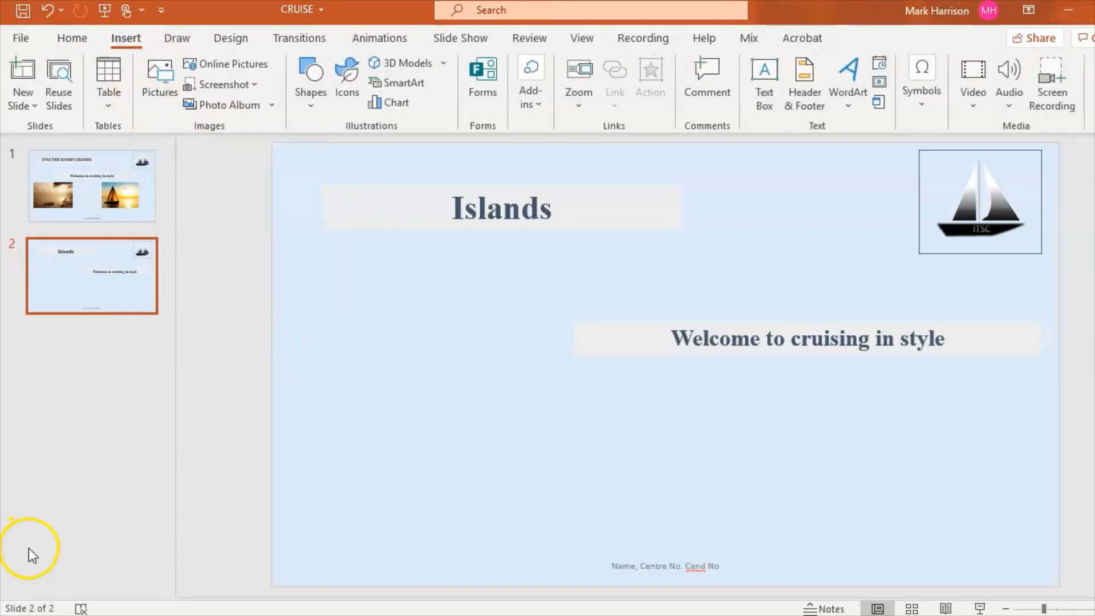
{"action": "left_click", "coordinate": [160, 73]}
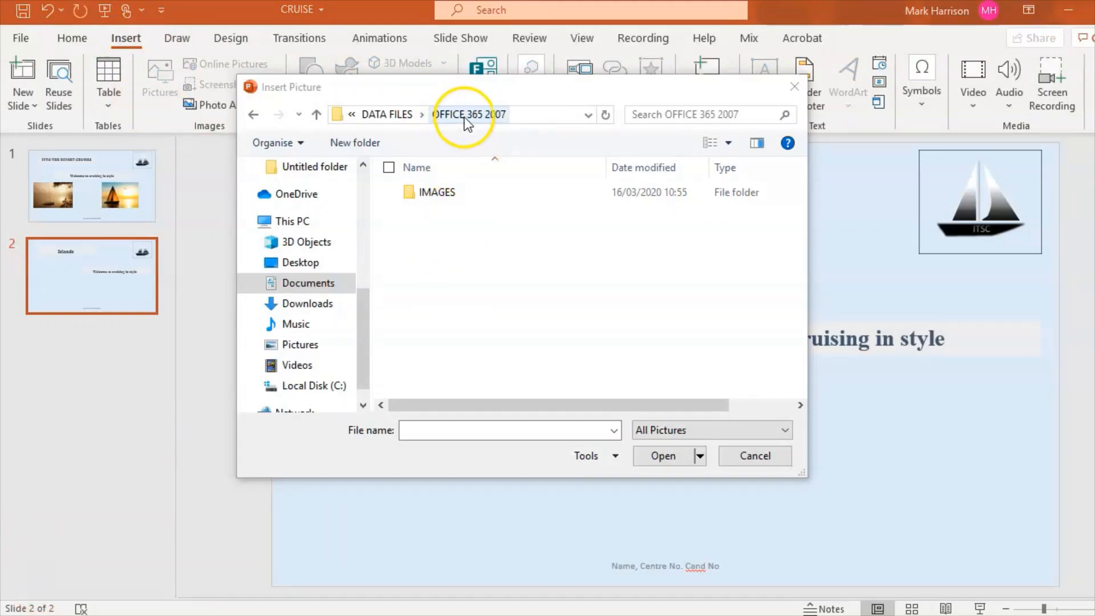
{"action": "left_click", "coordinate": [435, 193]}
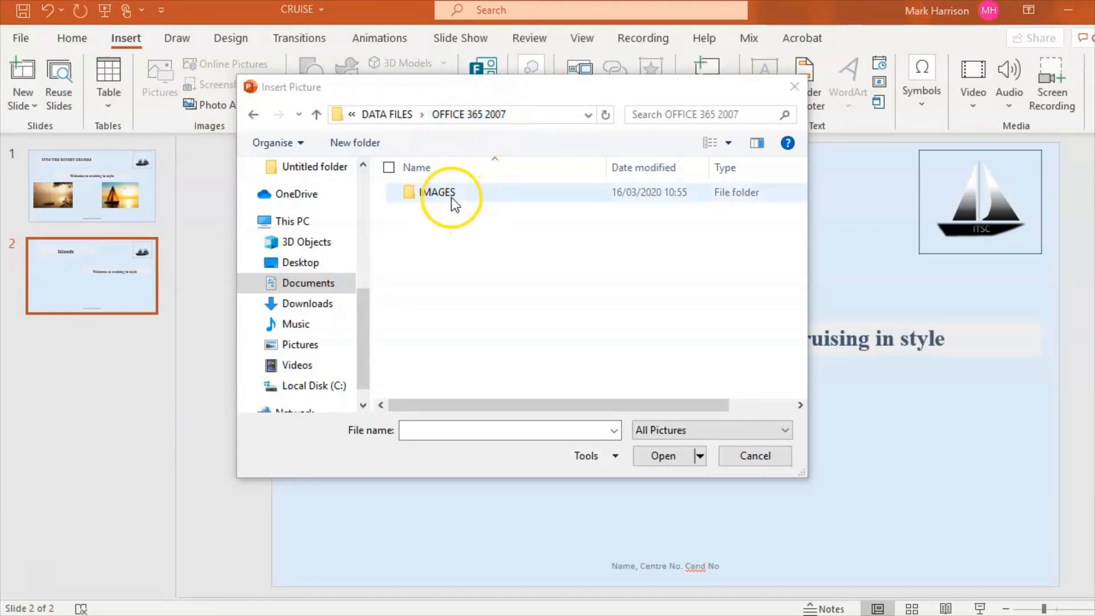
{"action": "double_click", "coordinate": [431, 192]}
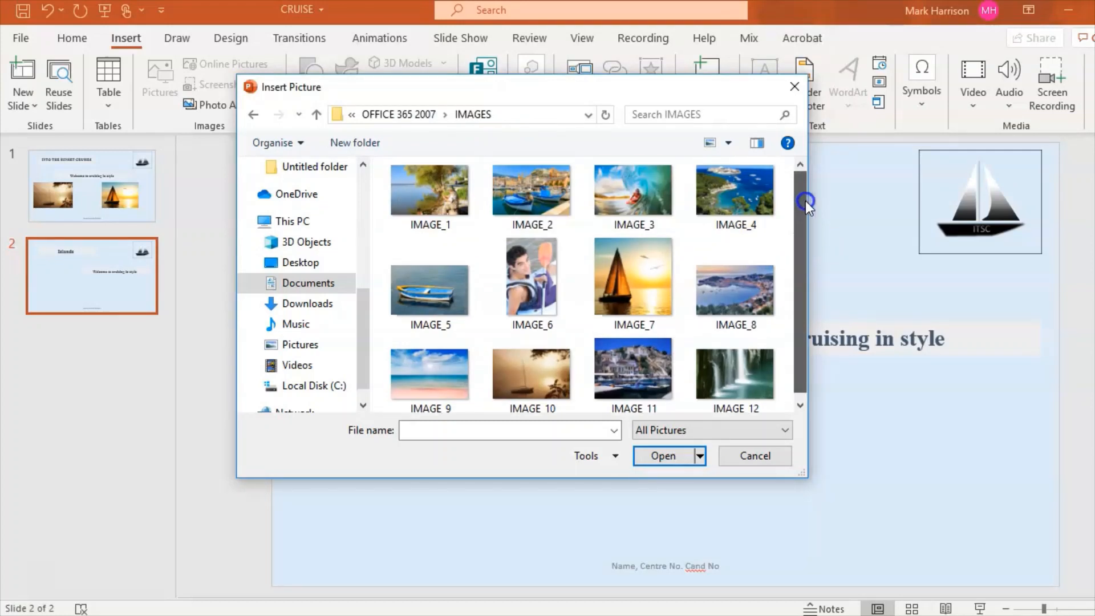
{"action": "mouse_move", "coordinate": [681, 138]}
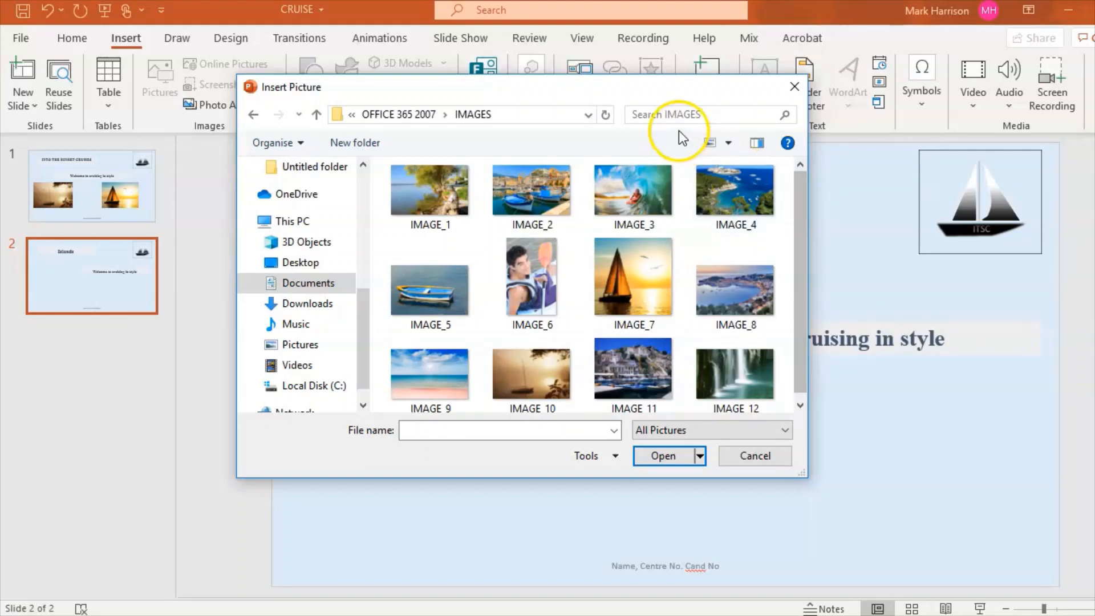
{"action": "mouse_move", "coordinate": [740, 210]}
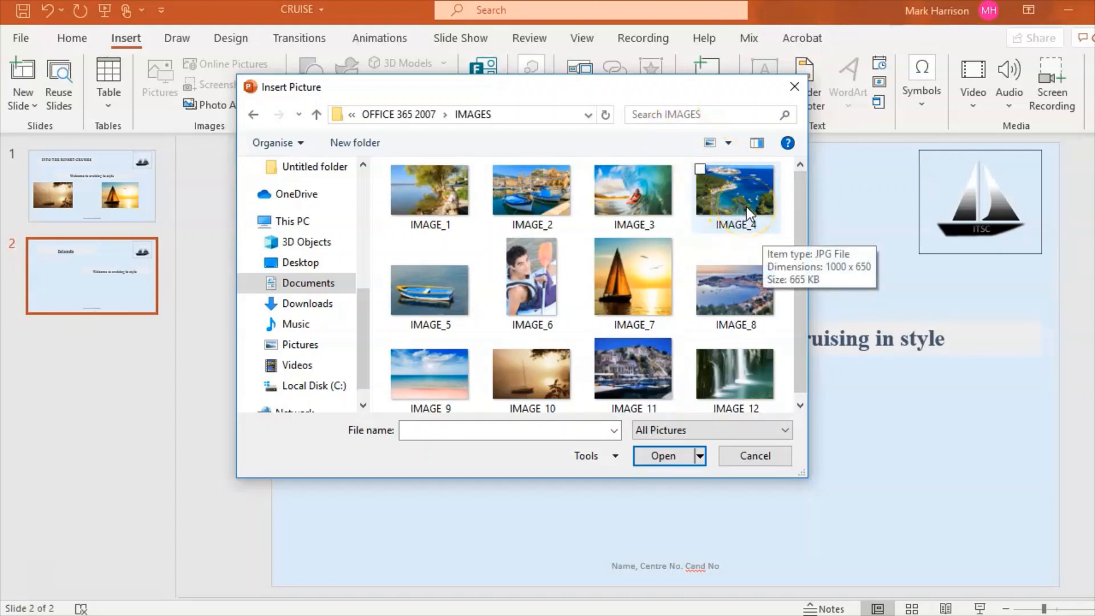
{"action": "mouse_move", "coordinate": [742, 211]}
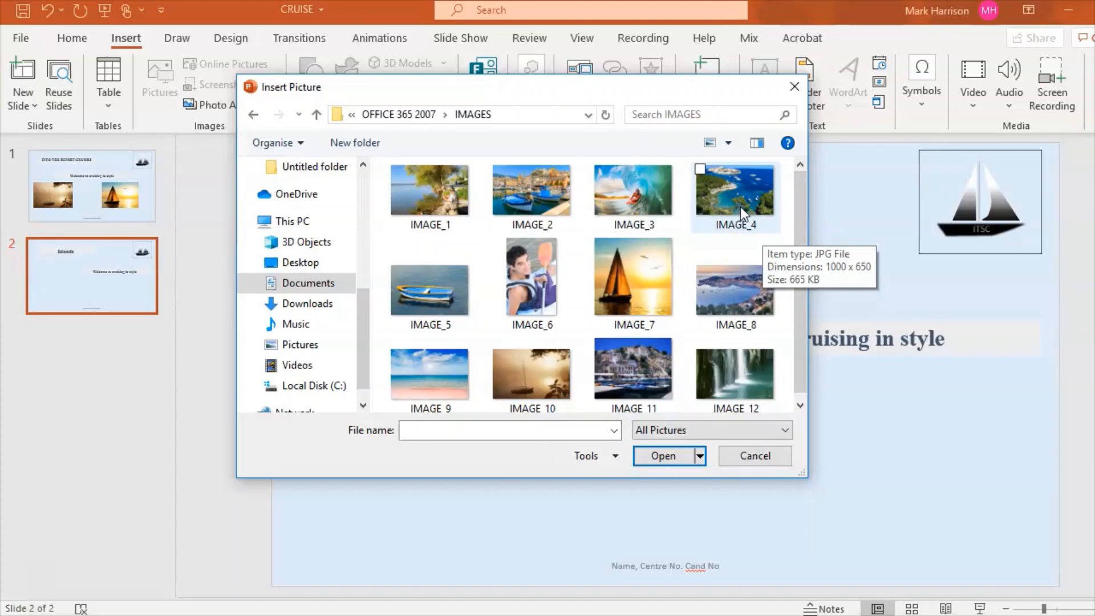
Step: Insert IMAGE_4, the island coastline photo, and move it toward the left of the slide
{"action": "left_click", "coordinate": [739, 197]}
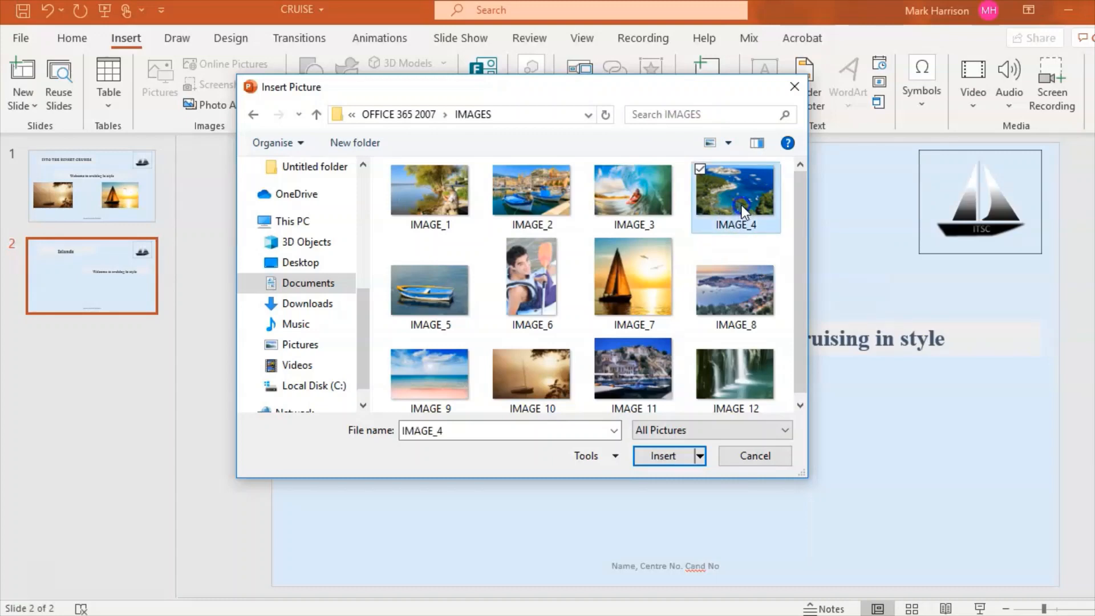
{"action": "left_click", "coordinate": [663, 456]}
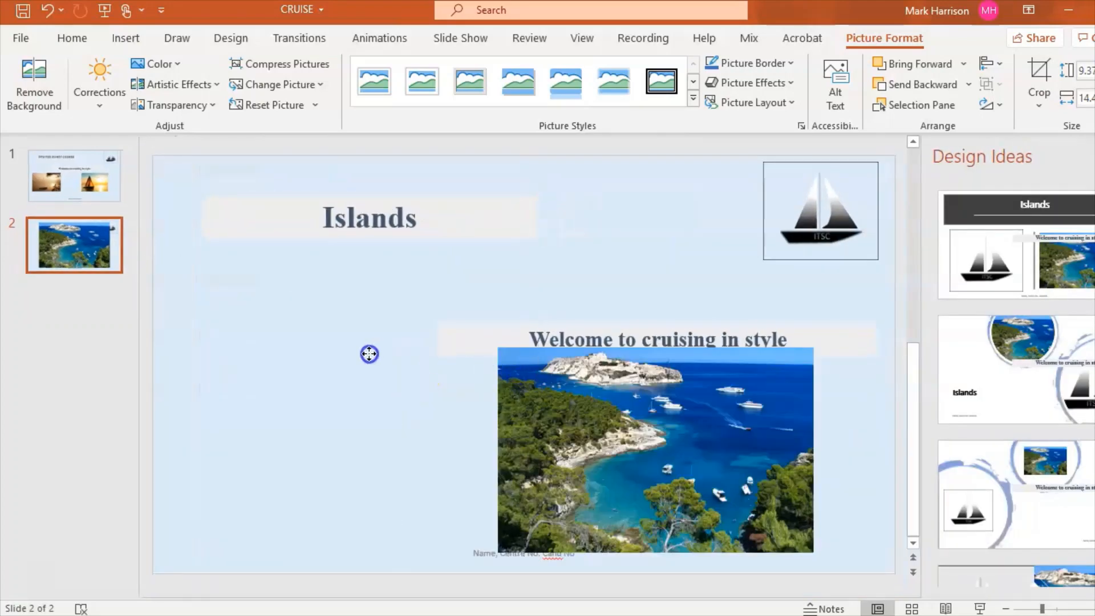
{"action": "left_click_drag", "start_coordinate": [655, 450], "coordinate": [332, 389]}
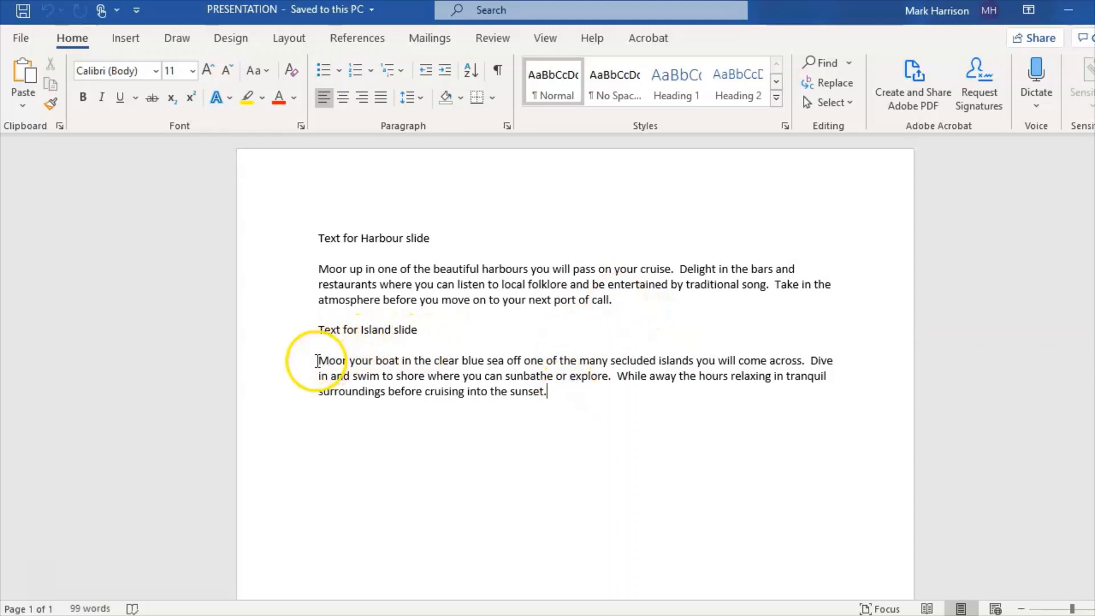
{"action": "left_click_drag", "start_coordinate": [317, 359], "coordinate": [546, 391]}
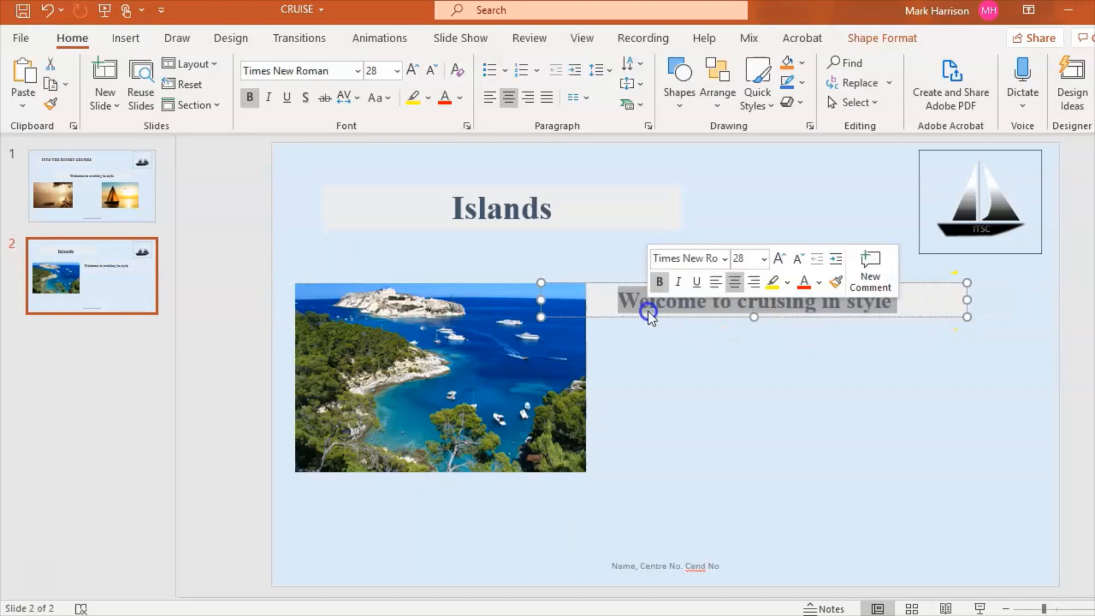
Step: Paste the island paragraph as text only over the slogan and left-align it
{"action": "right_click", "coordinate": [668, 300]}
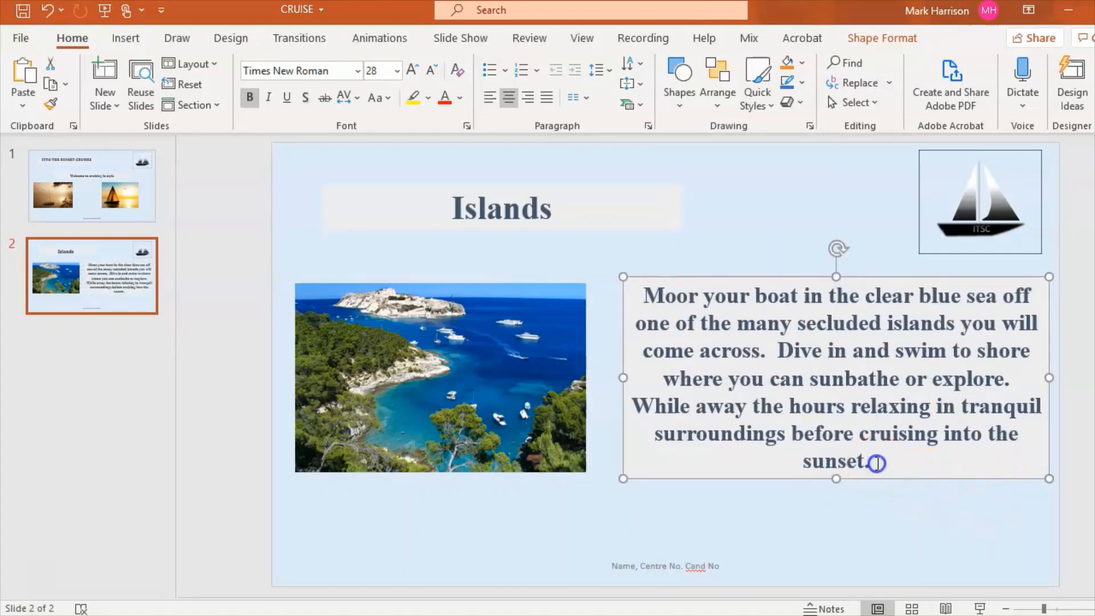
{"action": "left_click", "coordinate": [490, 97]}
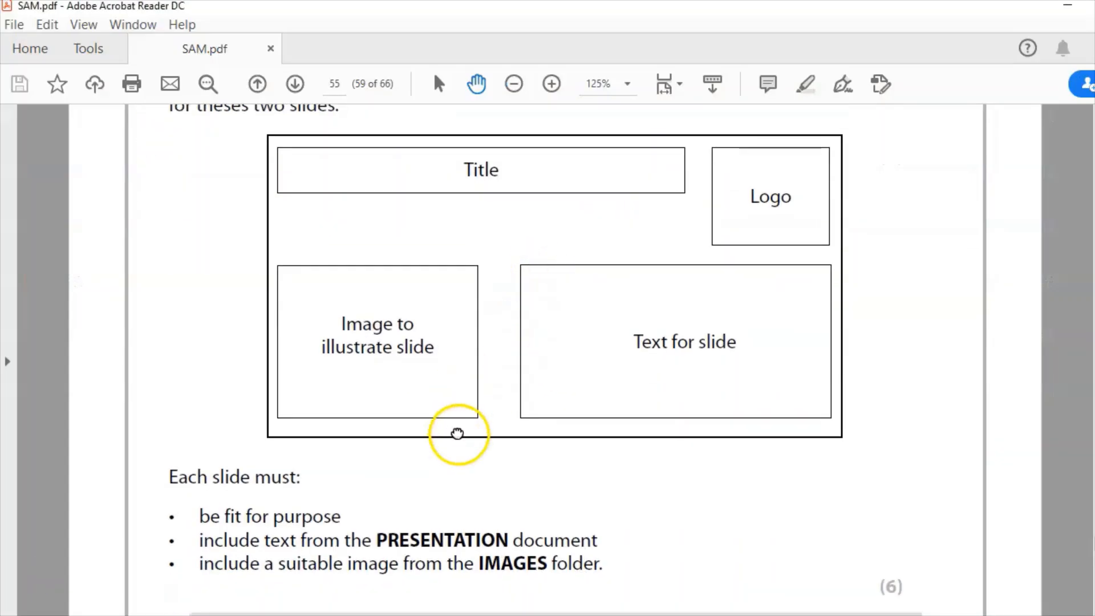
Step: Scroll the task sheet down to the slide requirements and handouts printing section
{"action": "scroll", "scroll_direction": "down", "scroll_amount": 3}
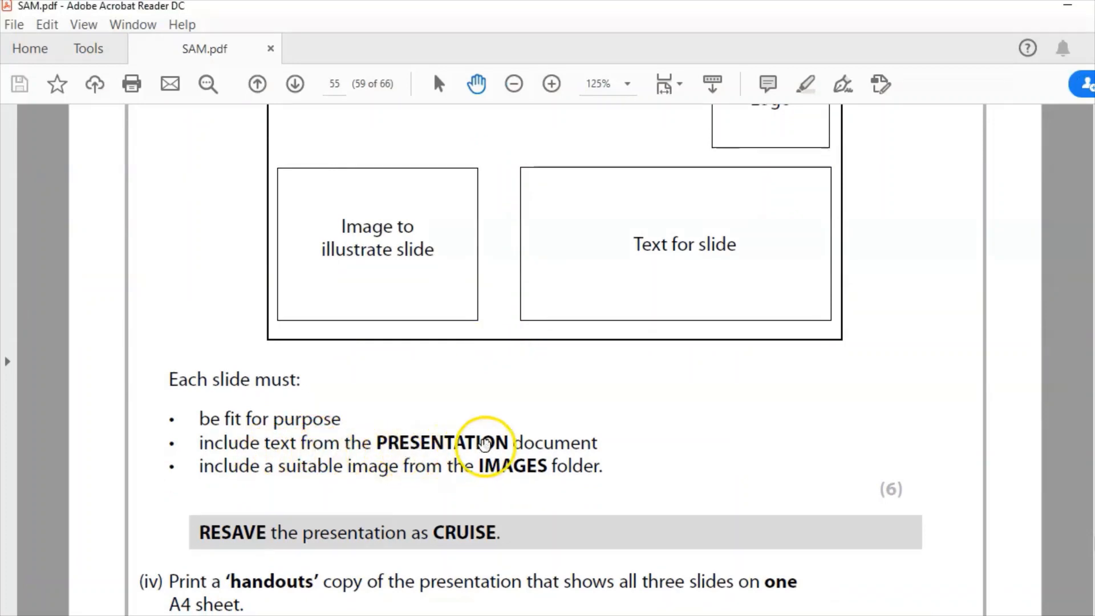
{"action": "mouse_move", "coordinate": [375, 482]}
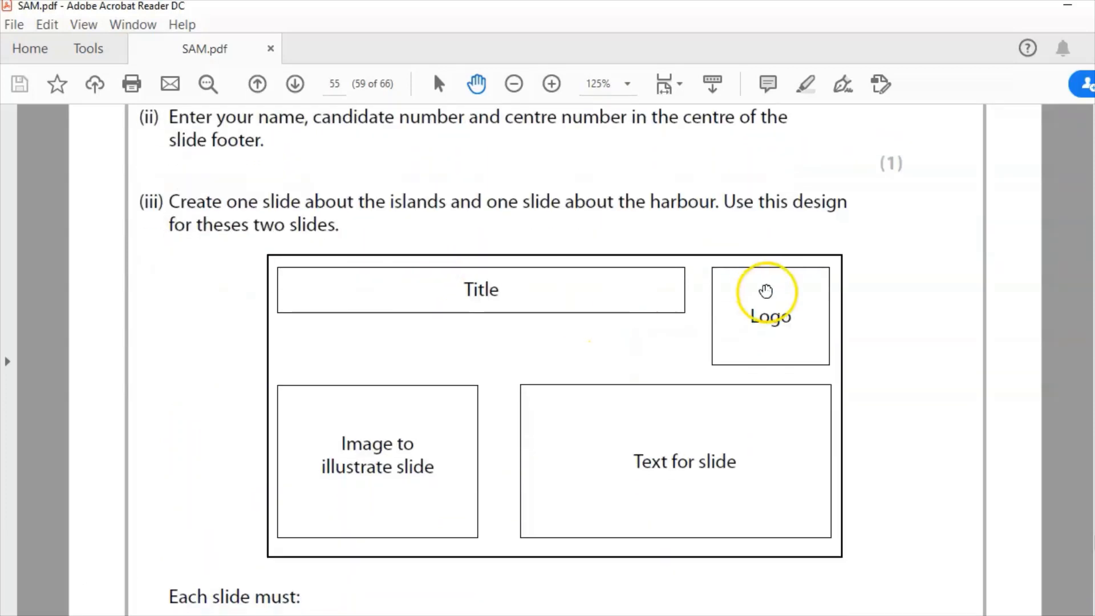
{"action": "mouse_move", "coordinate": [558, 563]}
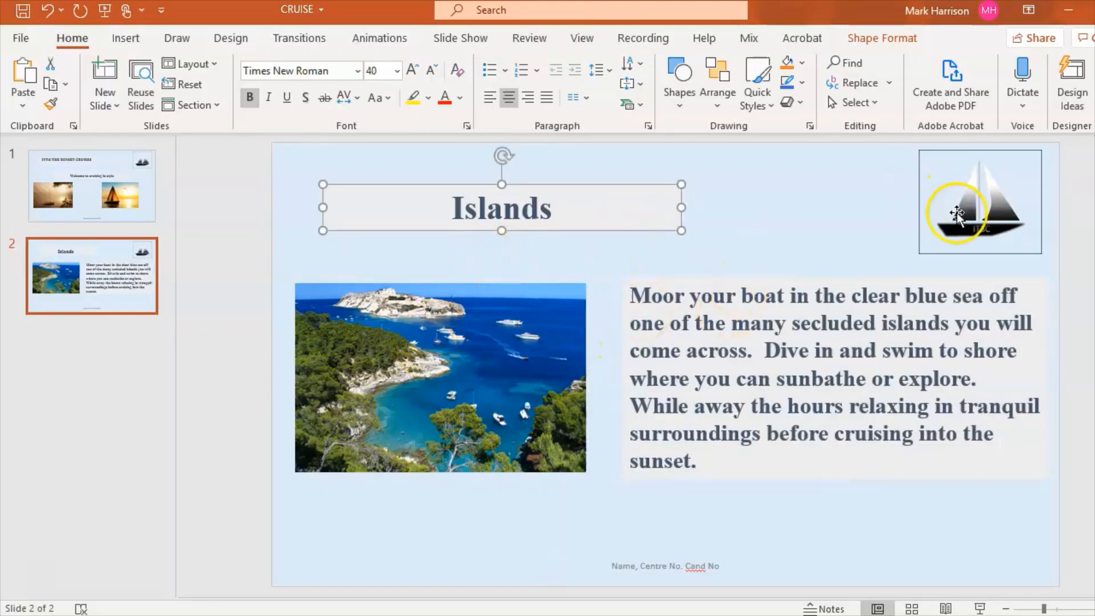
{"action": "mouse_move", "coordinate": [717, 328]}
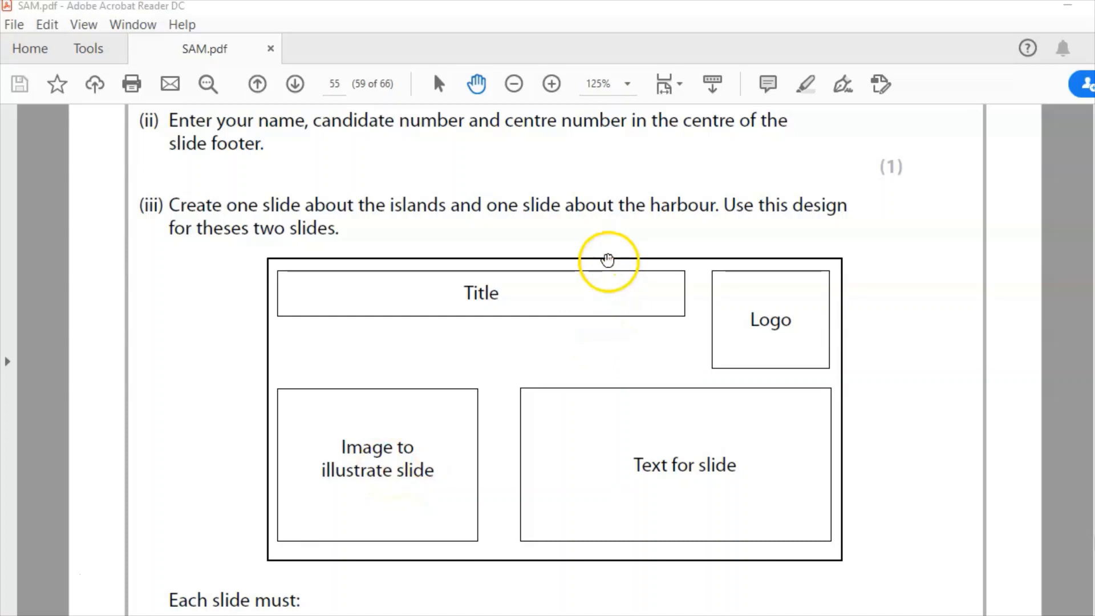
{"action": "mouse_move", "coordinate": [431, 293]}
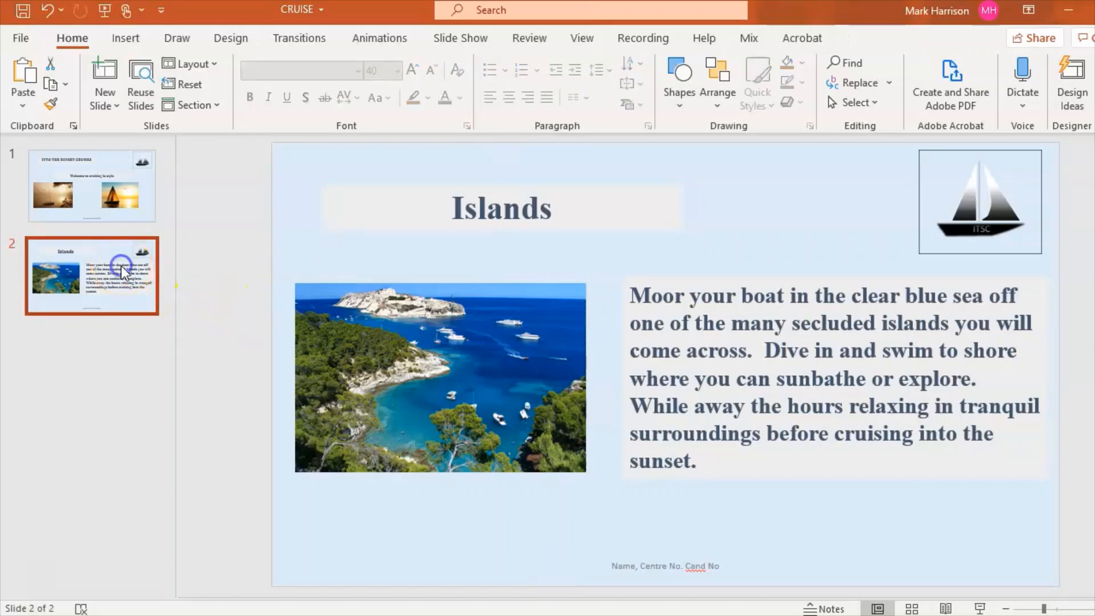
Step: Duplicate the Islands slide and retitle the copy 'Harbour'
{"action": "left_click", "coordinate": [105, 74]}
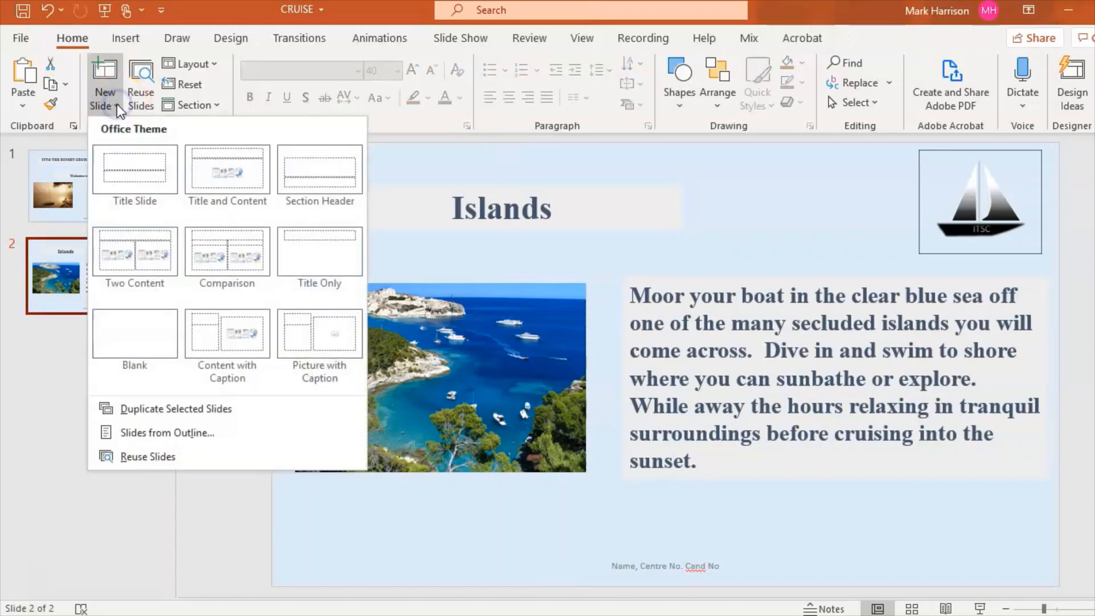
{"action": "left_click", "coordinate": [173, 409]}
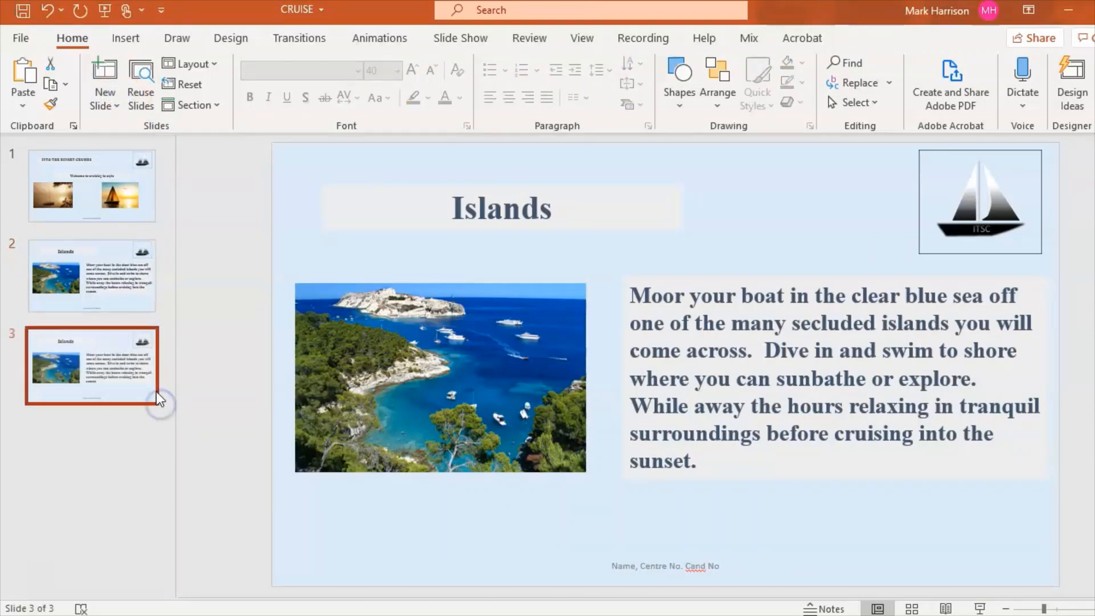
{"action": "left_click", "coordinate": [528, 223]}
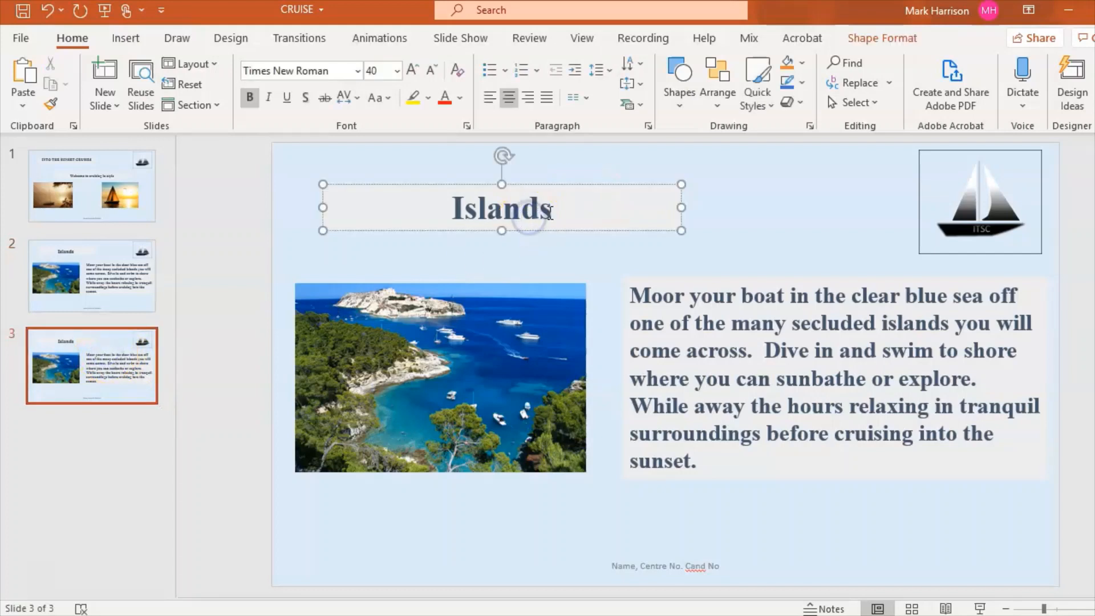
{"action": "type", "text": "Harb"}
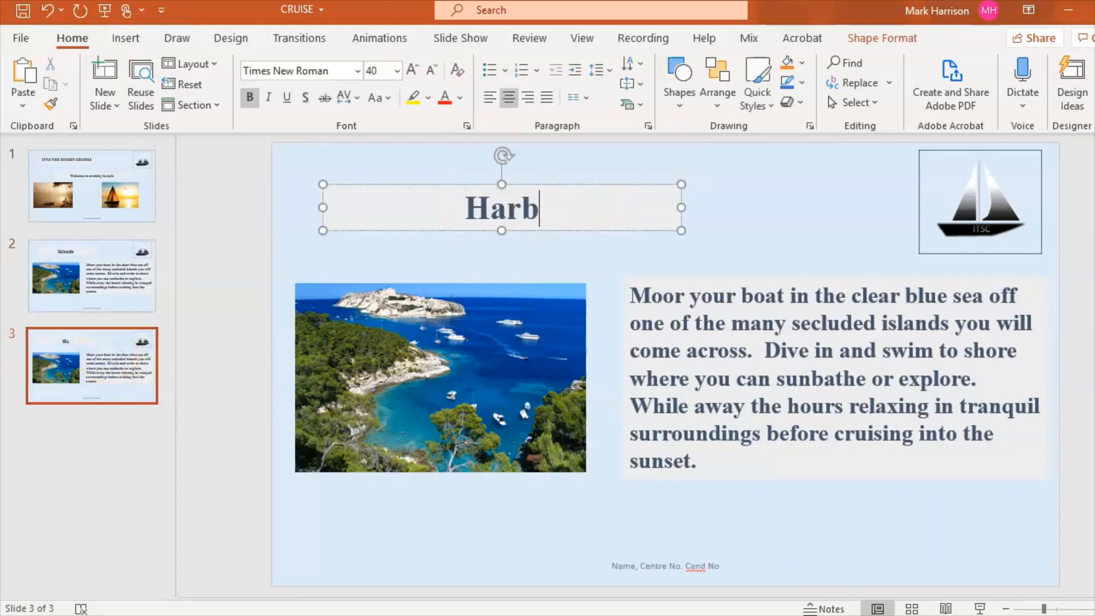
{"action": "type", "text": "our"}
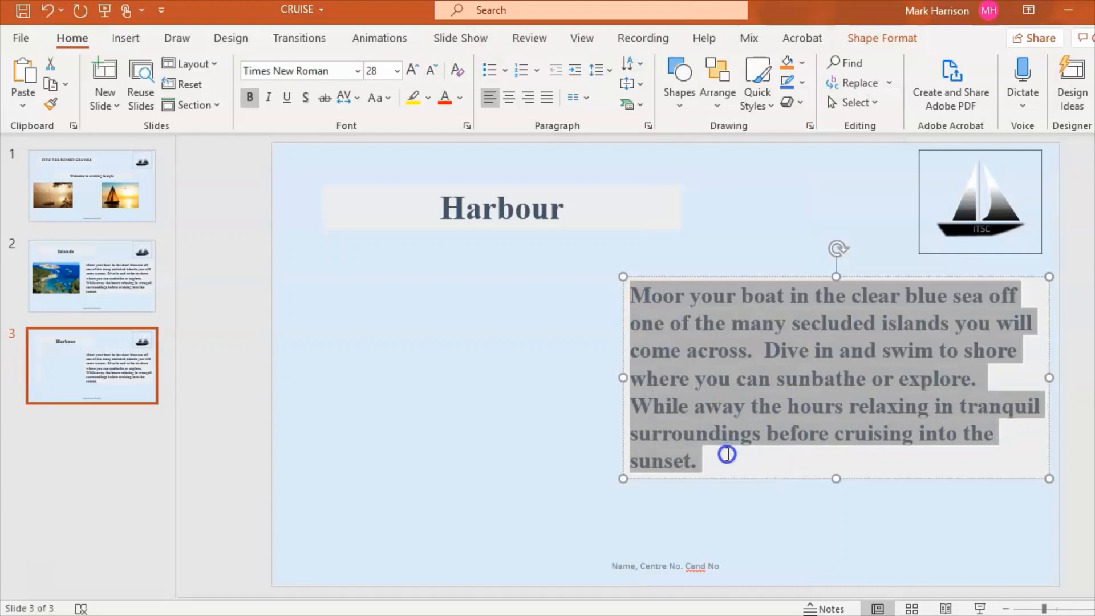
Step: Replace the body paragraph with the copied harbour text, pasted as text only
{"action": "right_click", "coordinate": [728, 454]}
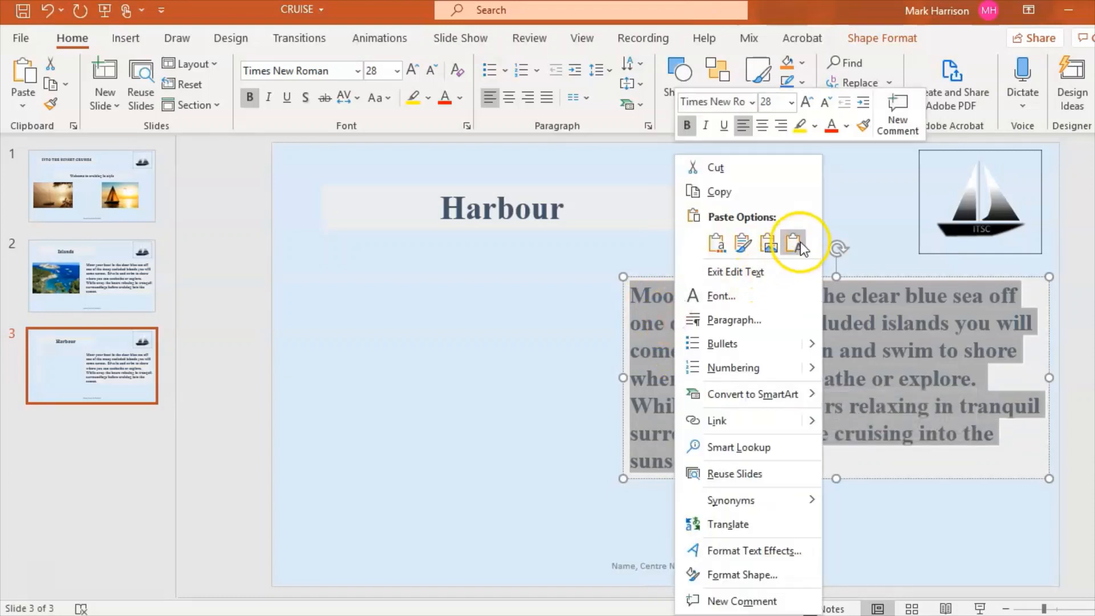
{"action": "left_click", "coordinate": [794, 242]}
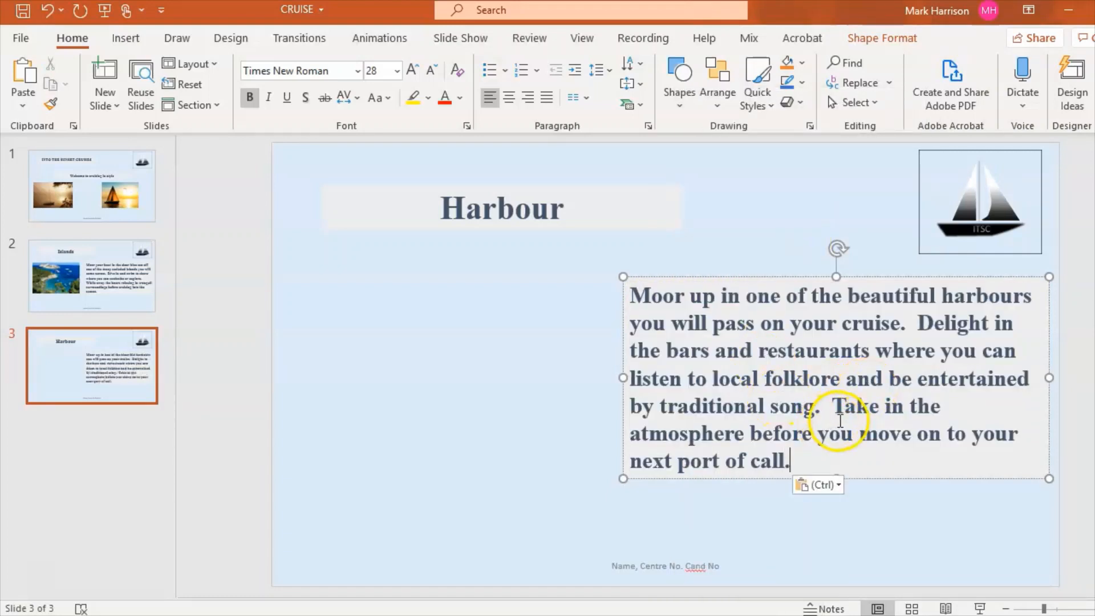
{"action": "left_click", "coordinate": [525, 357]}
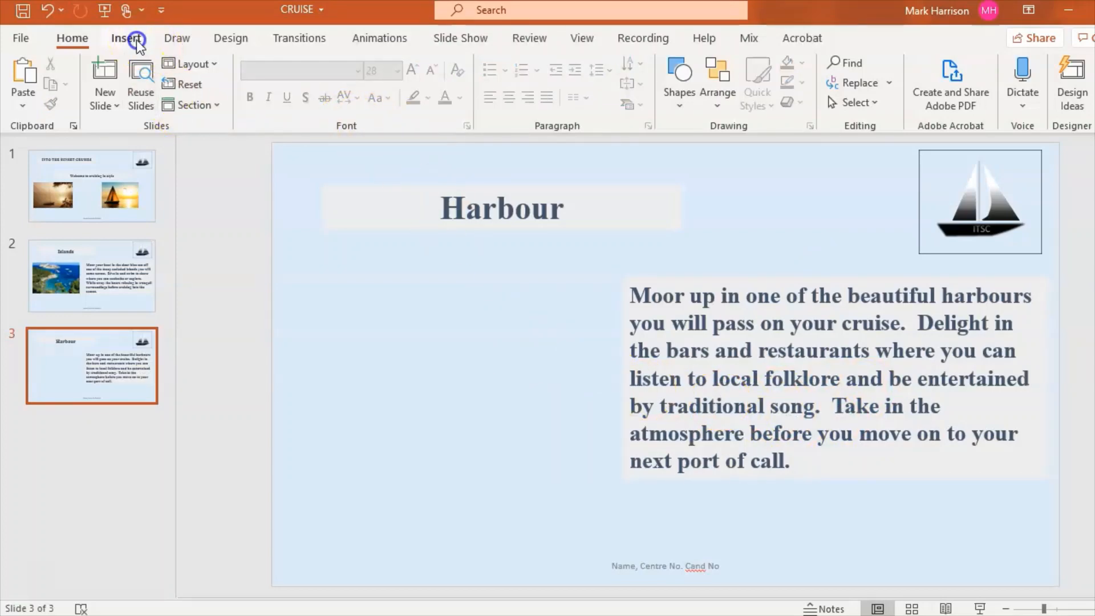
Step: Insert the harbour boats photo, shrink it slightly and check it against the text box
{"action": "left_click", "coordinate": [159, 75]}
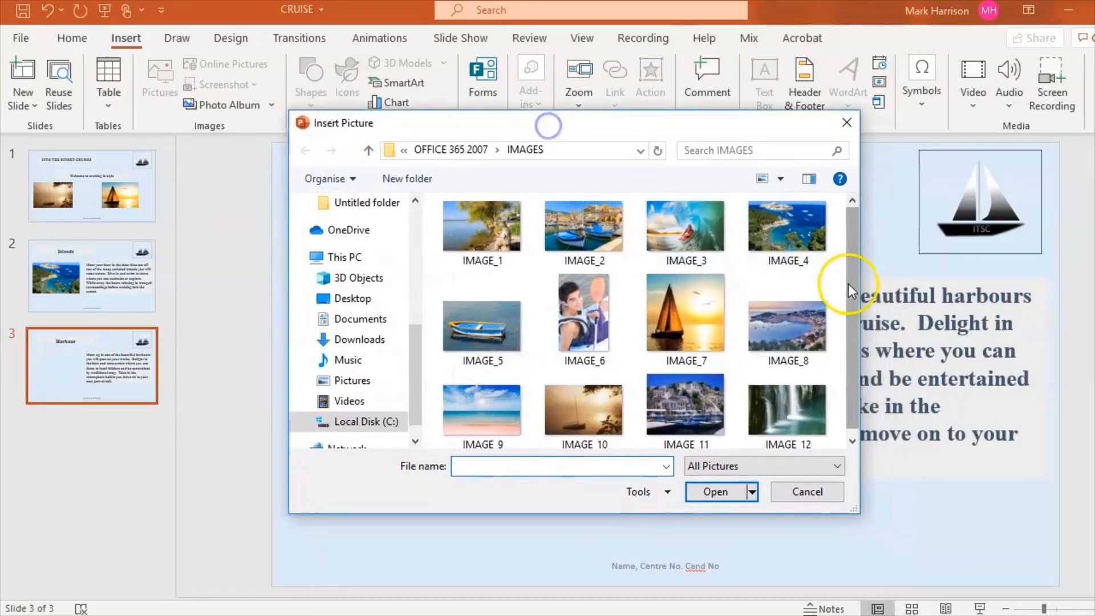
{"action": "mouse_move", "coordinate": [580, 224]}
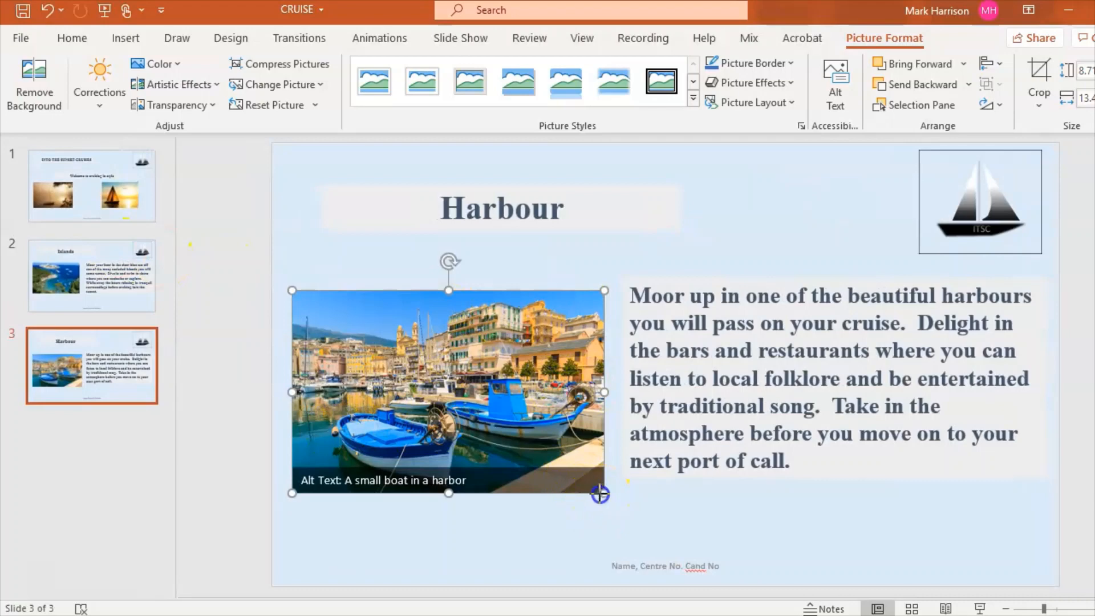
{"action": "left_click_drag", "start_coordinate": [599, 493], "coordinate": [603, 490]}
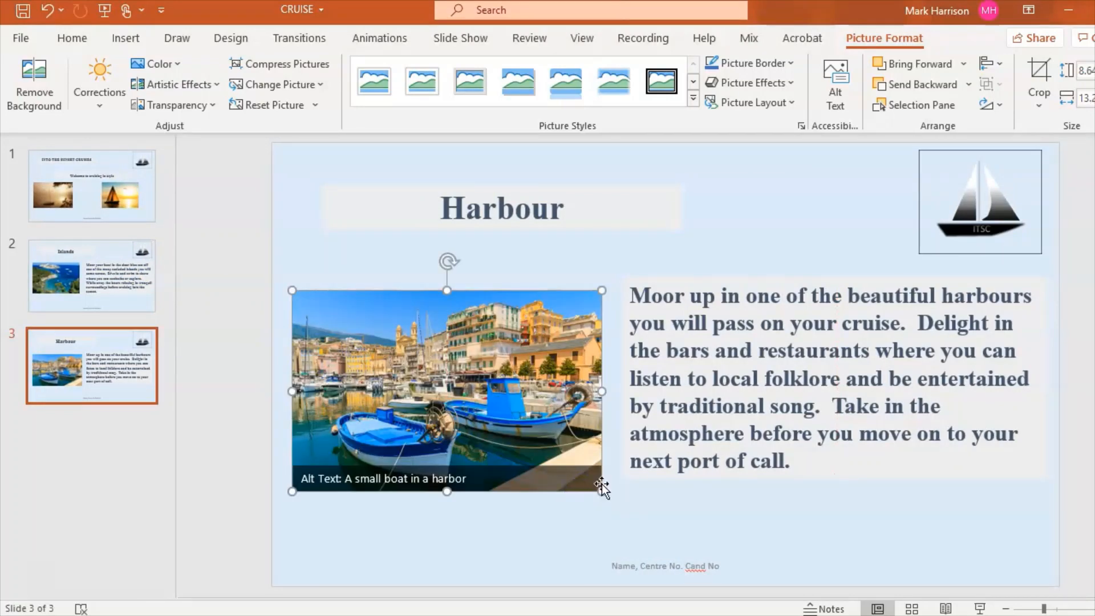
{"action": "left_click", "coordinate": [690, 463]}
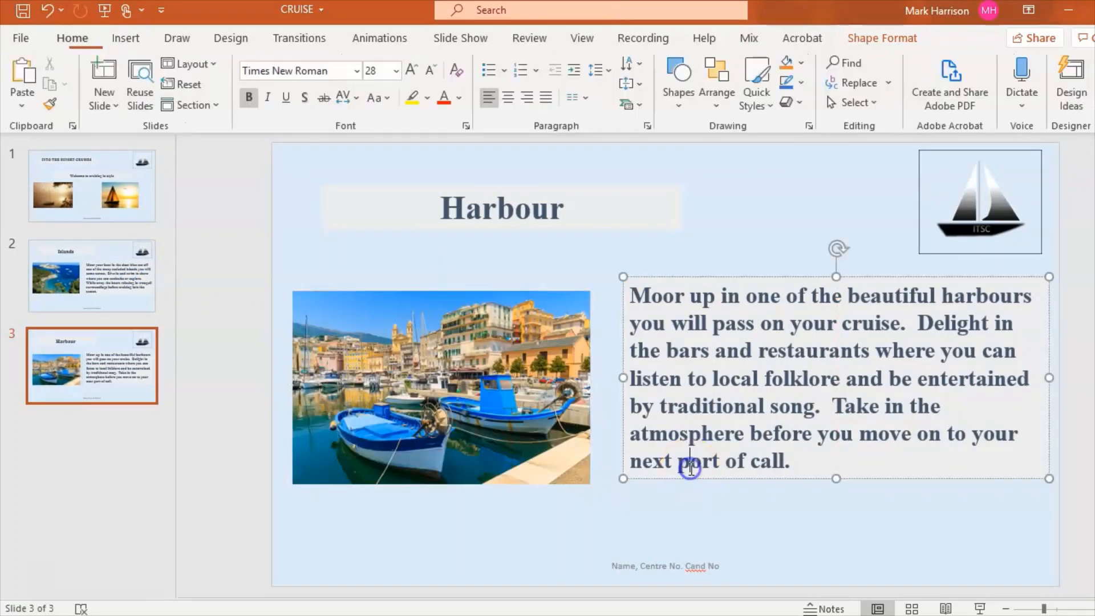
{"action": "left_click", "coordinate": [440, 388]}
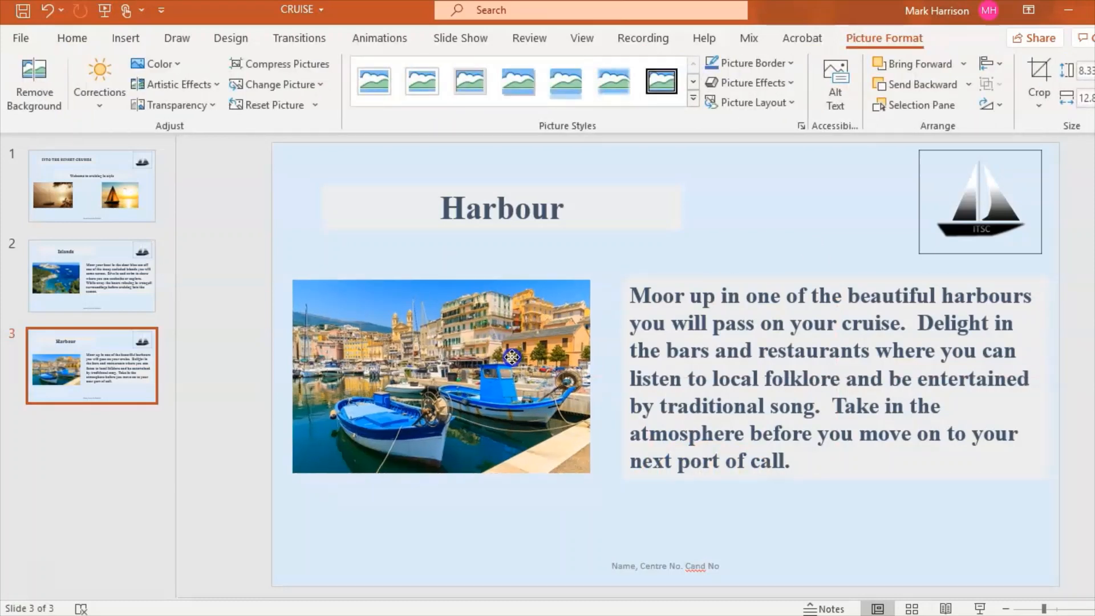
Step: Compare its size with the island picture on the Islands slide, then return to the task sheet
{"action": "left_click", "coordinate": [91, 277]}
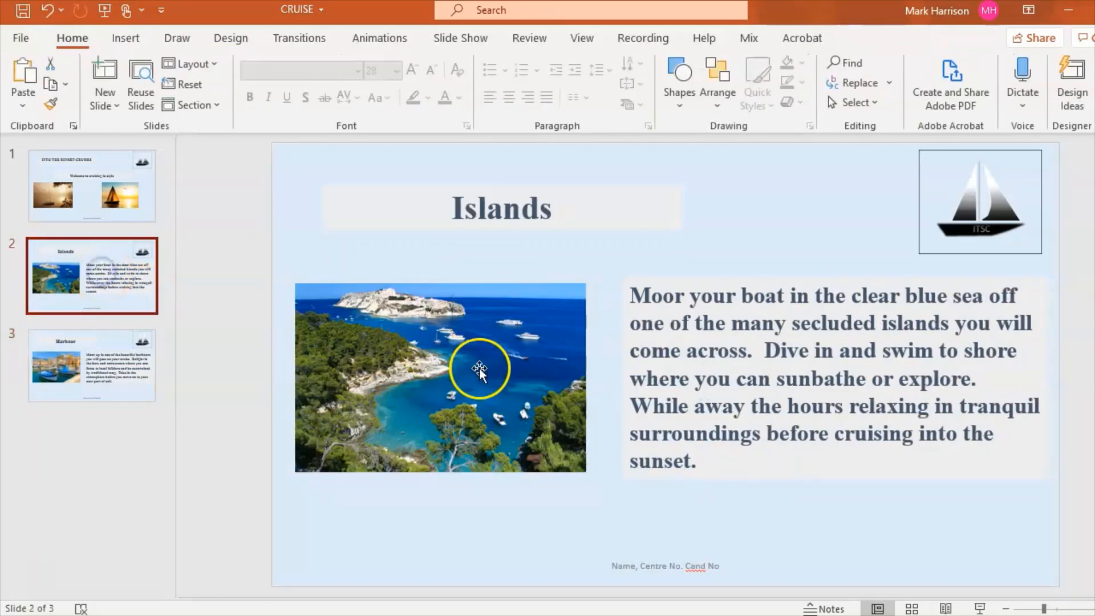
{"action": "left_click", "coordinate": [477, 372]}
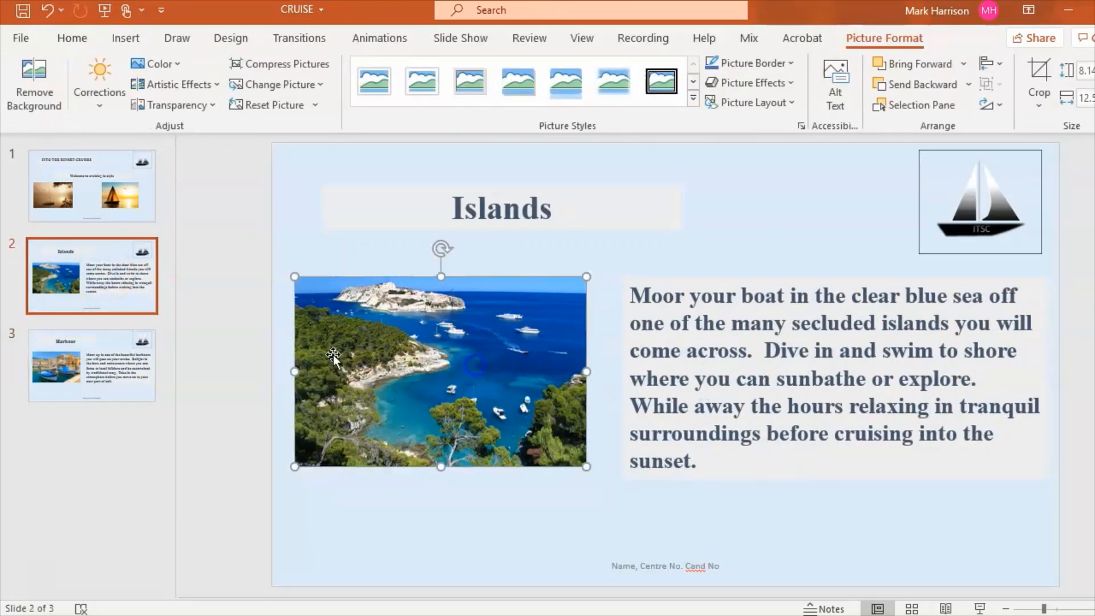
{"action": "left_click", "coordinate": [91, 365]}
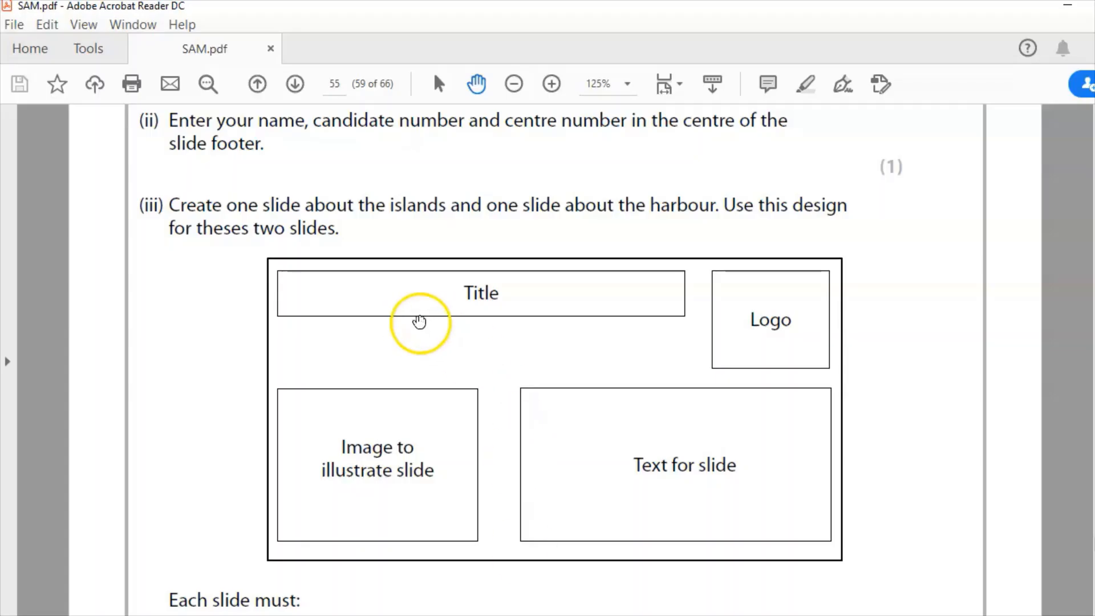
{"action": "mouse_move", "coordinate": [806, 354]}
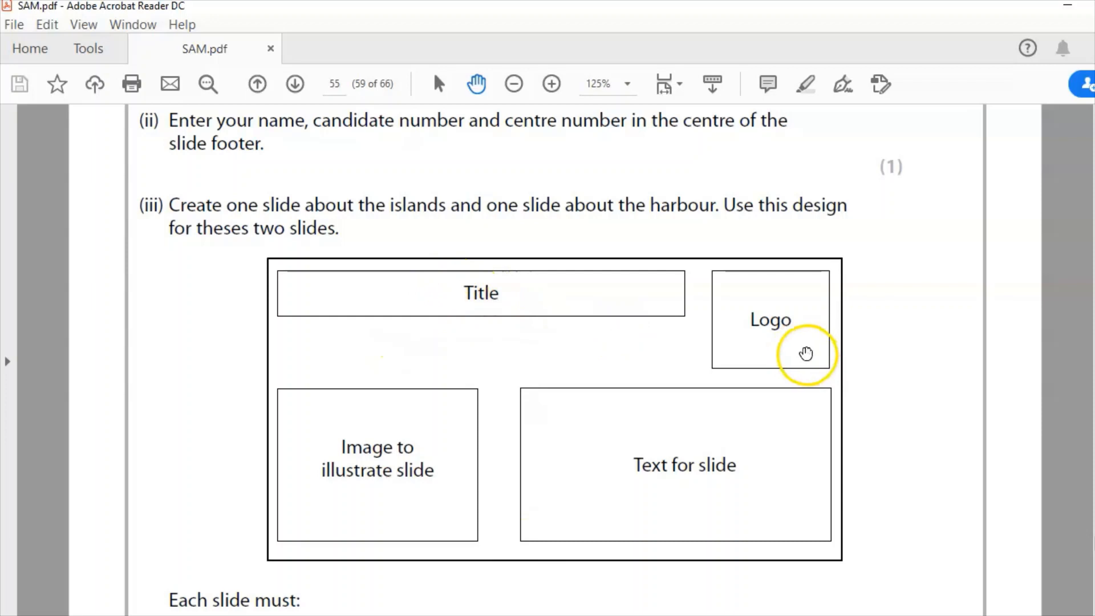
{"action": "mouse_move", "coordinate": [354, 466]}
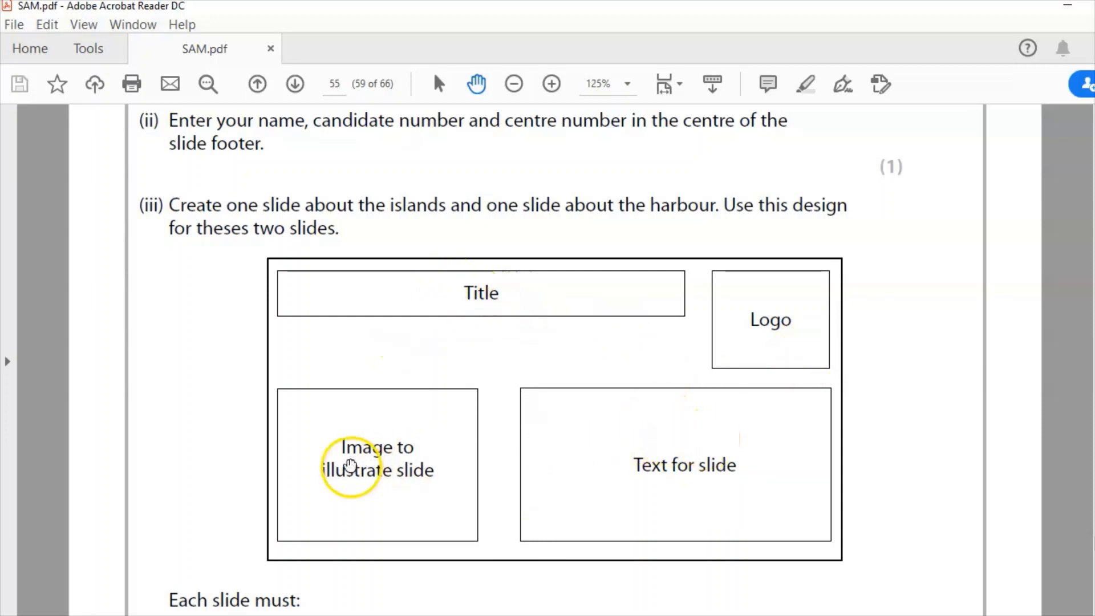
Step: Scroll the task sheet down through the slide design and handout printing instructions
{"action": "scroll", "scroll_direction": "down", "scroll_amount": 3}
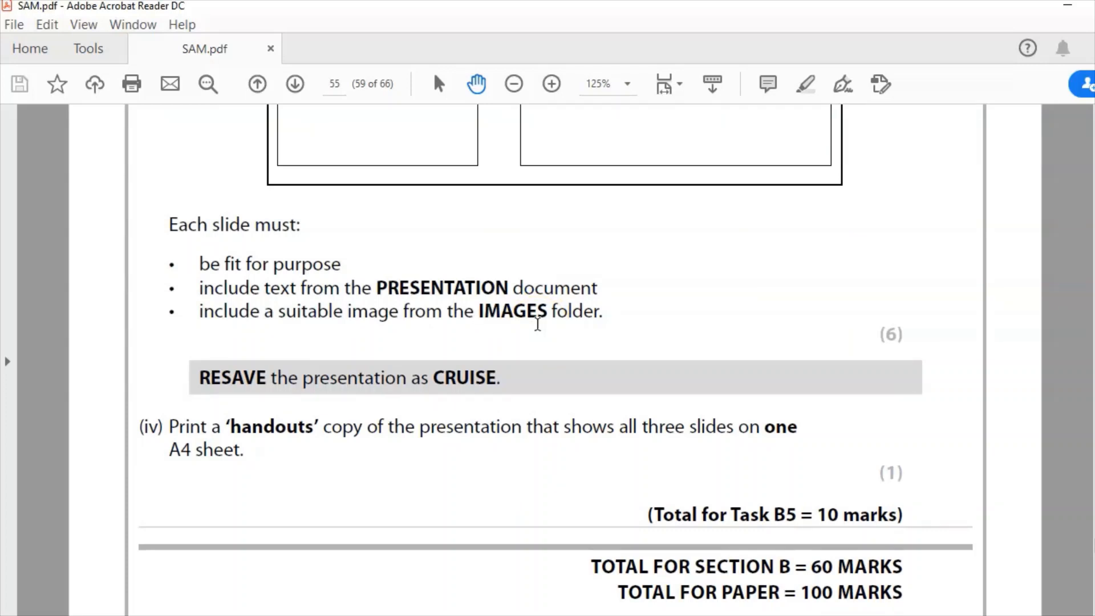
{"action": "mouse_move", "coordinate": [50, 588]}
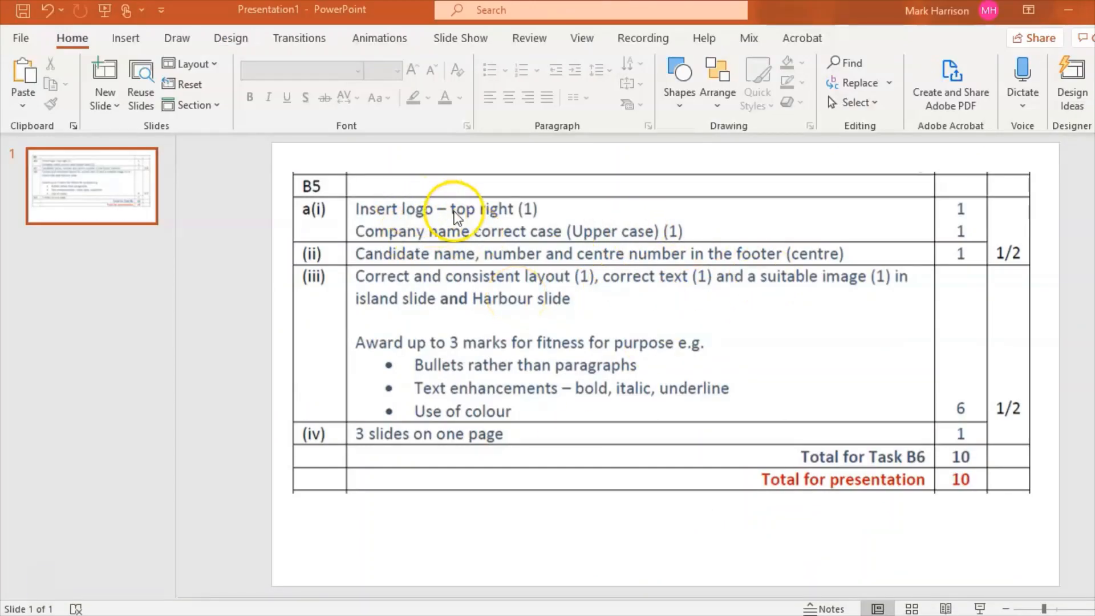
{"action": "mouse_move", "coordinate": [573, 240]}
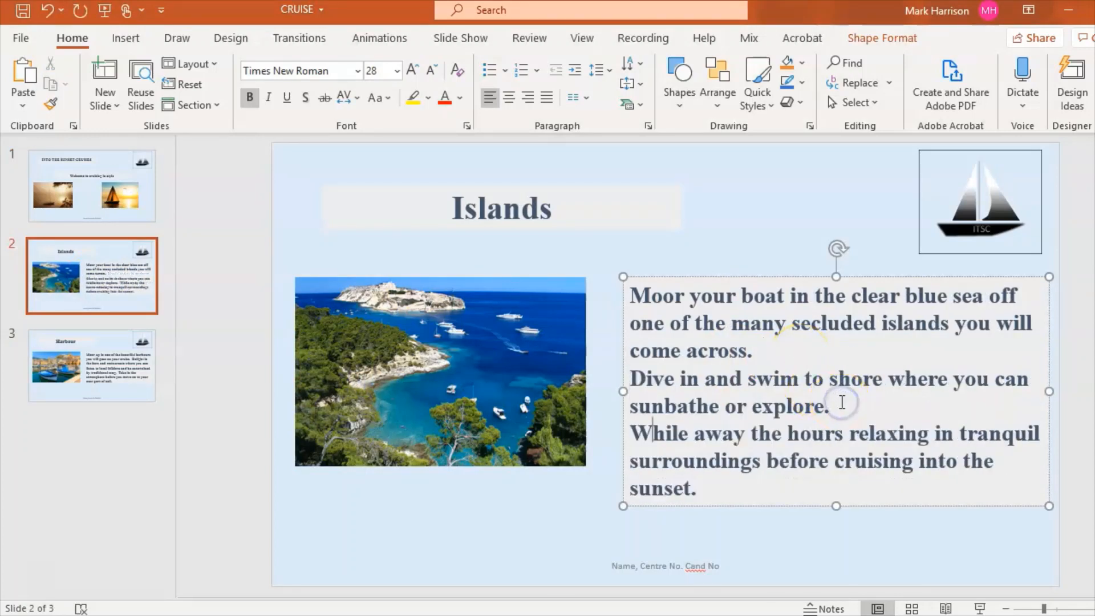
Step: Select the whole Islands paragraph and turn its three sentences into bullet points
{"action": "left_click_drag", "start_coordinate": [632, 378], "coordinate": [695, 490]}
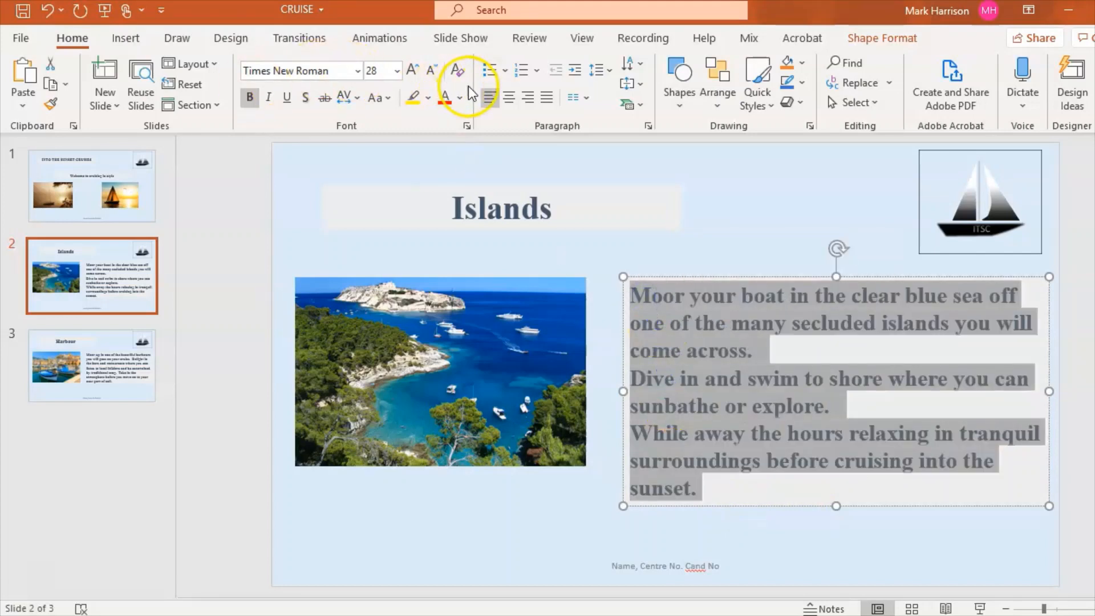
{"action": "left_click", "coordinate": [487, 70]}
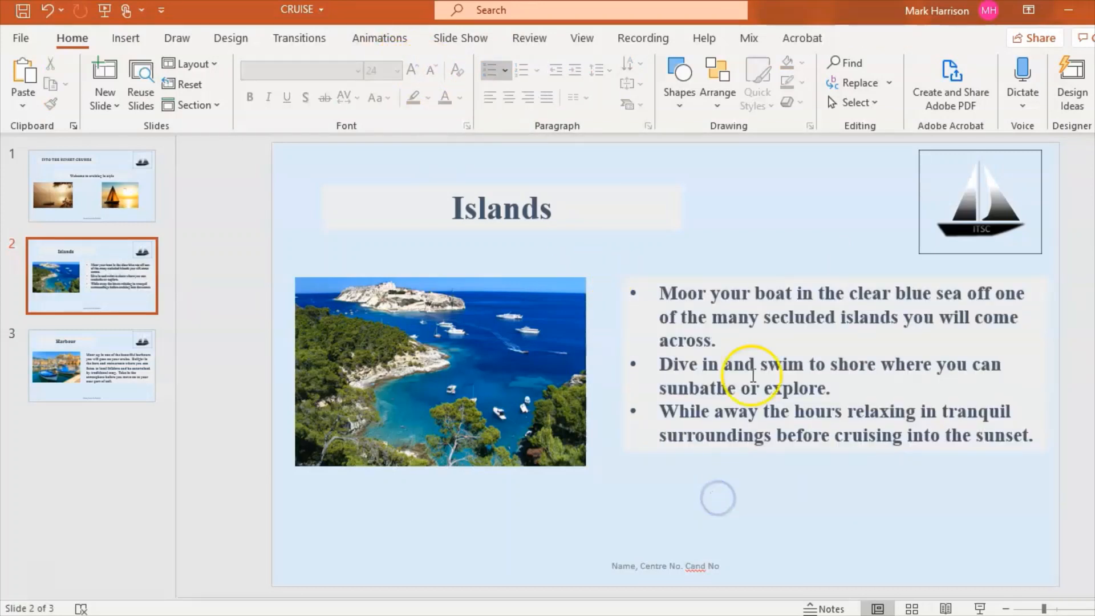
{"action": "left_click", "coordinate": [97, 371]}
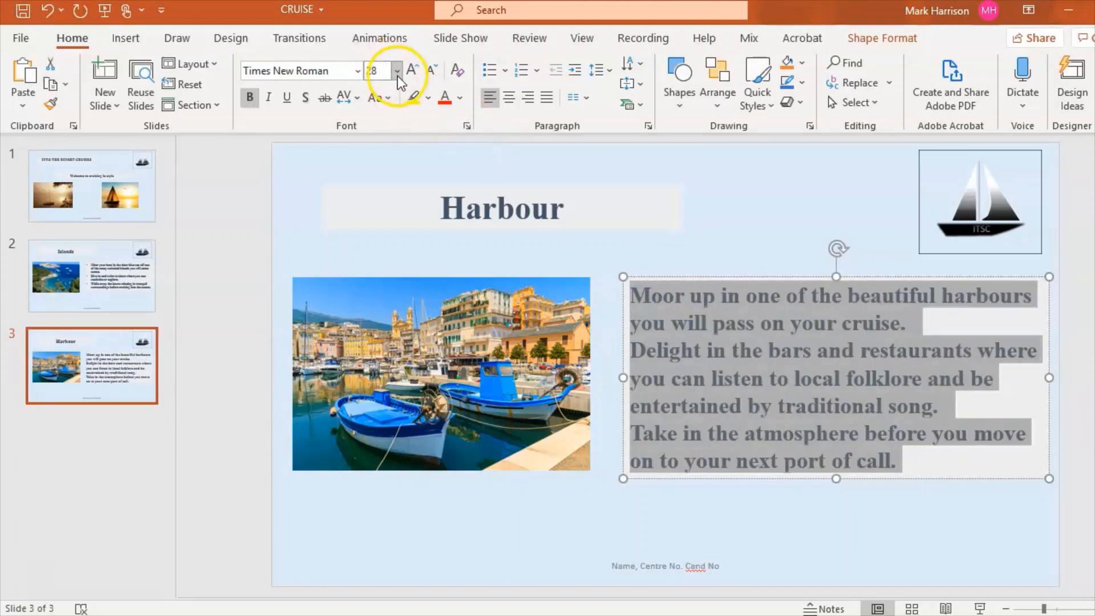
Step: Set the Harbour bullets to 24 point, compare with Islands, then return to the mark scheme
{"action": "left_click", "coordinate": [396, 70]}
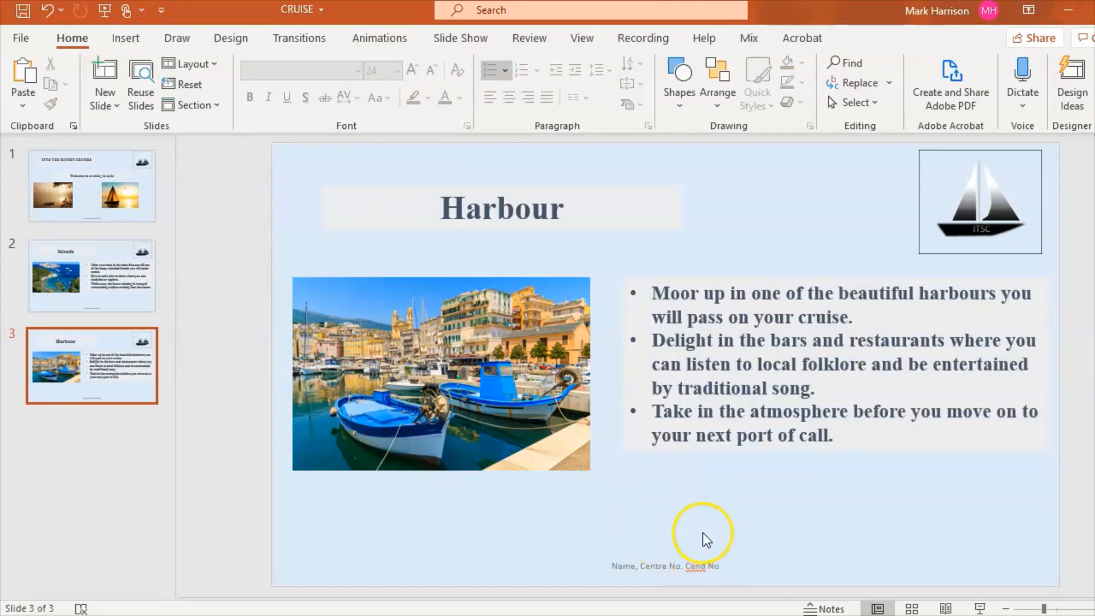
{"action": "mouse_move", "coordinate": [796, 340]}
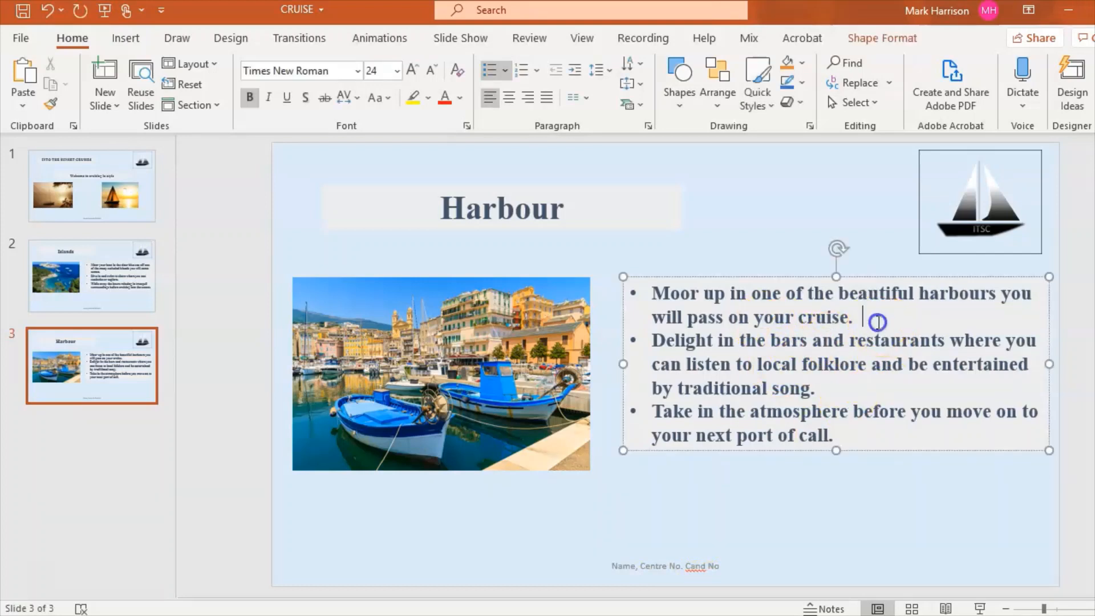
{"action": "mouse_move", "coordinate": [625, 365]}
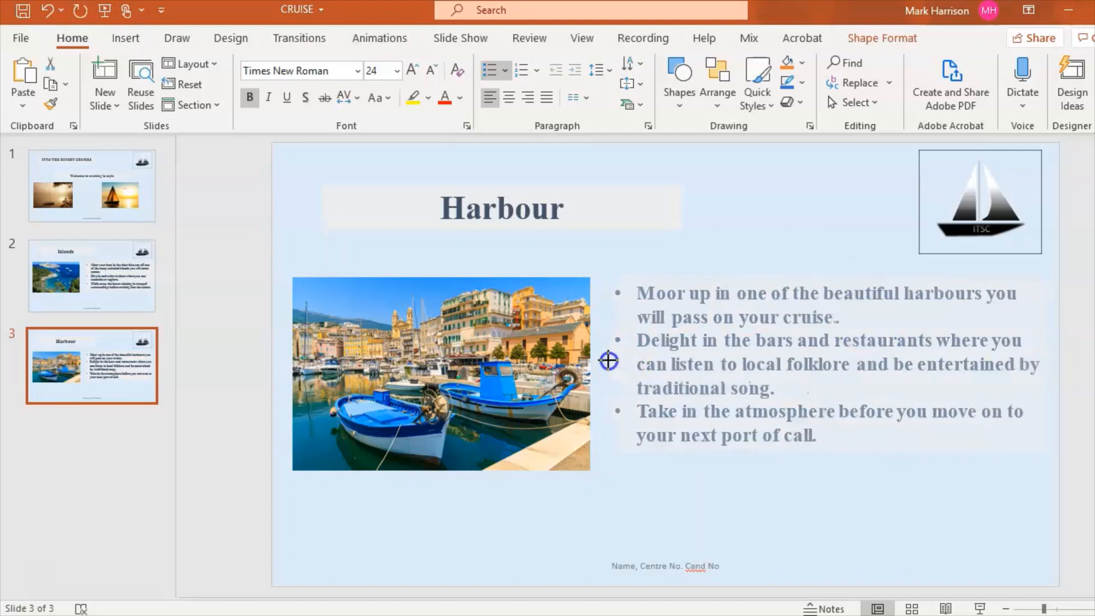
{"action": "left_click", "coordinate": [90, 277]}
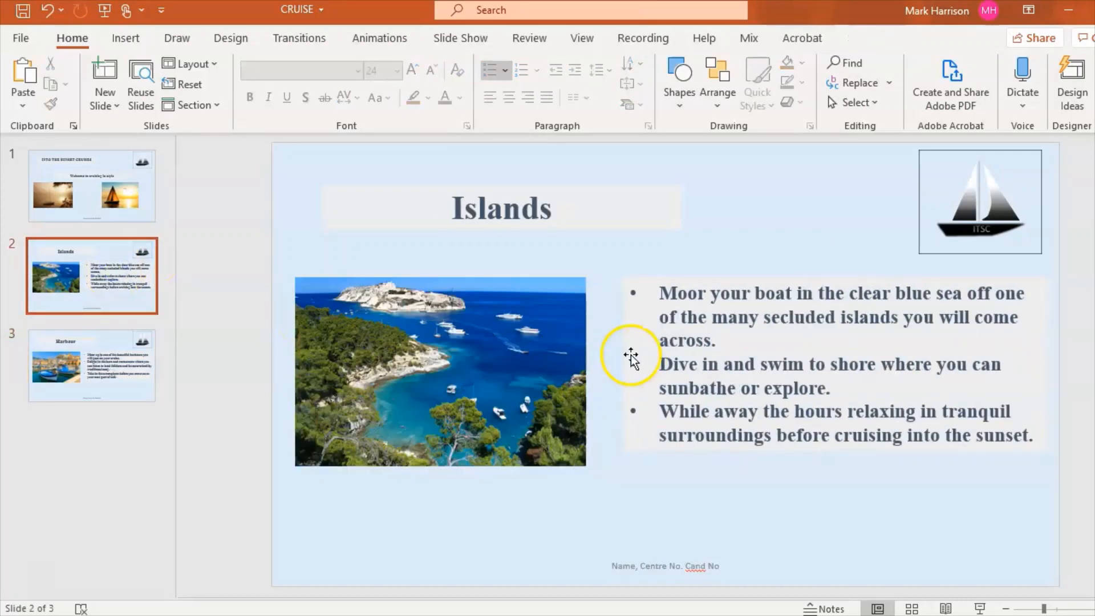
{"action": "left_click", "coordinate": [629, 355]}
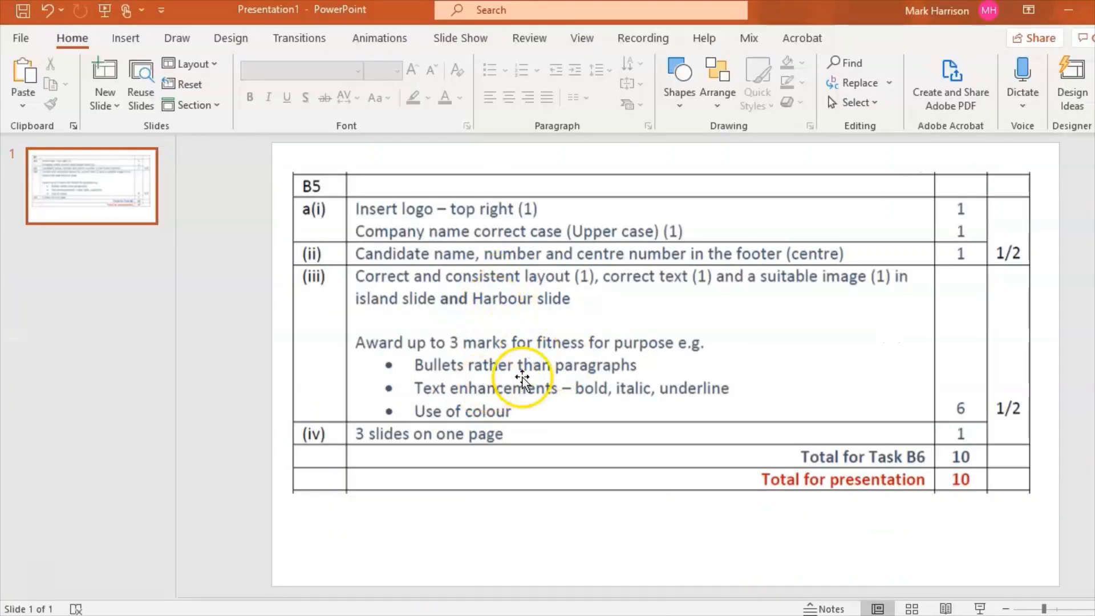
{"action": "mouse_move", "coordinate": [616, 378]}
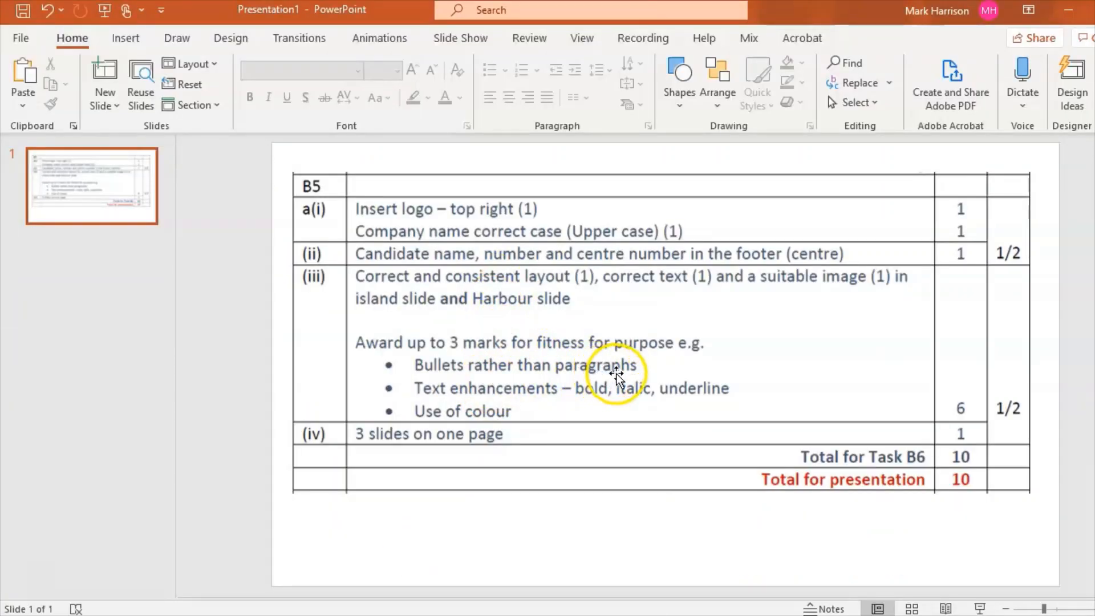
{"action": "mouse_move", "coordinate": [456, 389]}
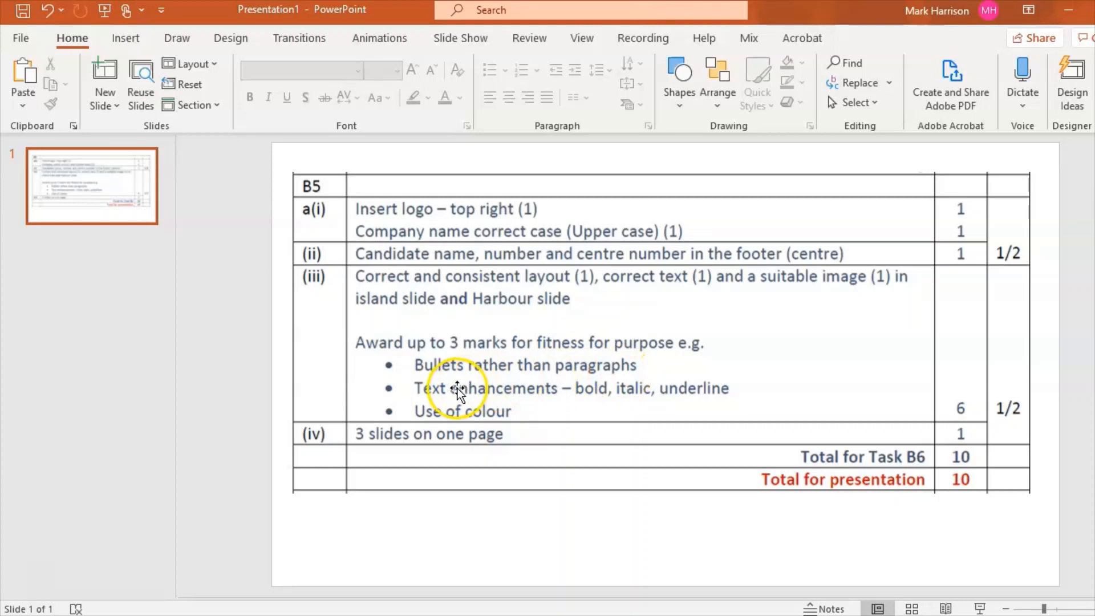
{"action": "mouse_move", "coordinate": [627, 608]}
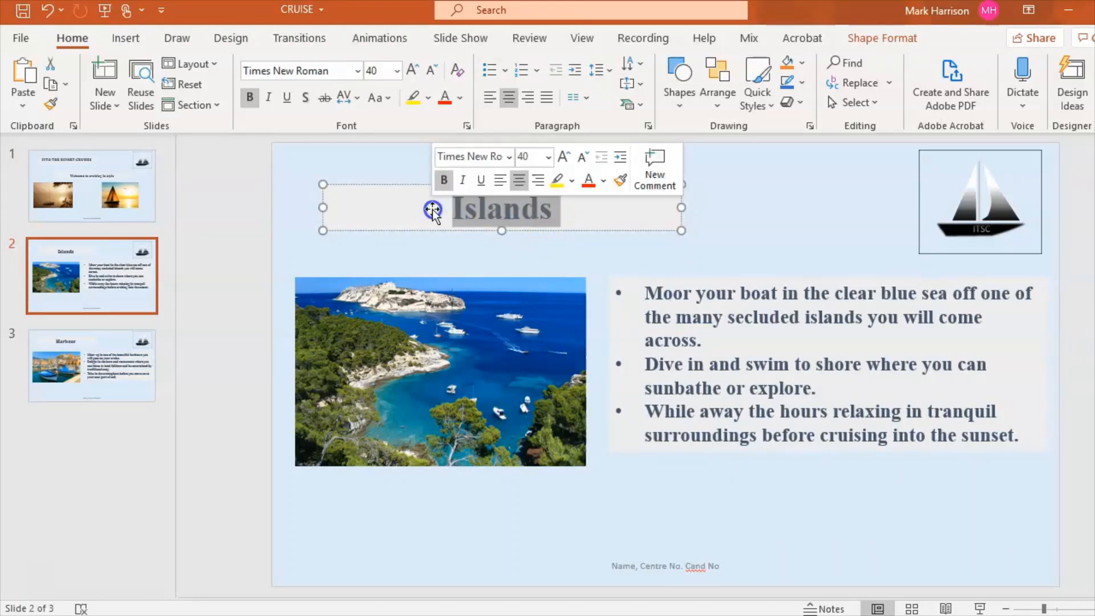
Step: Review the CRUISE title slide with its bold italic subtitle, then return to the Islands slide
{"action": "left_click", "coordinate": [495, 206]}
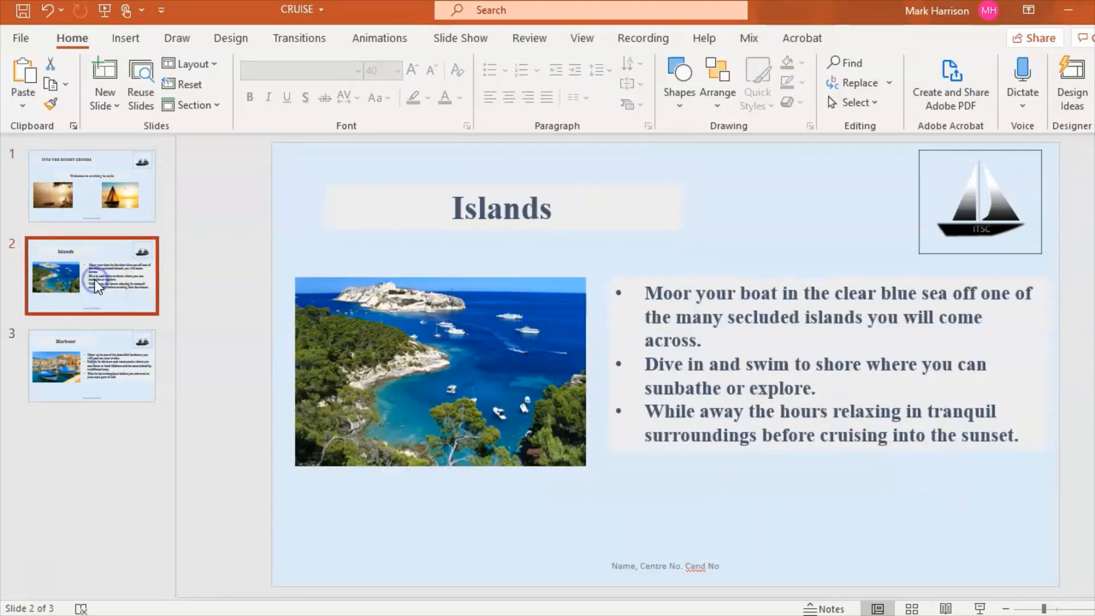
{"action": "left_click", "coordinate": [92, 185]}
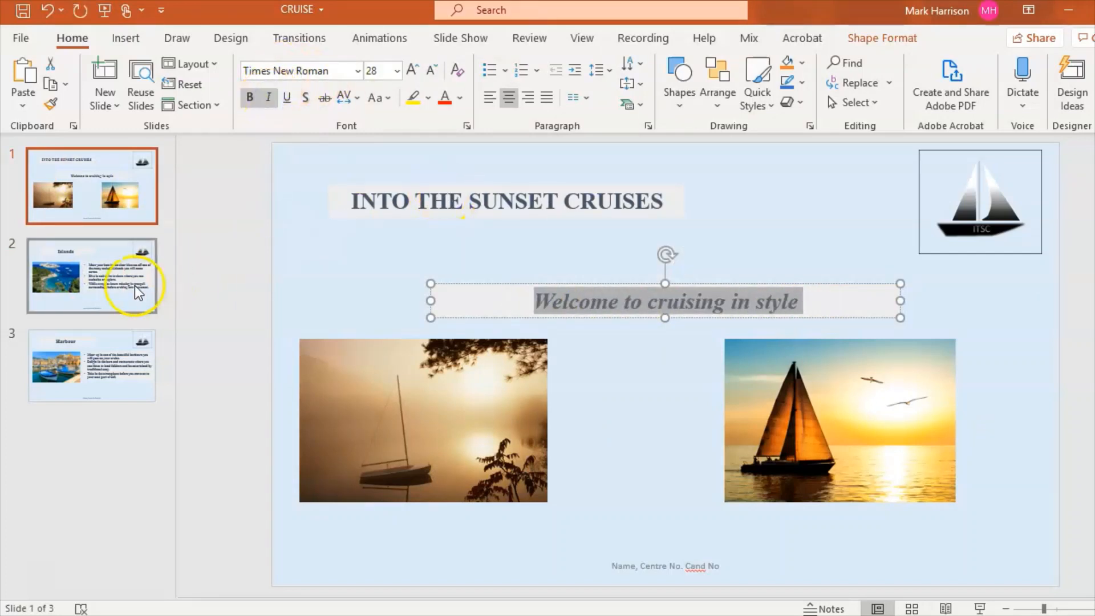
{"action": "left_click", "coordinate": [91, 277]}
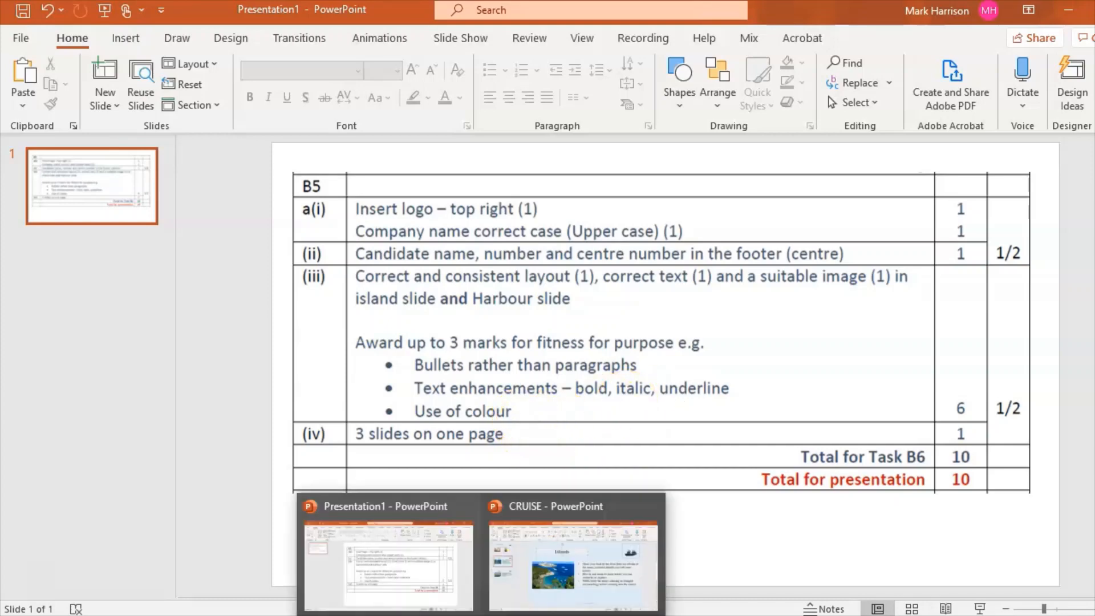
Step: Bring the CRUISE presentation window back to the front
{"action": "left_click", "coordinate": [578, 557]}
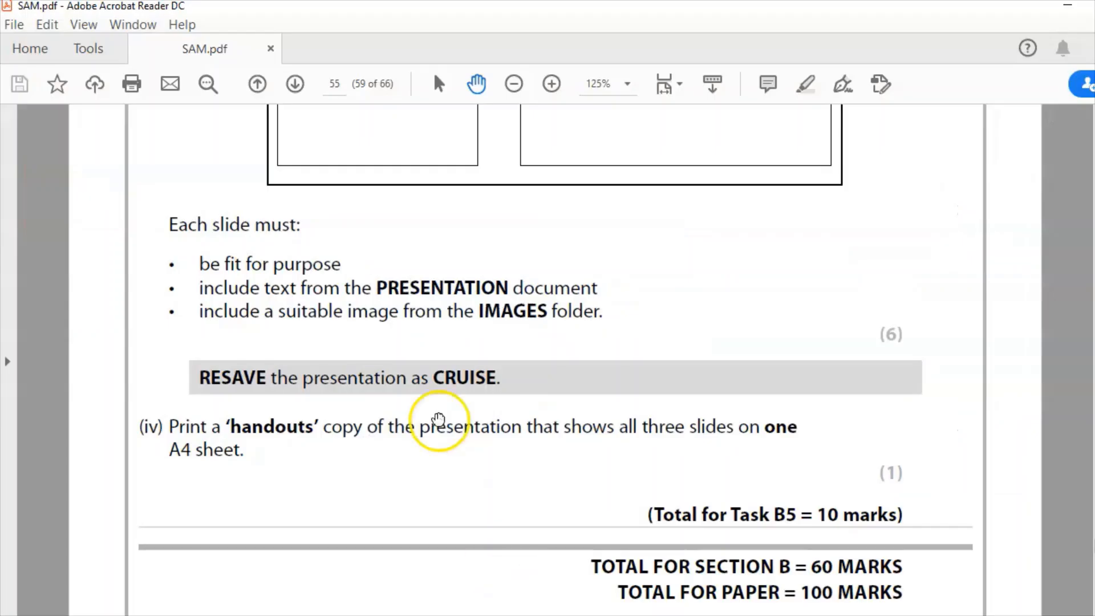
{"action": "mouse_move", "coordinate": [572, 451]}
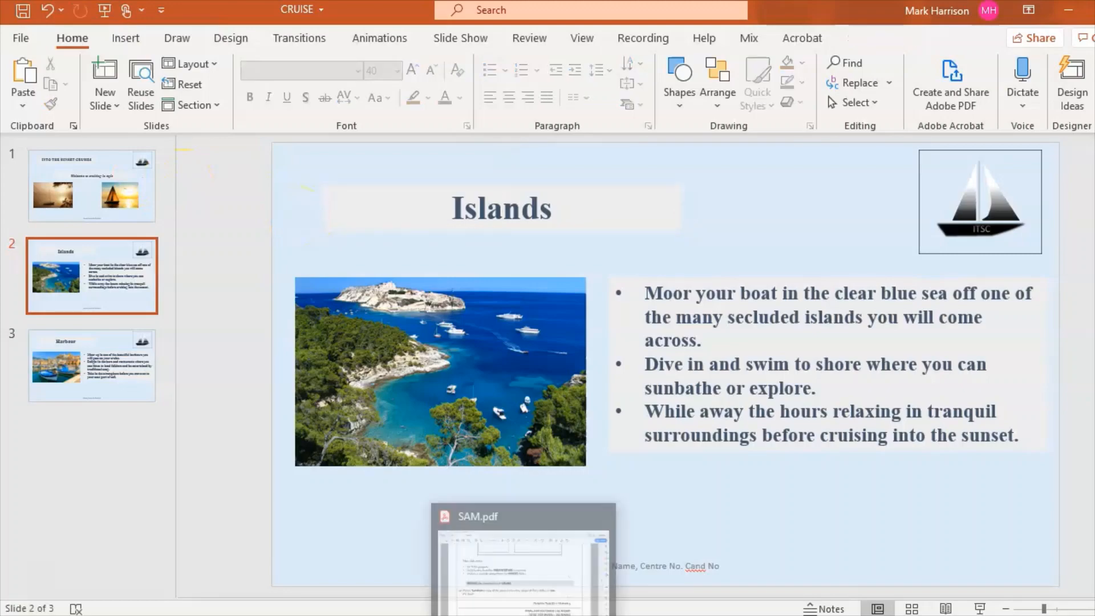
Step: Put the SAM.pdf task sheet away to return to the CRUISE presentation
{"action": "left_click", "coordinate": [523, 516]}
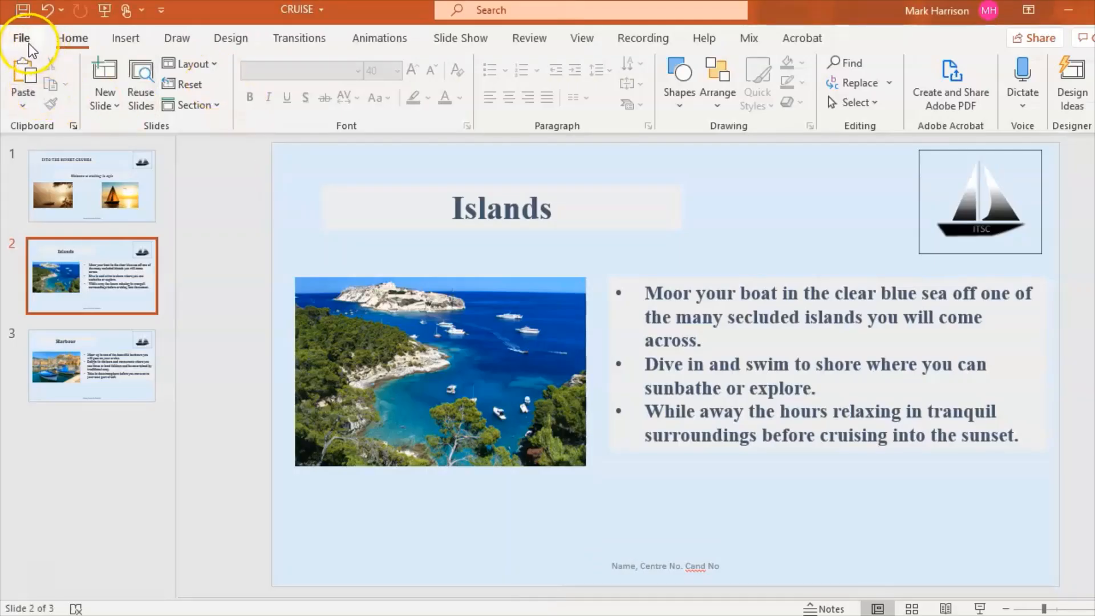
Step: Choose the Handouts 3 Slides print layout so all three CRUISE slides fit one page
{"action": "left_click", "coordinate": [23, 38]}
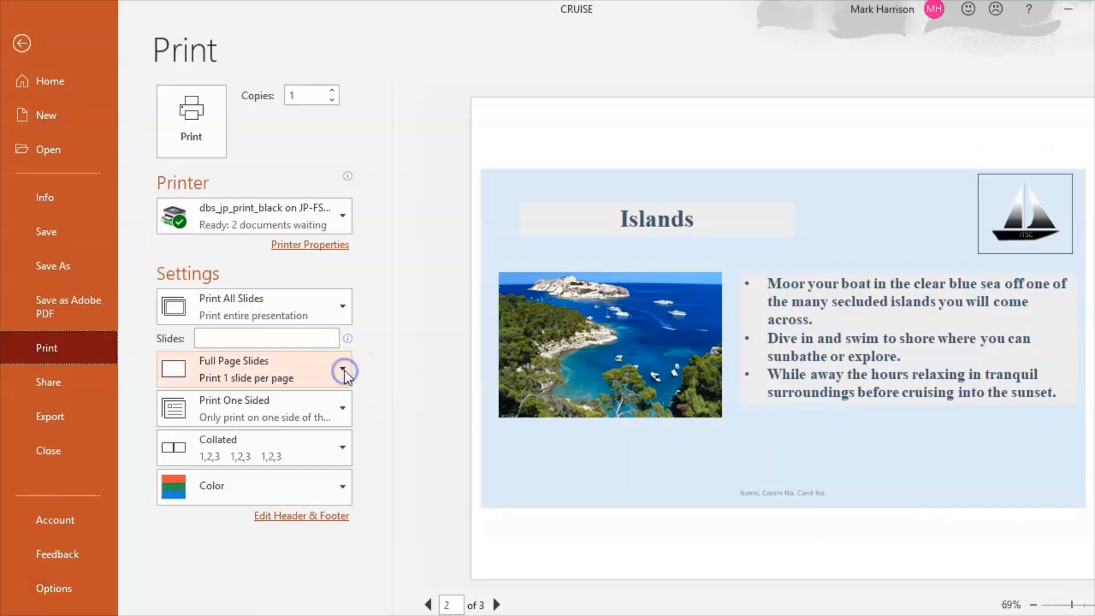
{"action": "left_click", "coordinate": [343, 370]}
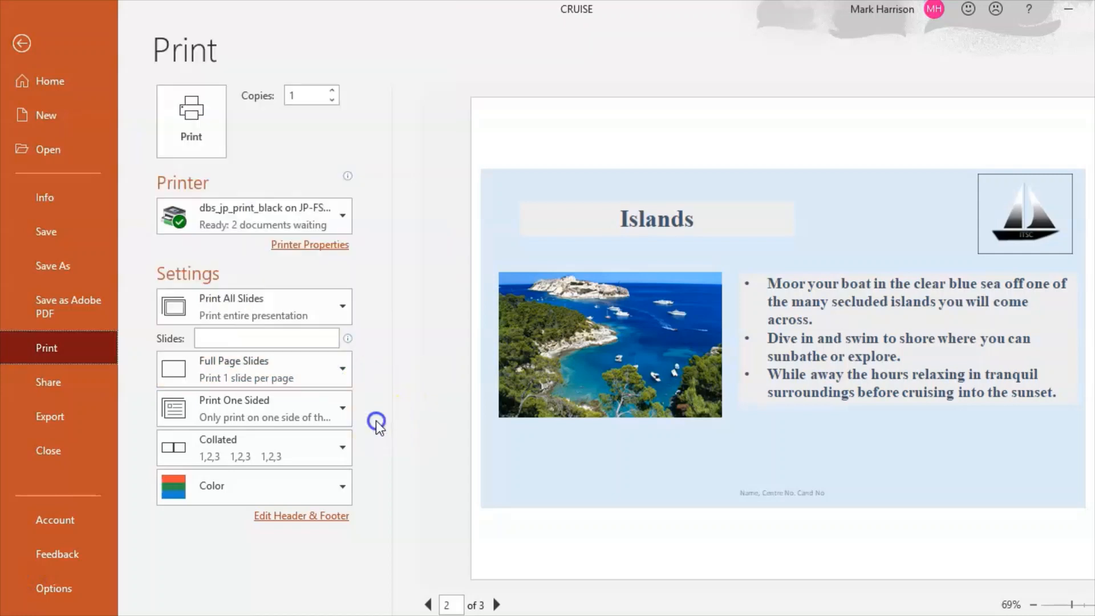
{"action": "left_click", "coordinate": [253, 370]}
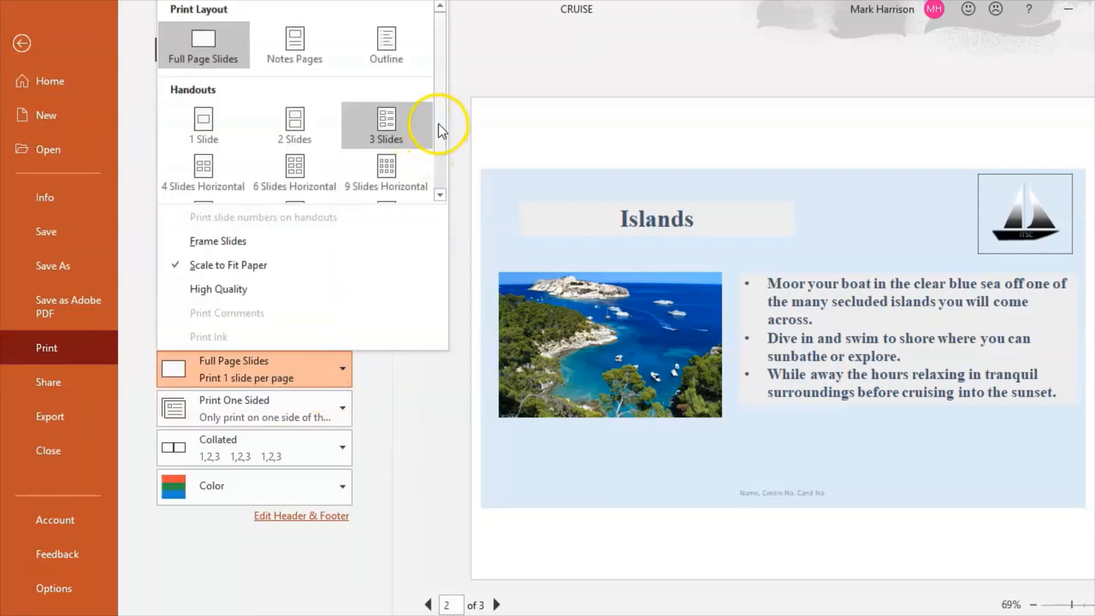
{"action": "left_click", "coordinate": [386, 124]}
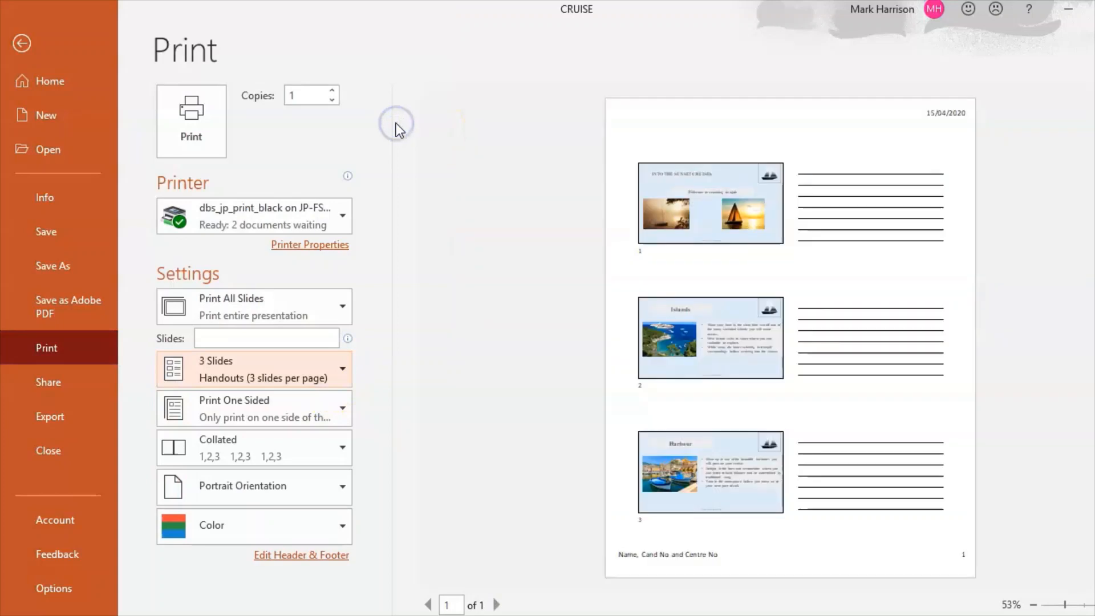
{"action": "mouse_move", "coordinate": [724, 324]}
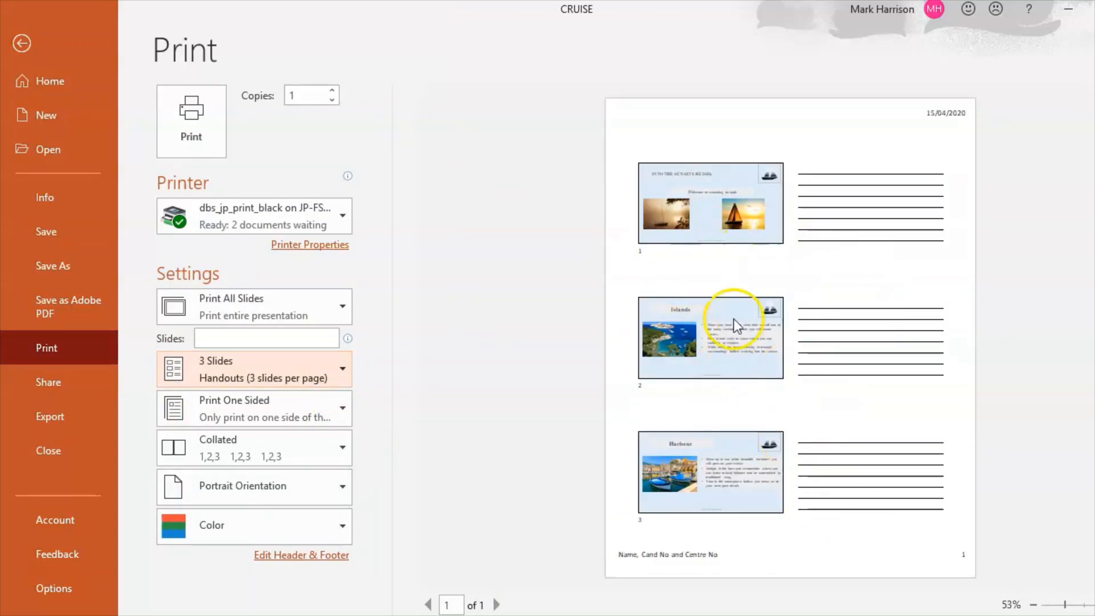
{"action": "mouse_move", "coordinate": [846, 185]}
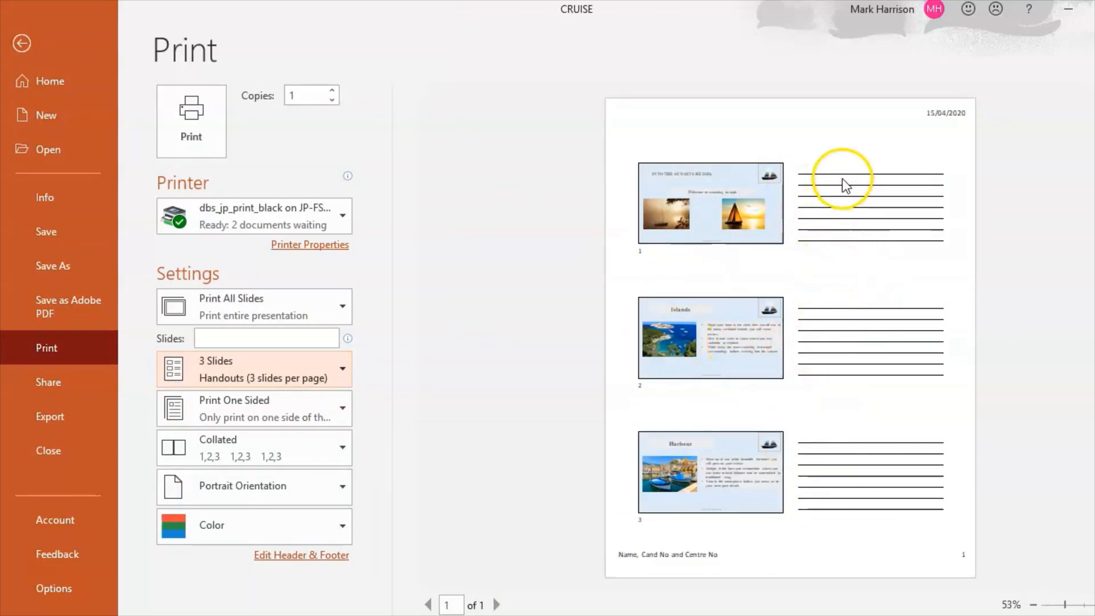
{"action": "mouse_move", "coordinate": [874, 181]}
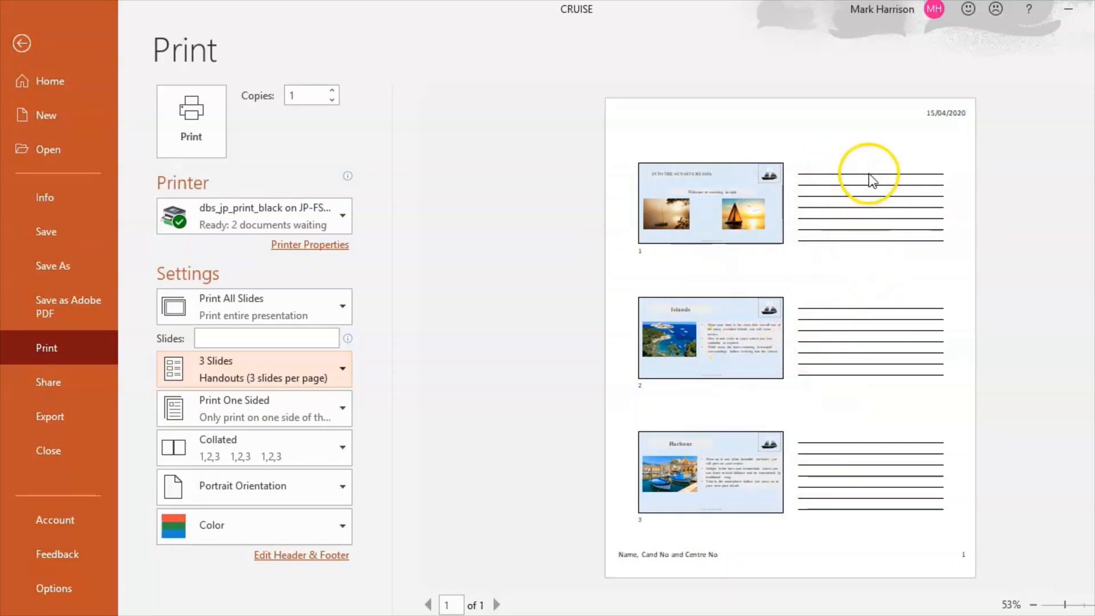
{"action": "mouse_move", "coordinate": [871, 245]}
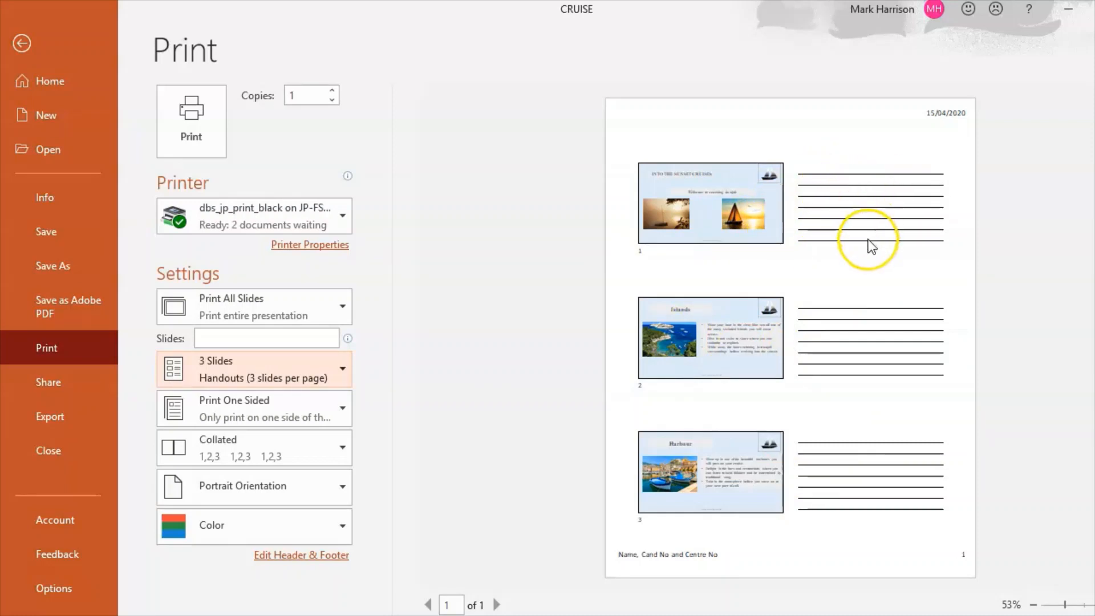
{"action": "mouse_move", "coordinate": [835, 463]}
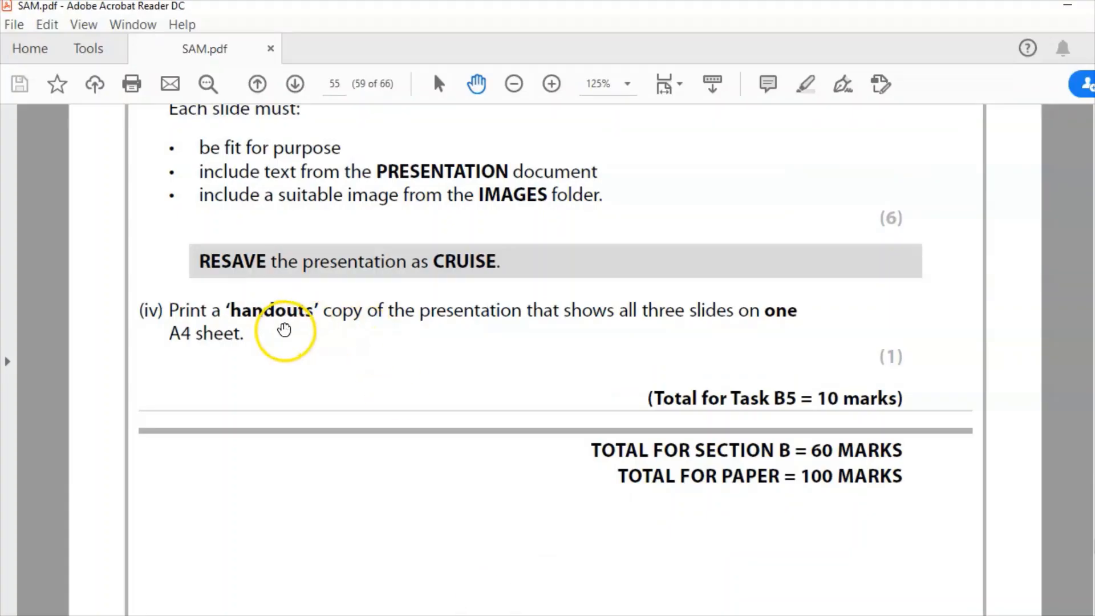
{"action": "mouse_move", "coordinate": [652, 315]}
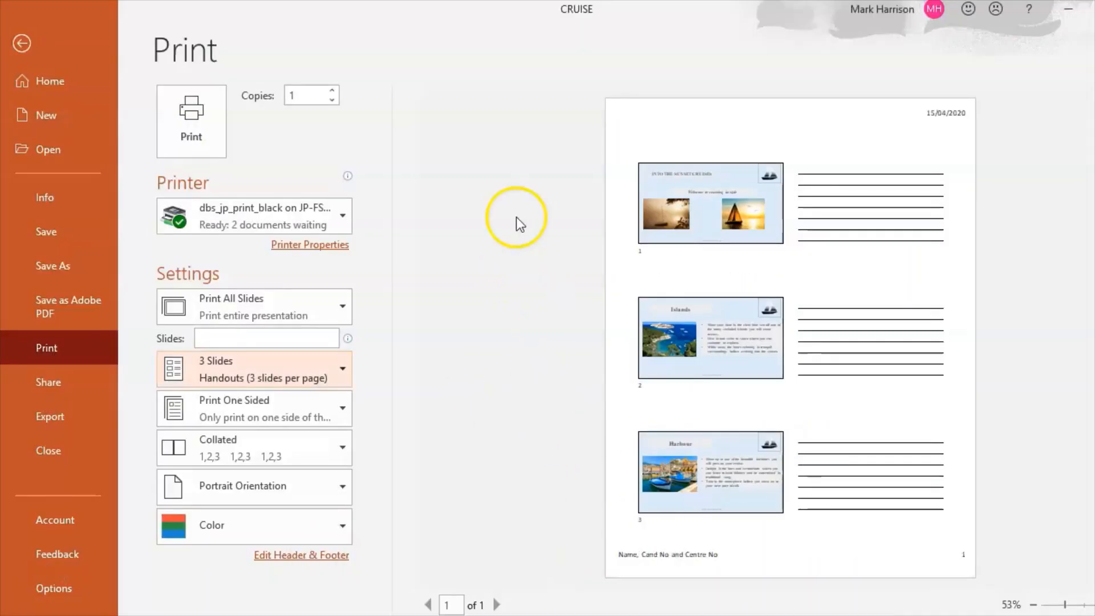
{"action": "mouse_move", "coordinate": [451, 188]}
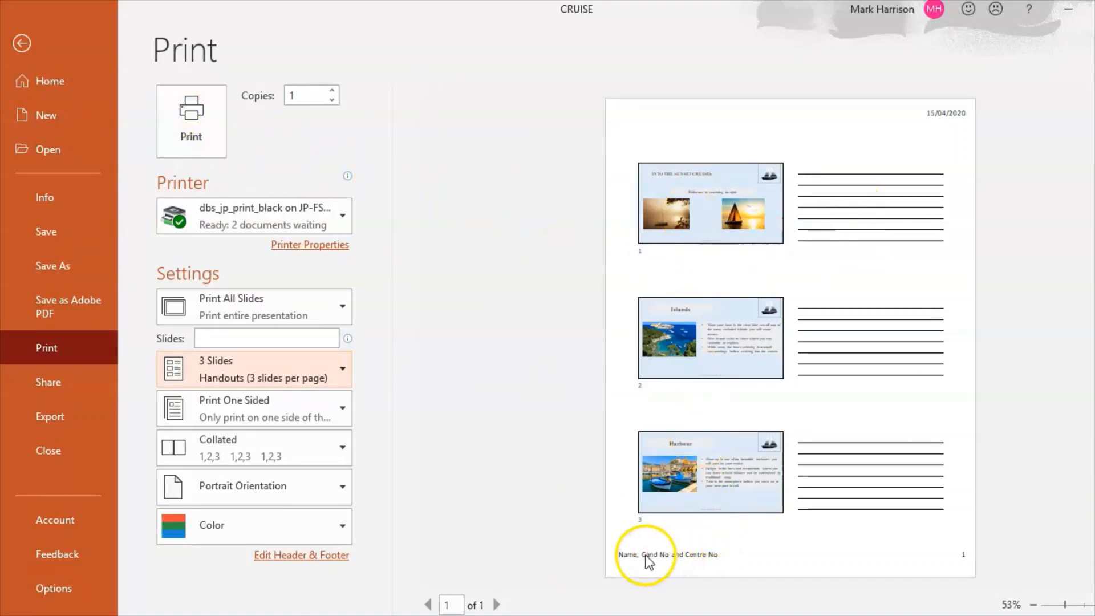
{"action": "mouse_move", "coordinate": [714, 577]}
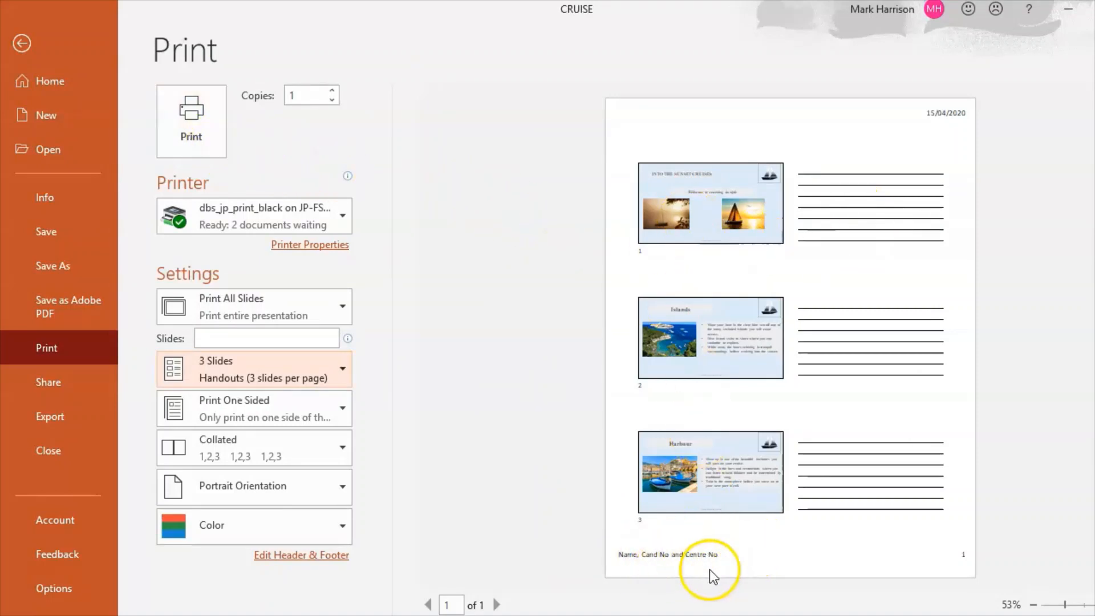
{"action": "mouse_move", "coordinate": [712, 576]}
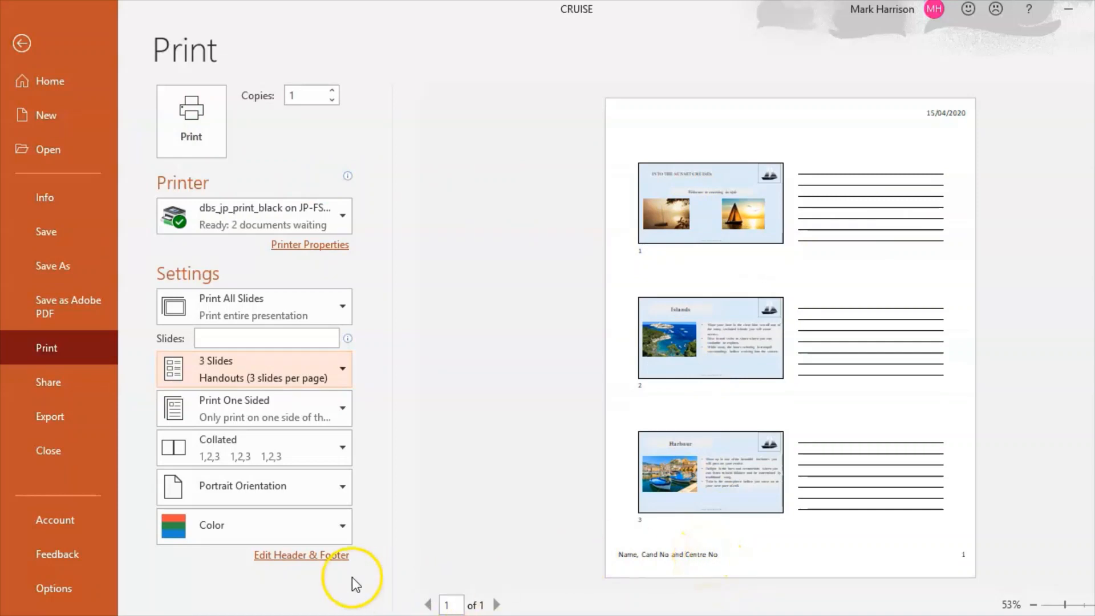
Step: Bring up the Notes and Handouts header and footer settings from the Print pane
{"action": "left_click", "coordinate": [302, 554]}
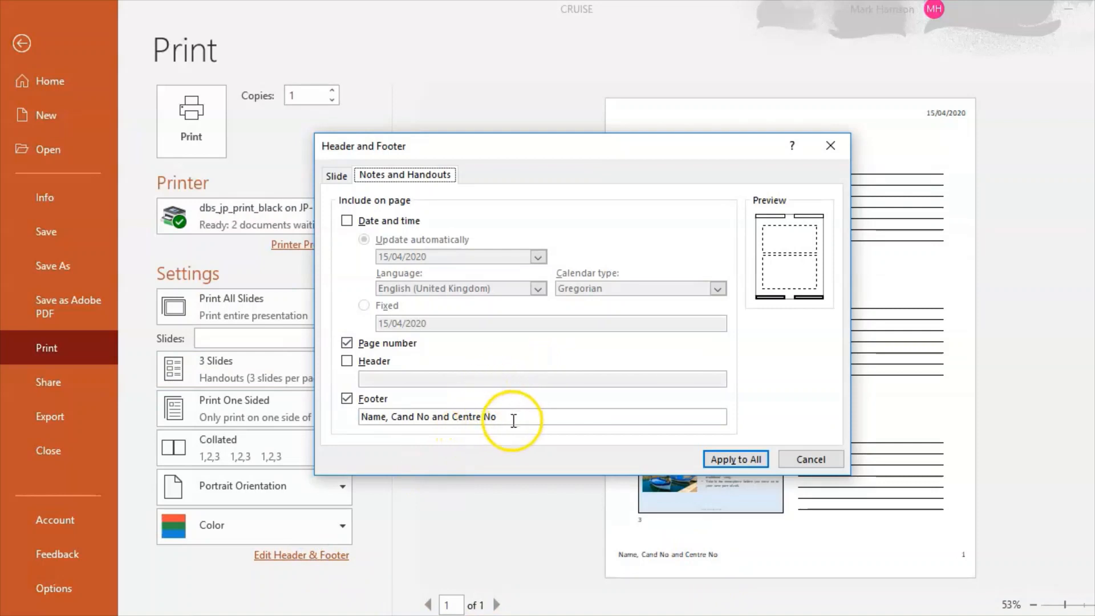